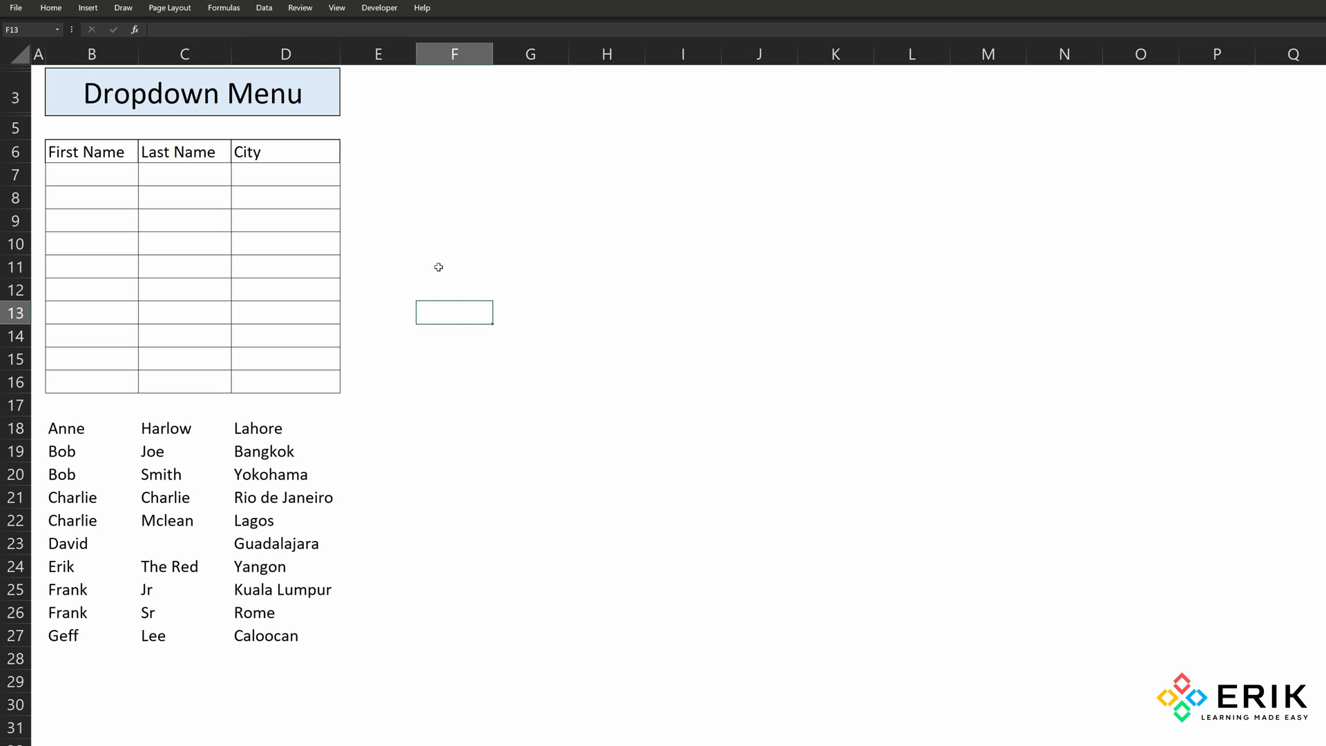
pyautogui.moveTo(447, 274)
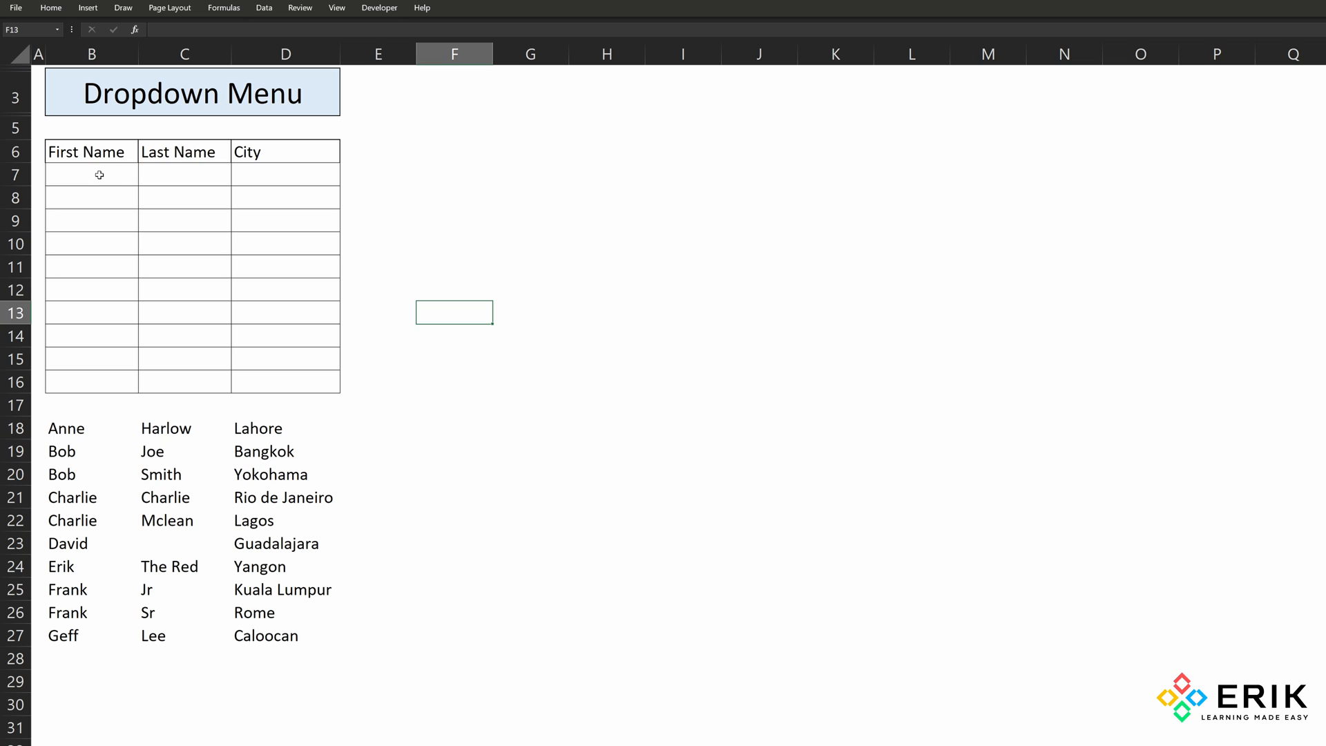
# - Select B7, the first empty First Name cell of the table
pyautogui.click(98, 175)
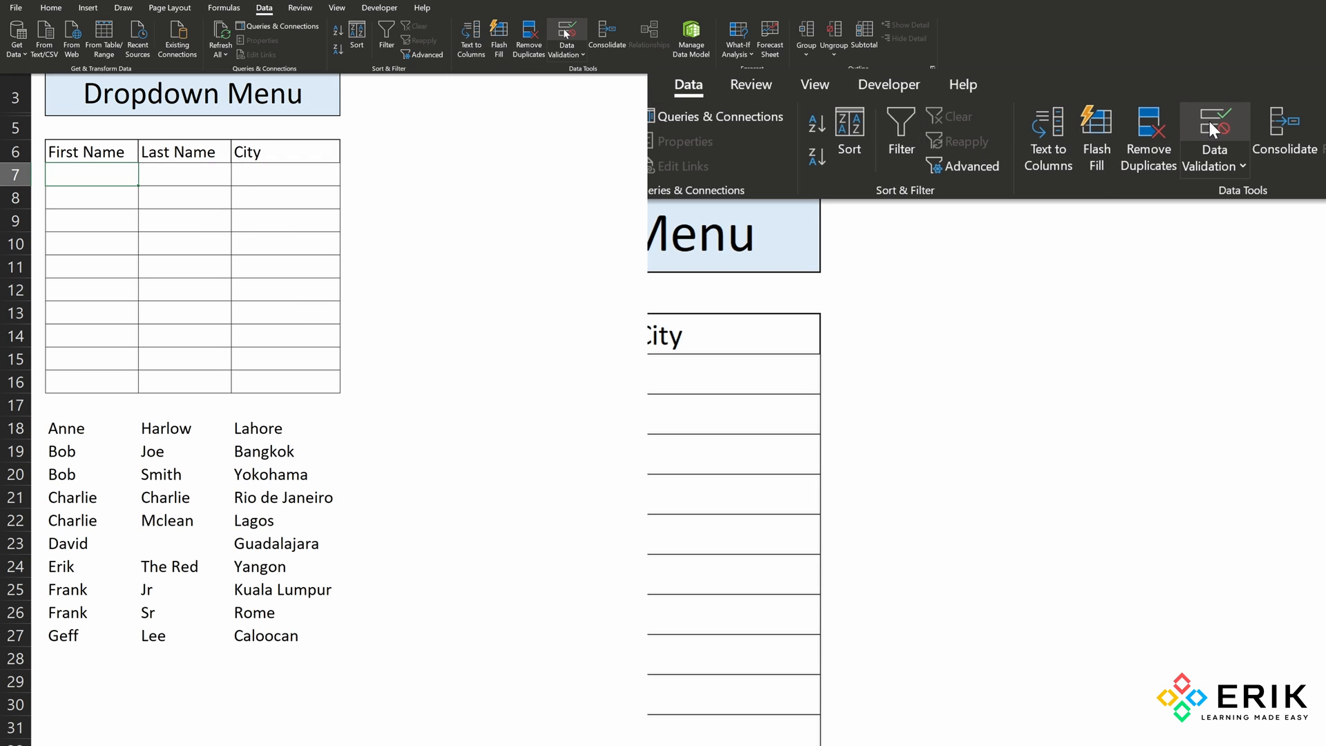
# - Give B7 a List validation with source 'Anne, Bob, Erik'
pyautogui.click(565, 33)
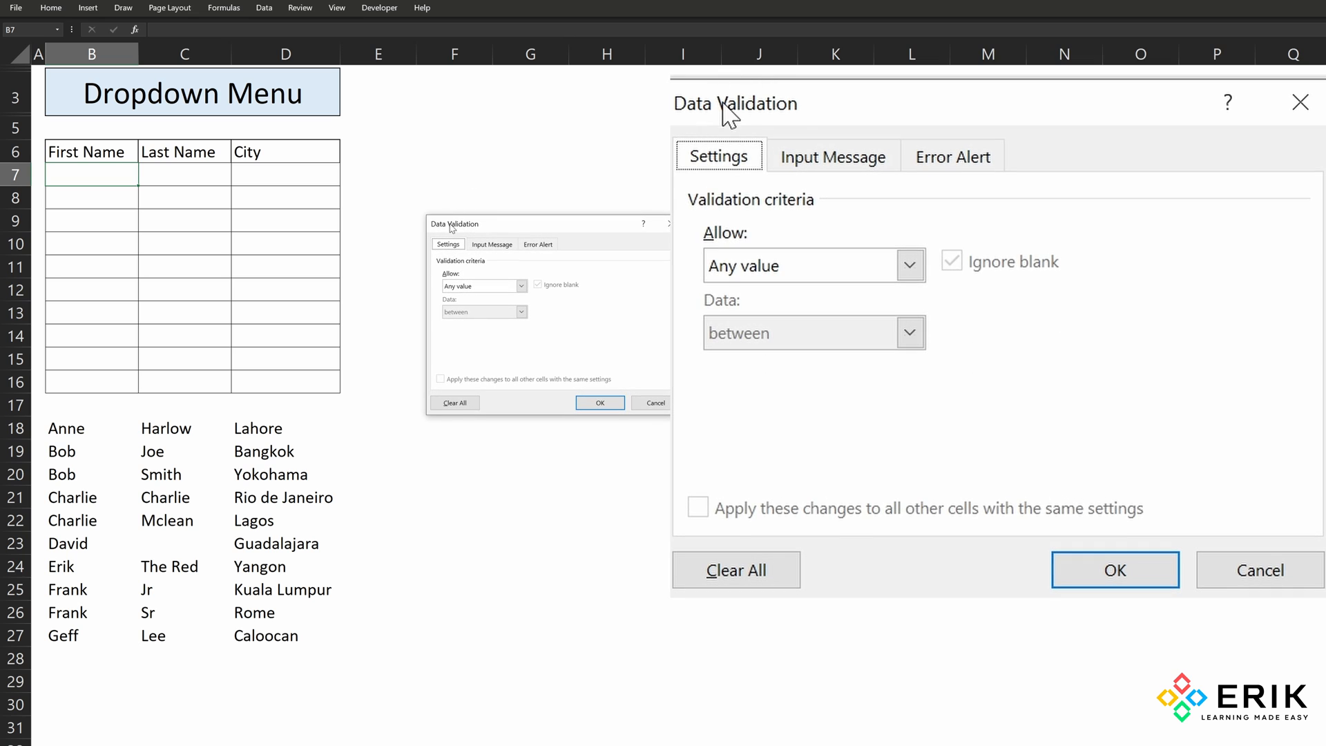
pyautogui.moveTo(775, 196)
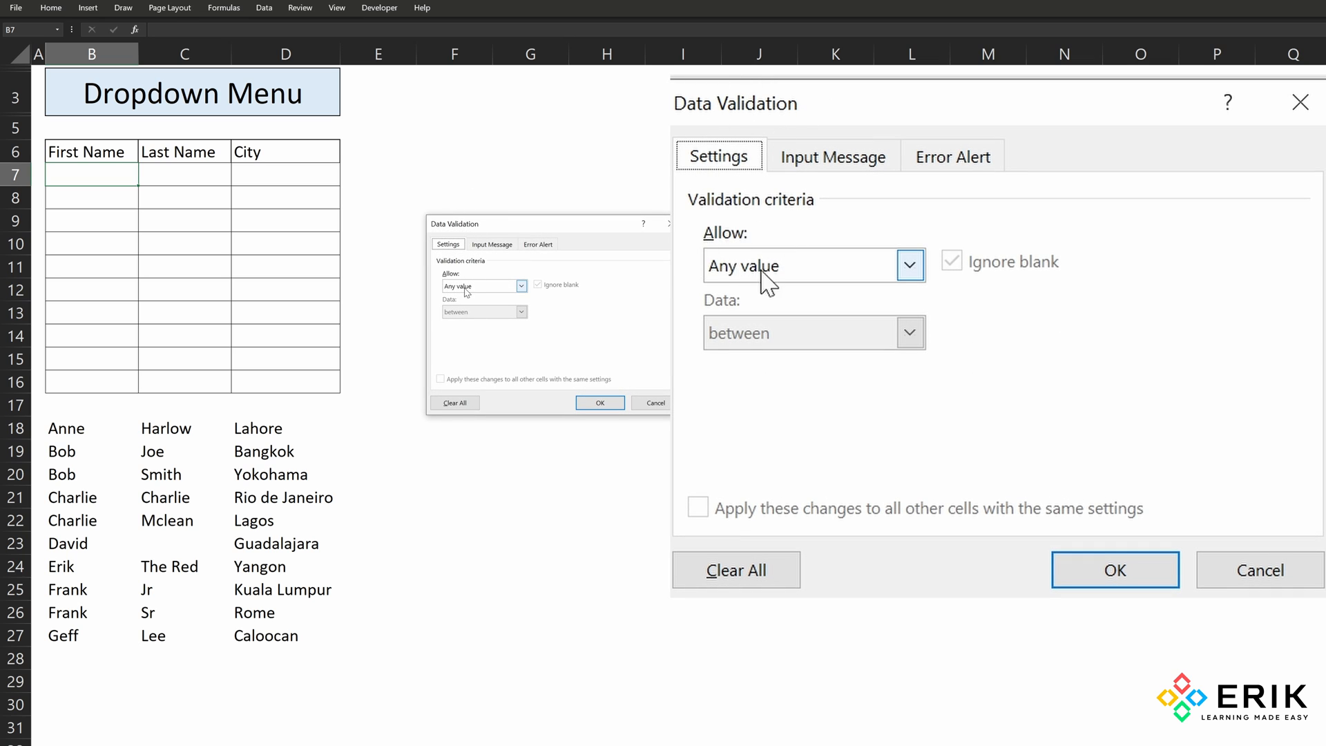
pyautogui.click(910, 265)
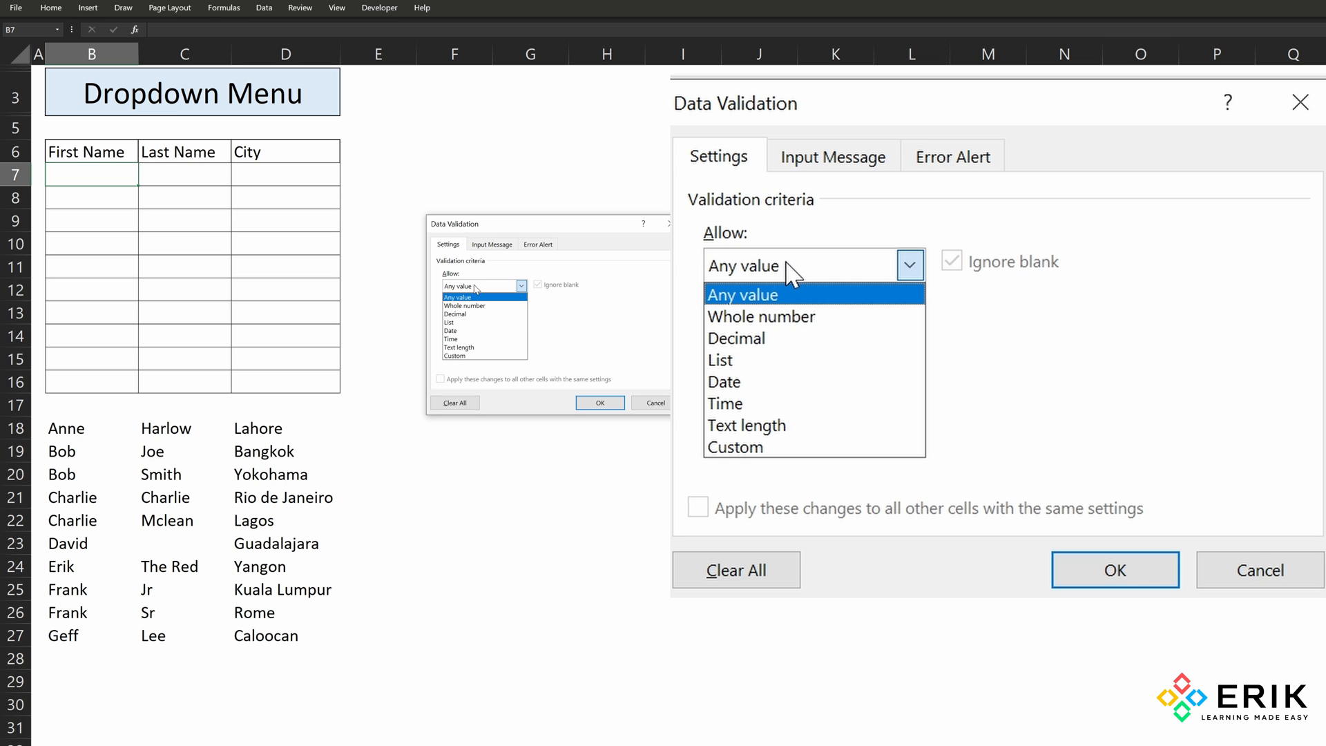
pyautogui.click(721, 359)
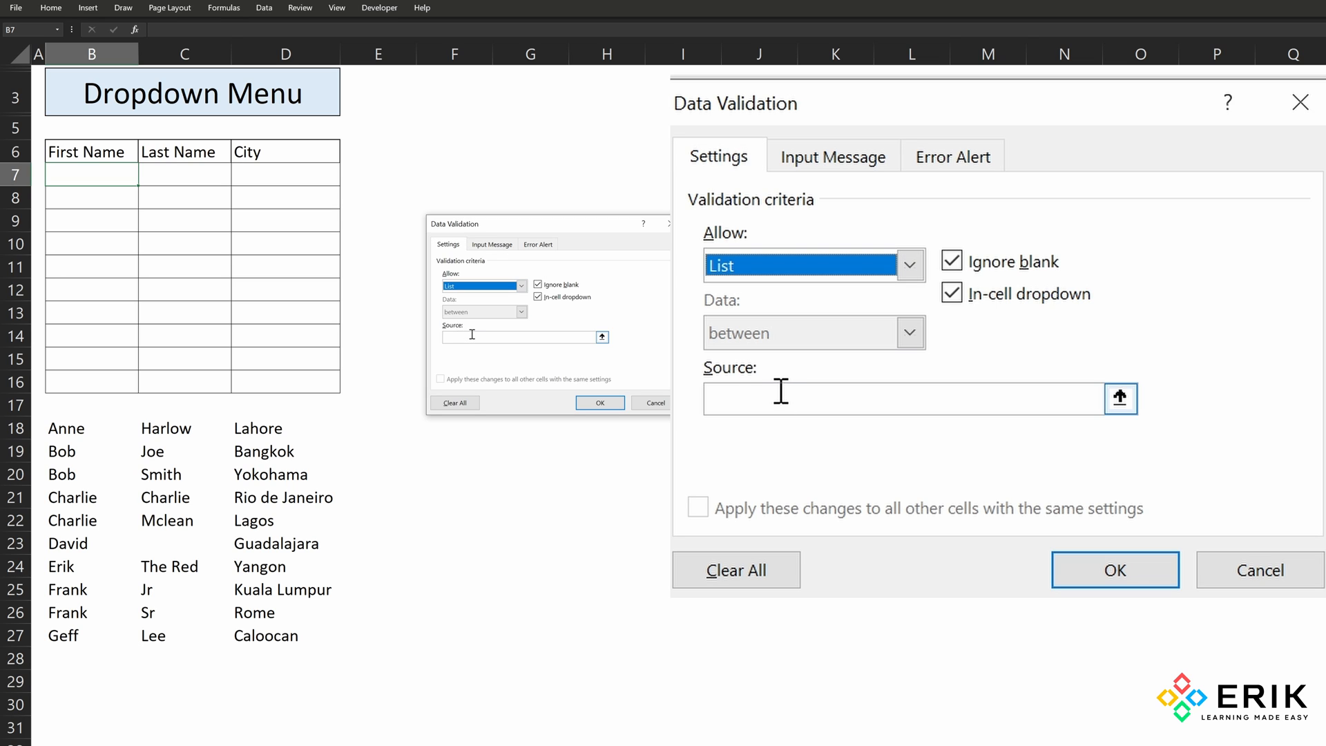
pyautogui.click(899, 400)
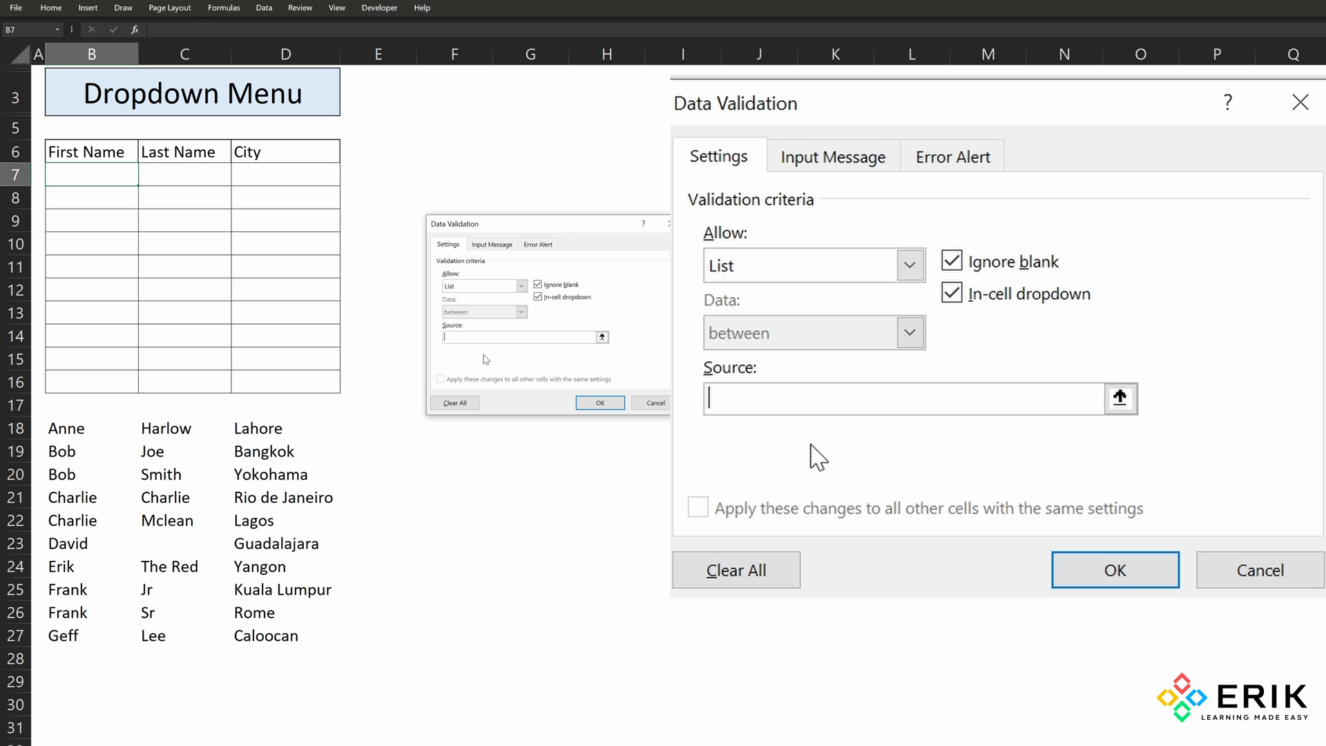
pyautogui.write('A')
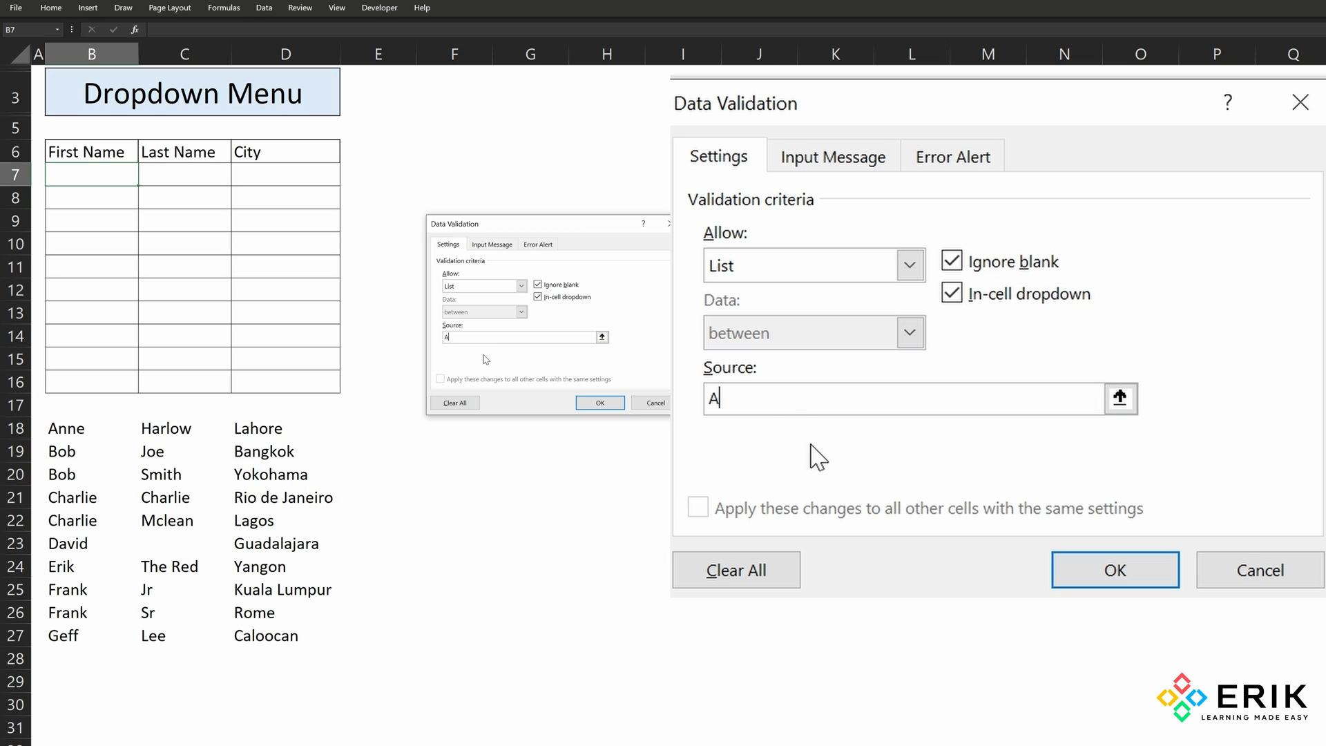
pyautogui.write('nne, Bob, Erik')
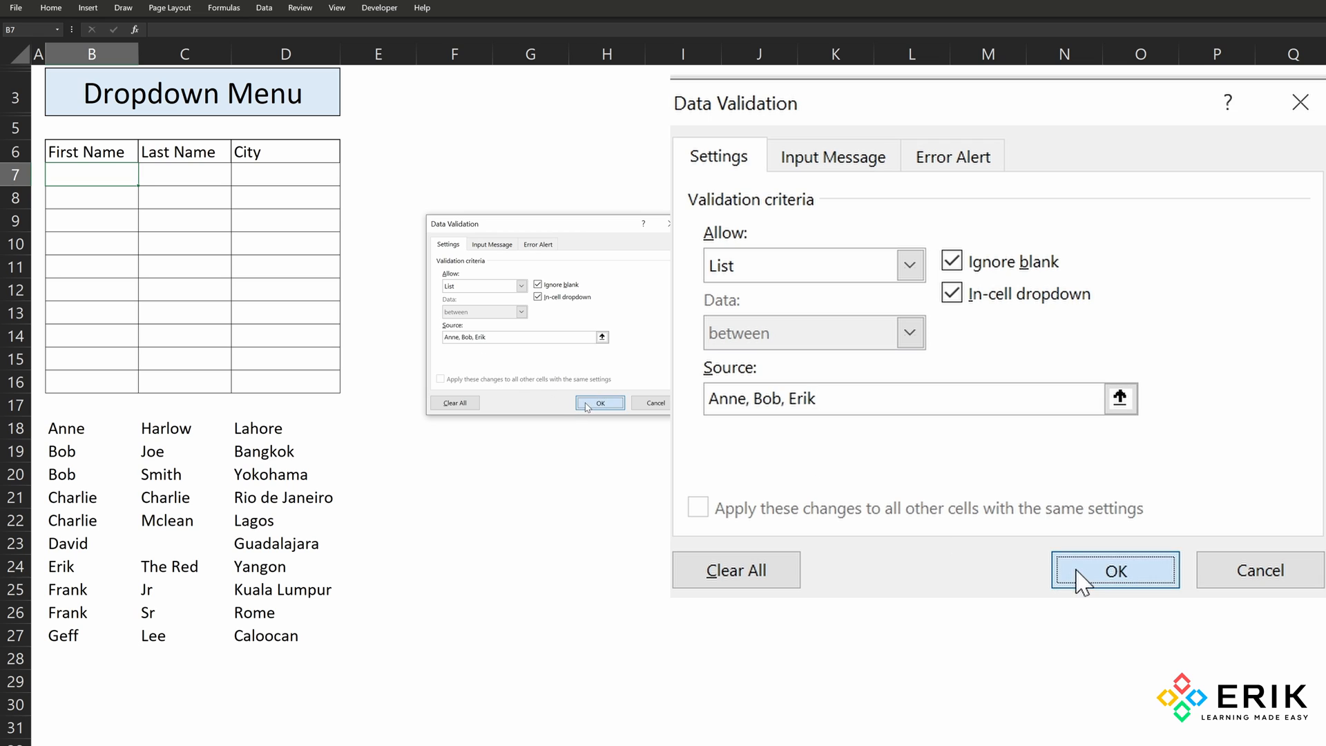
pyautogui.click(1116, 571)
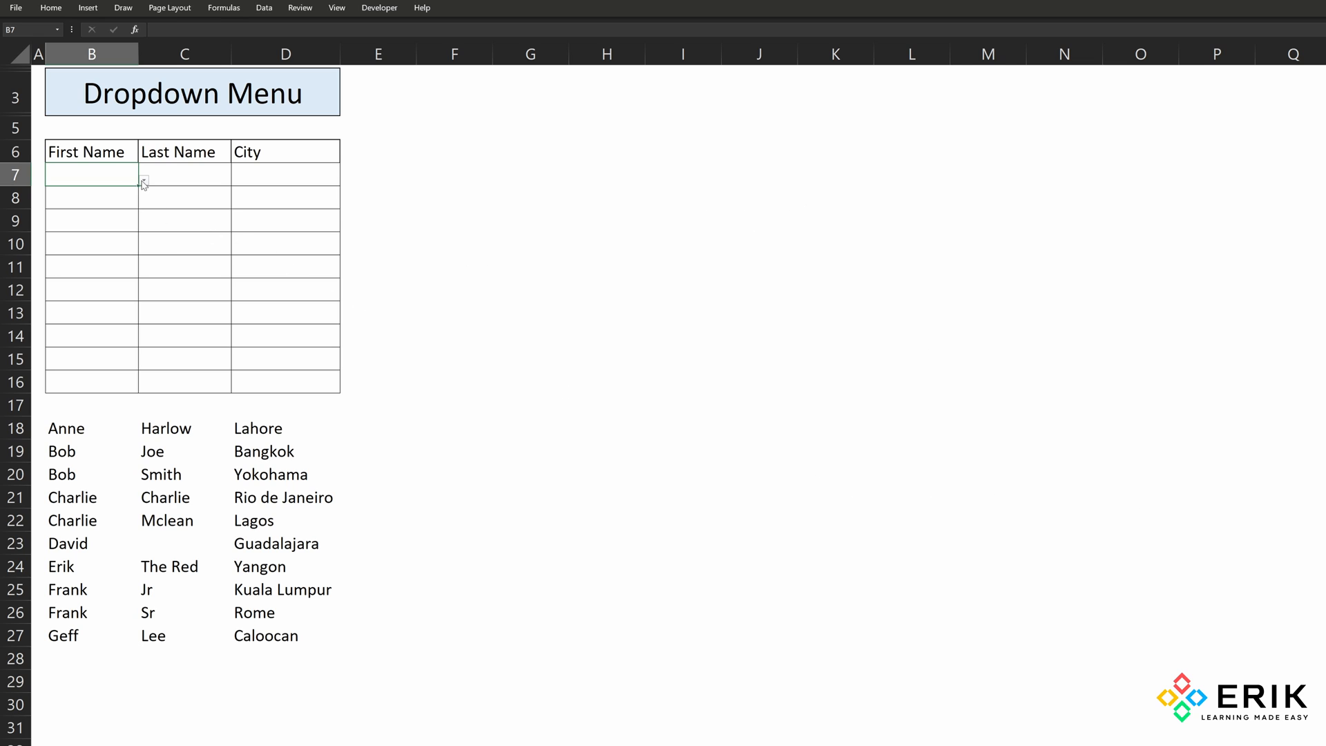
pyautogui.click(143, 179)
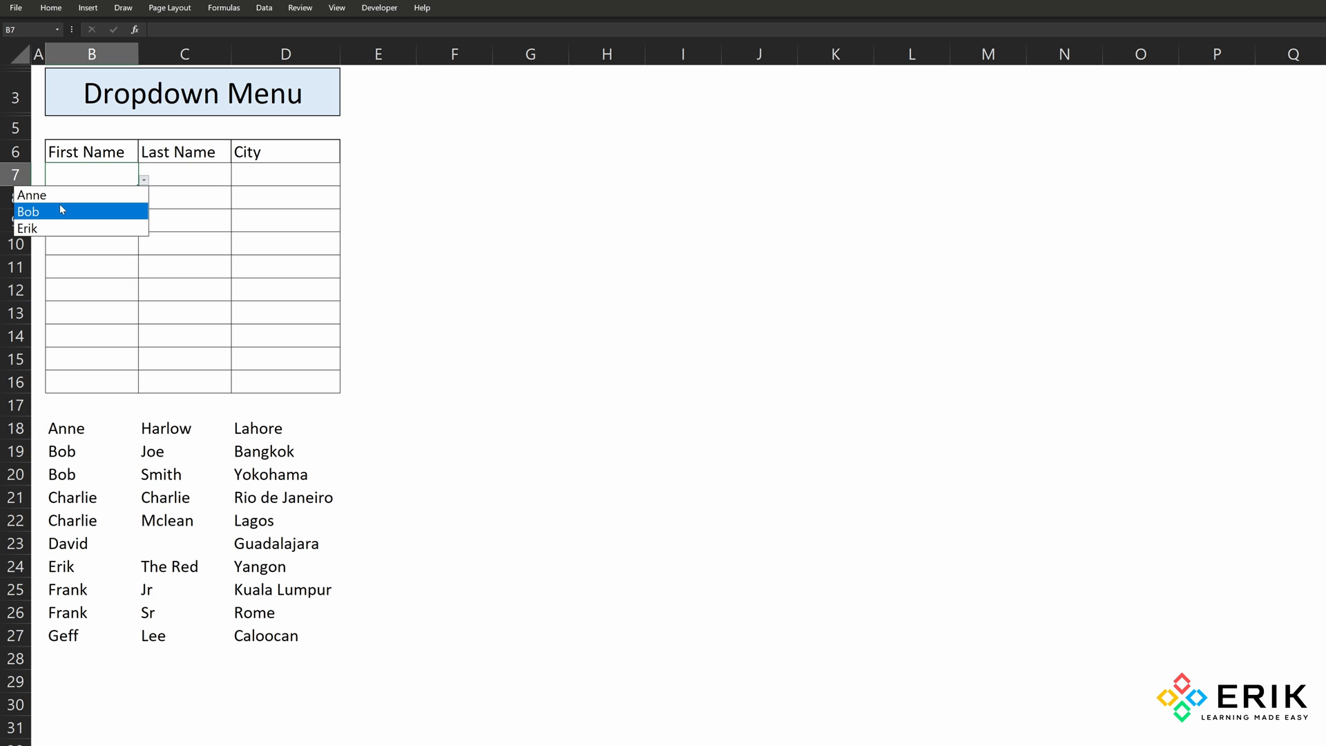
pyautogui.moveTo(71, 220)
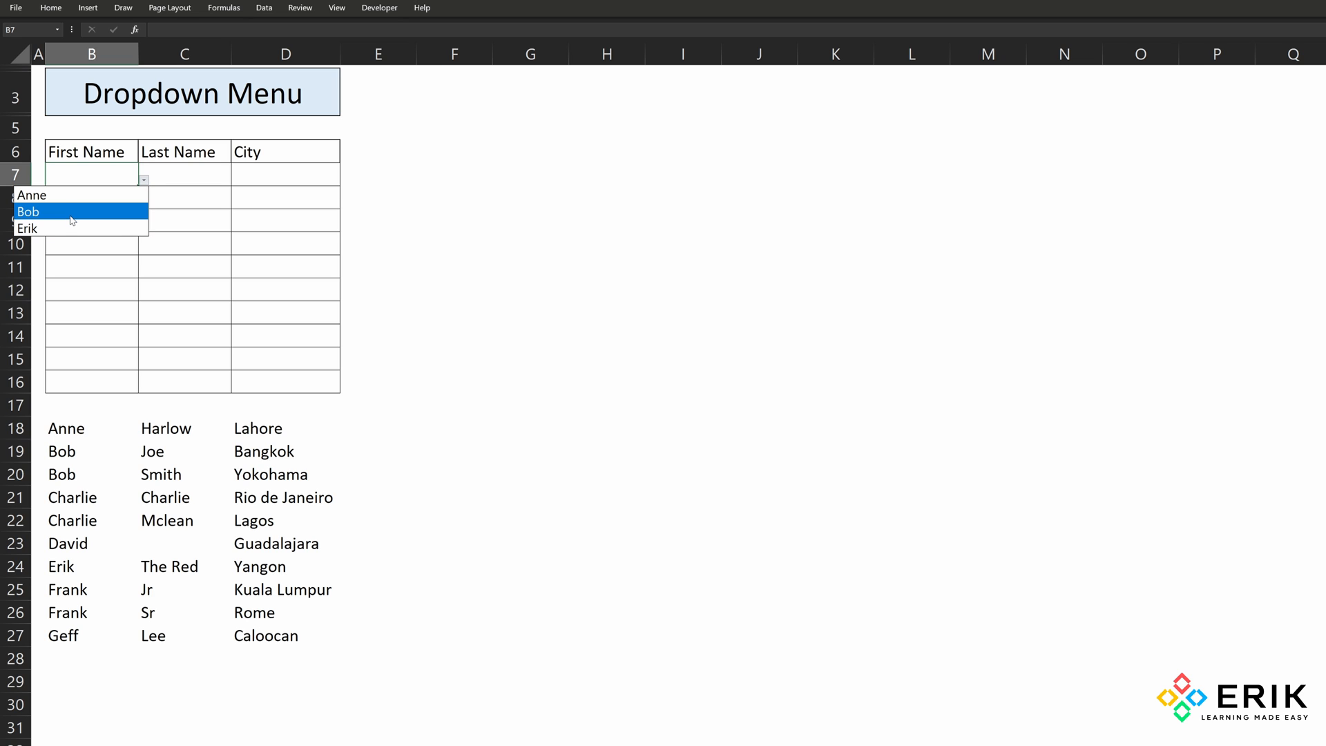
pyautogui.moveTo(41, 228)
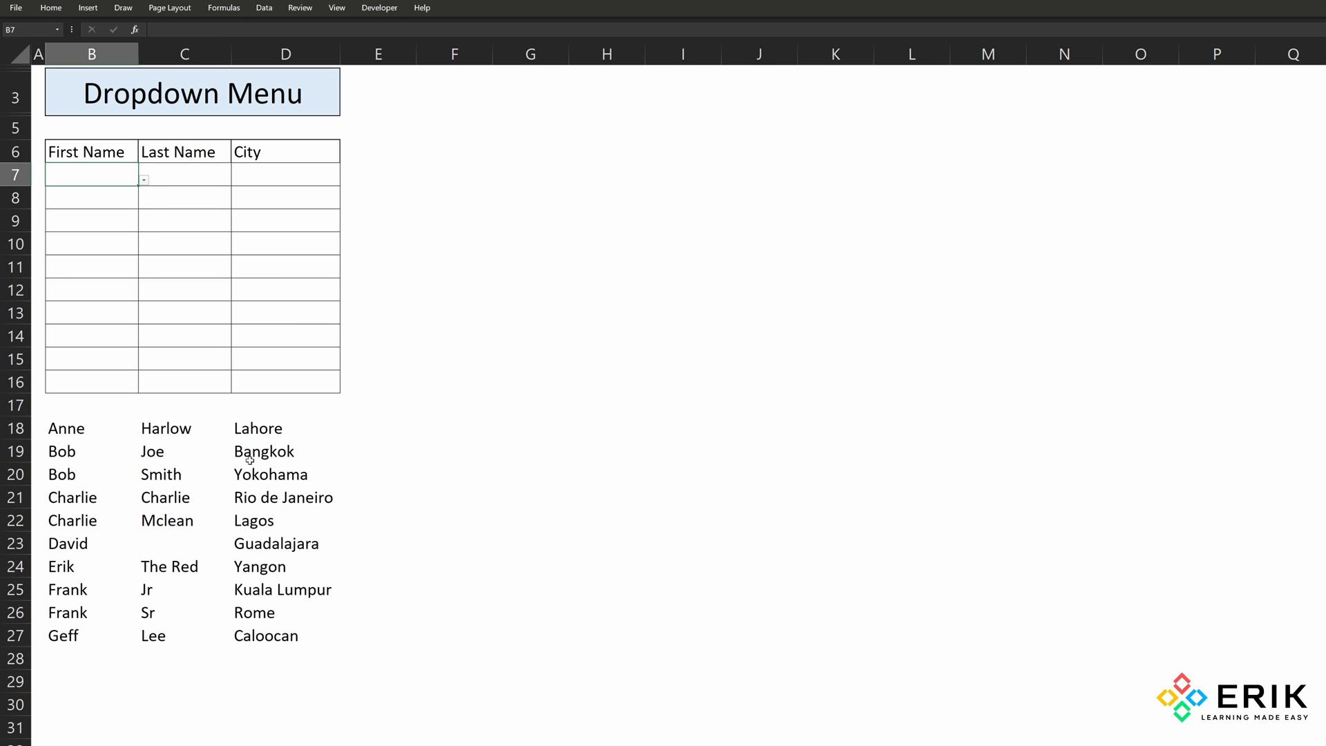
pyautogui.moveTo(348, 444)
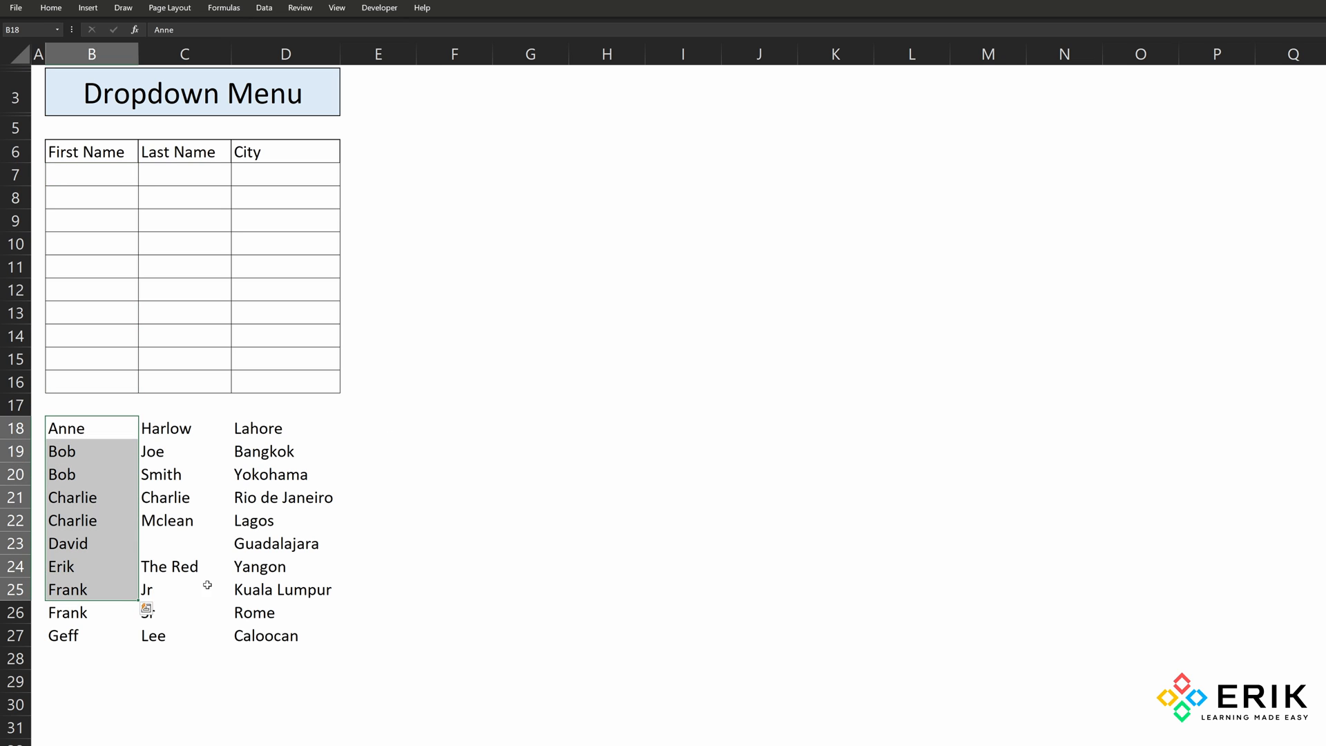
# - Enter =TEXTJOIN(", ",,B18:B27) in F18 to join all first names
pyautogui.click(432, 421)
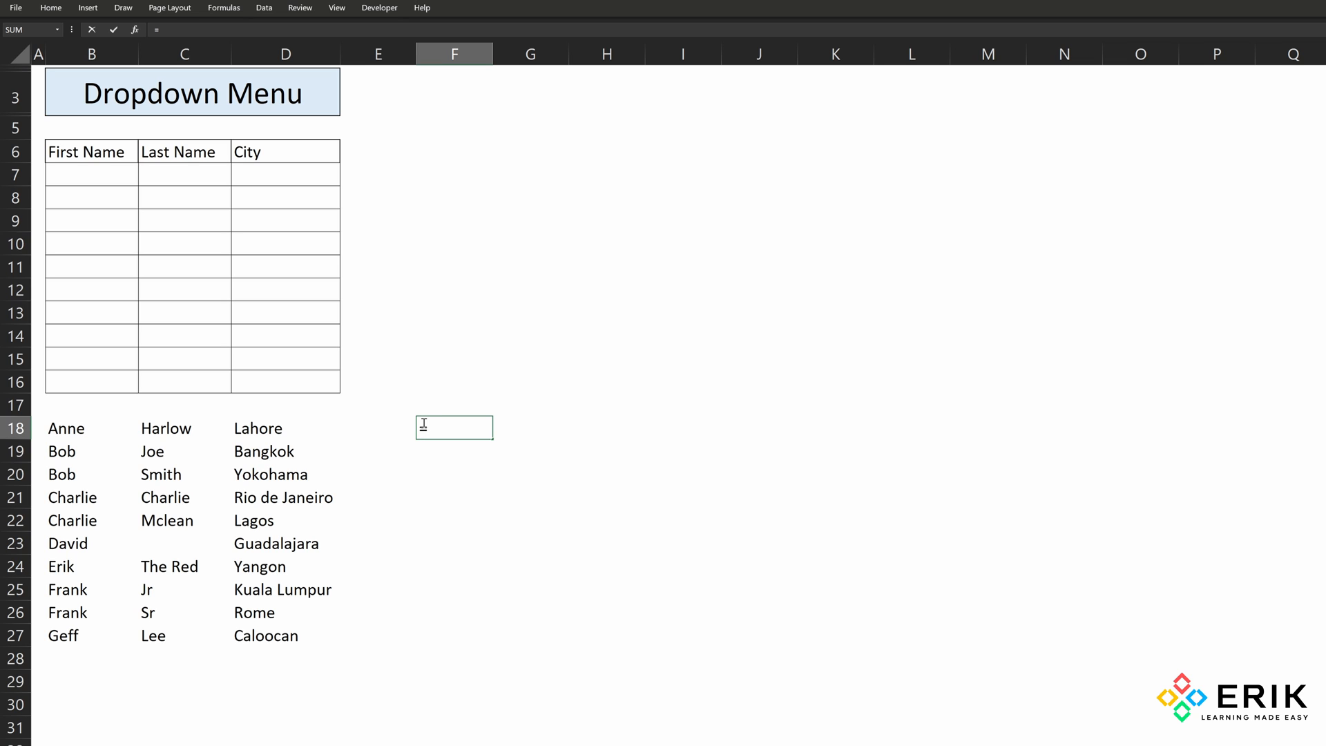
pyautogui.write('=textj')
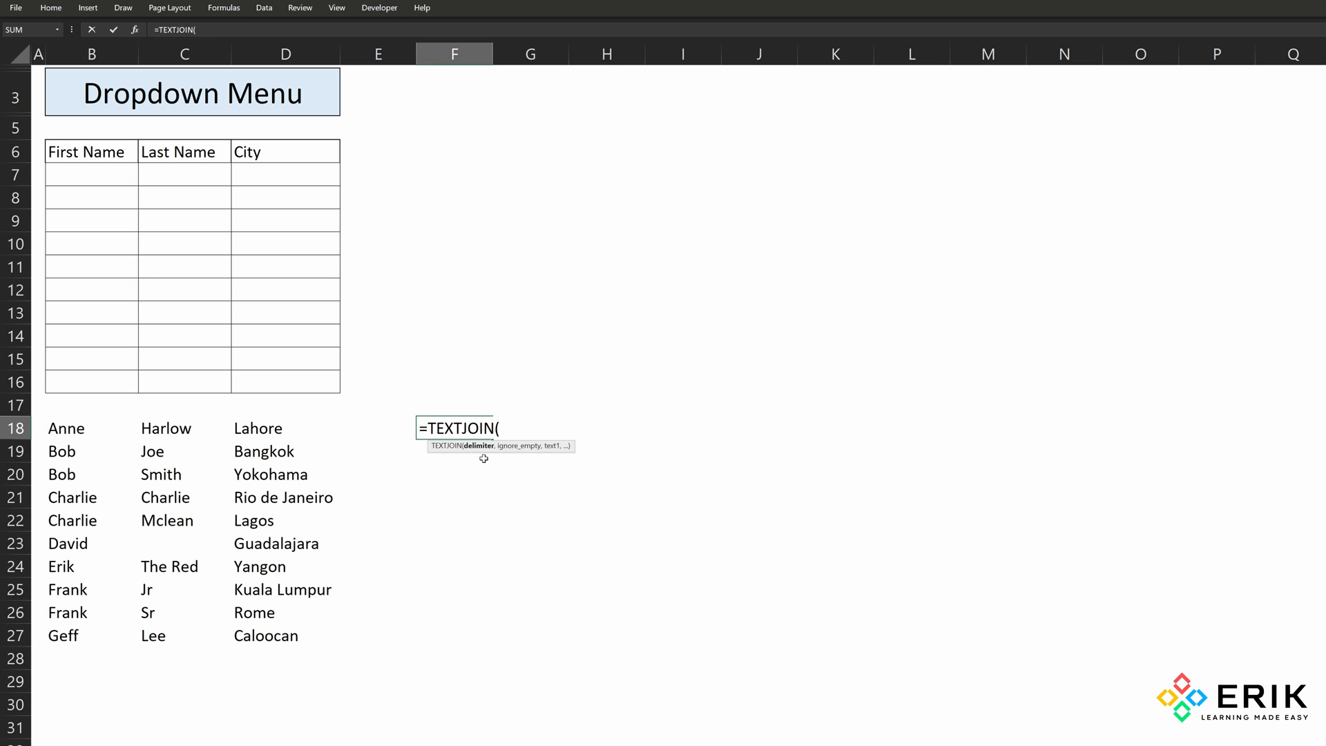
pyautogui.moveTo(460, 461)
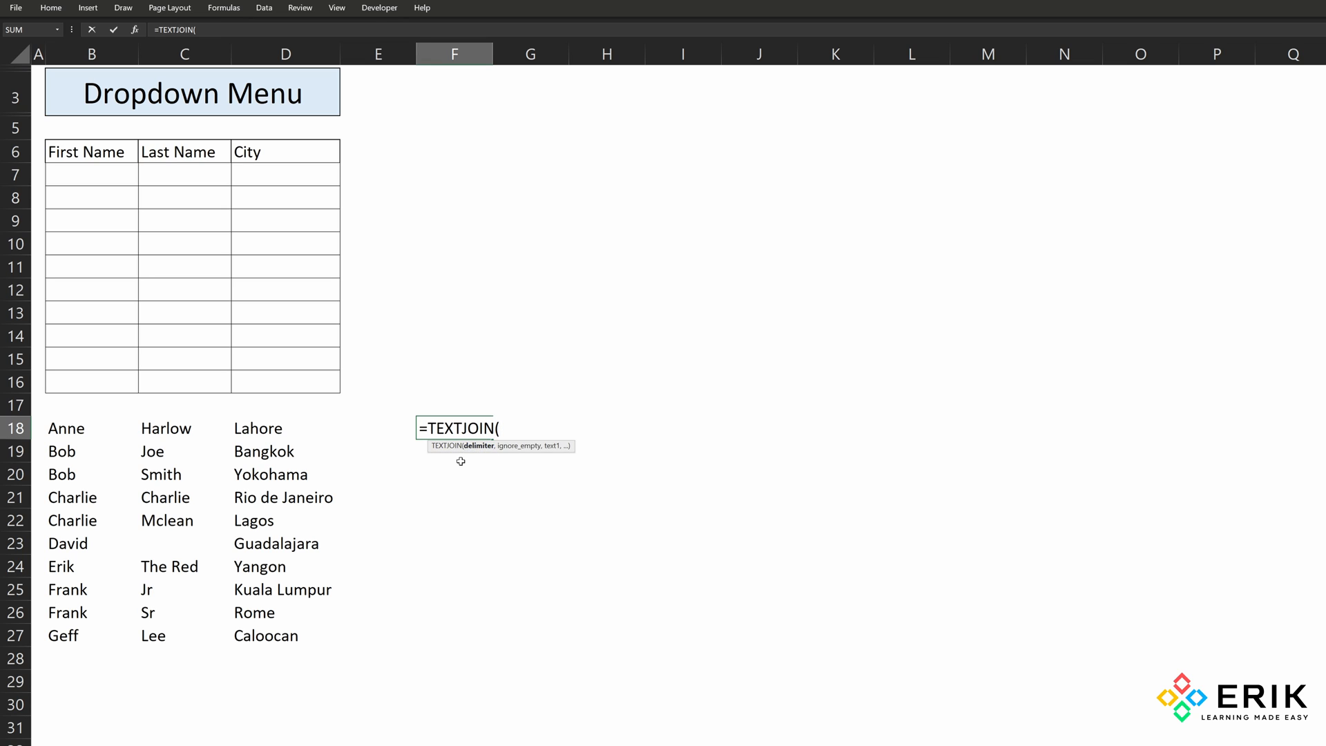
pyautogui.moveTo(464, 467)
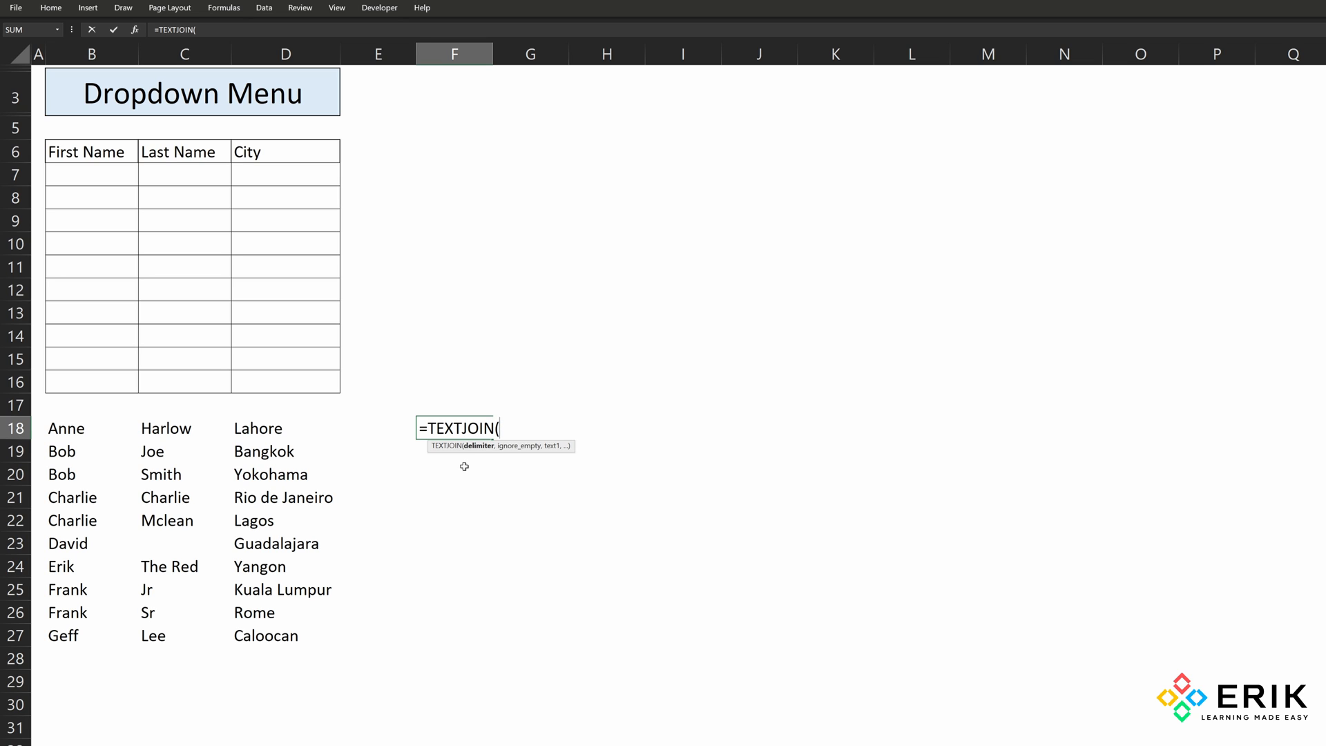
pyautogui.write('",')
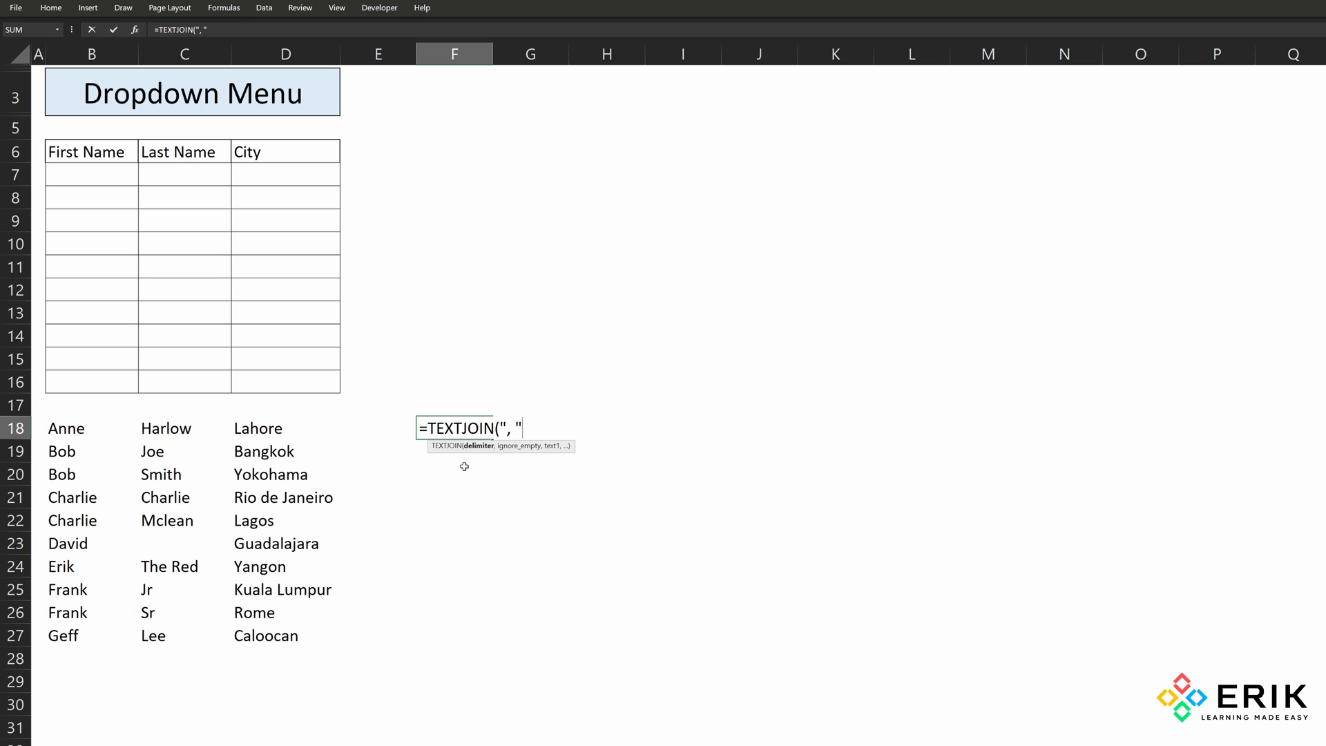
pyautogui.write(',')
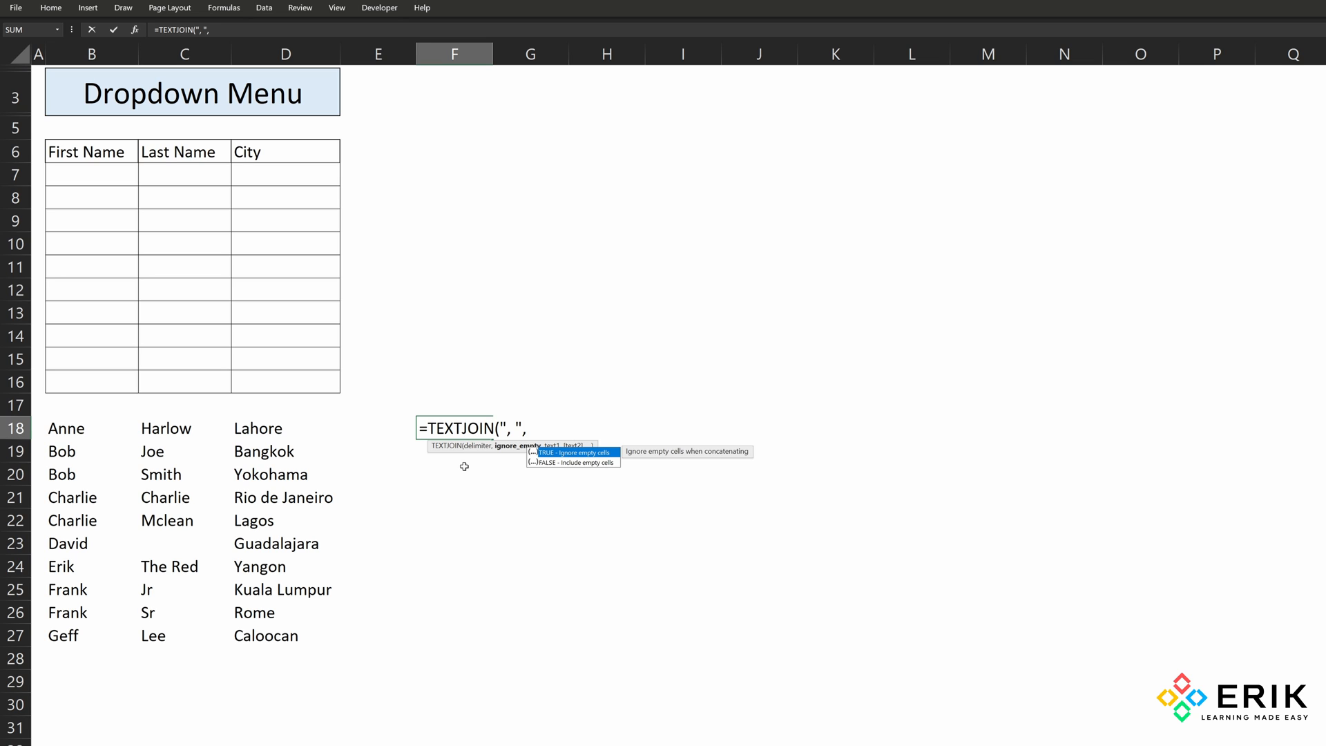
pyautogui.write(',')
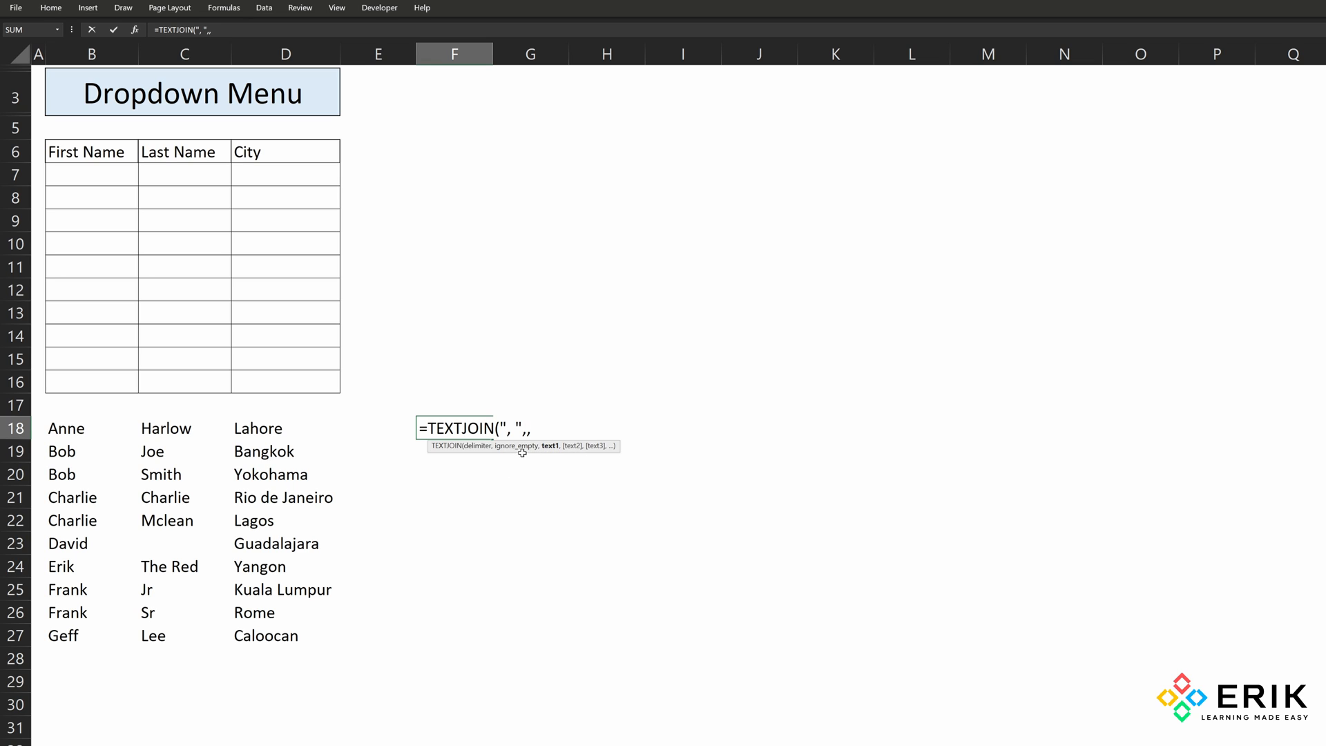
pyautogui.moveTo(89, 428)
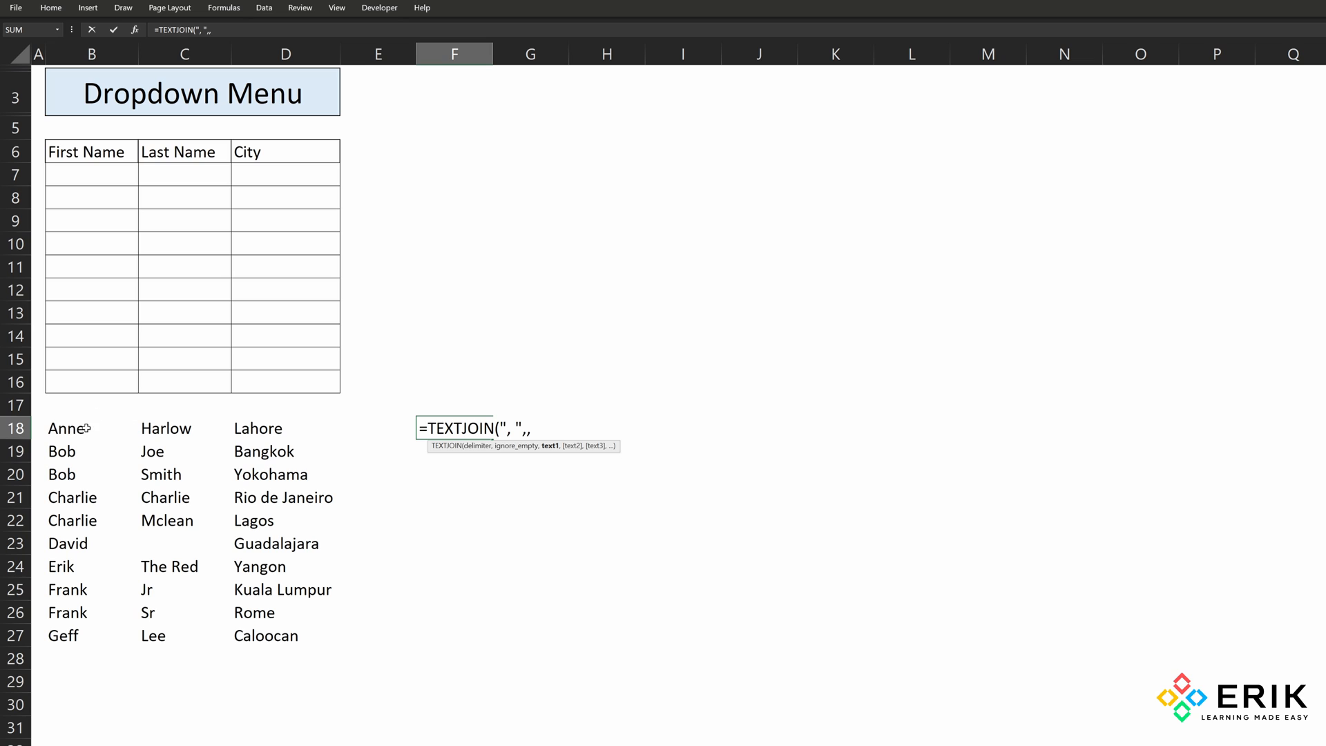
pyautogui.moveTo(68, 427); pyautogui.dragTo(68, 636)
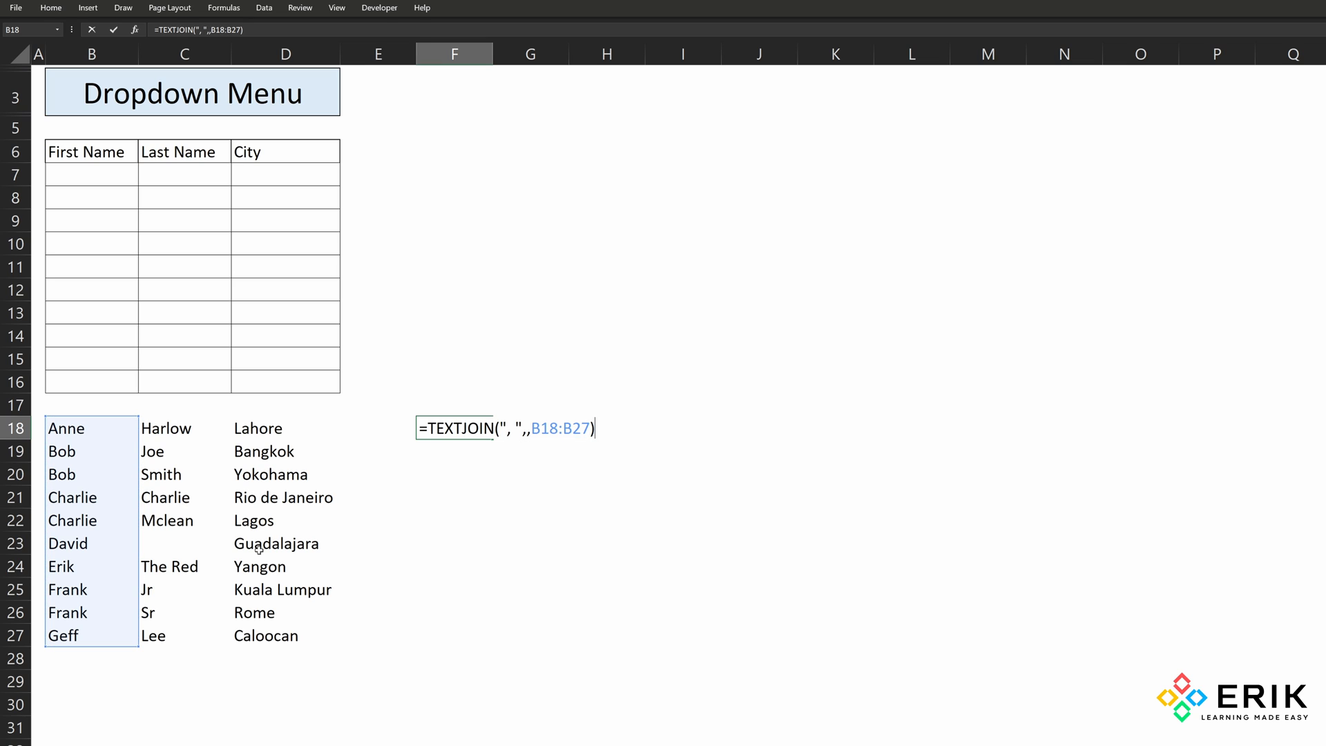
pyautogui.press('Enter')
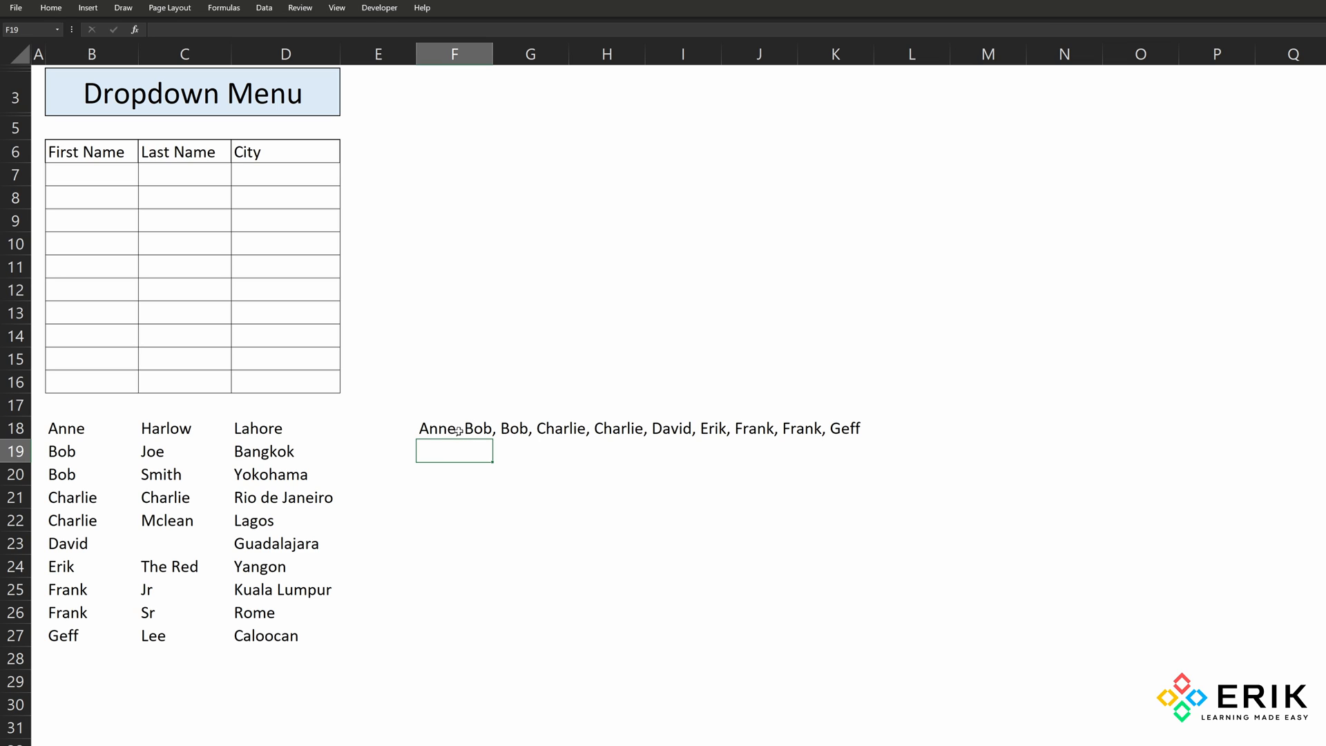
pyautogui.click(454, 429)
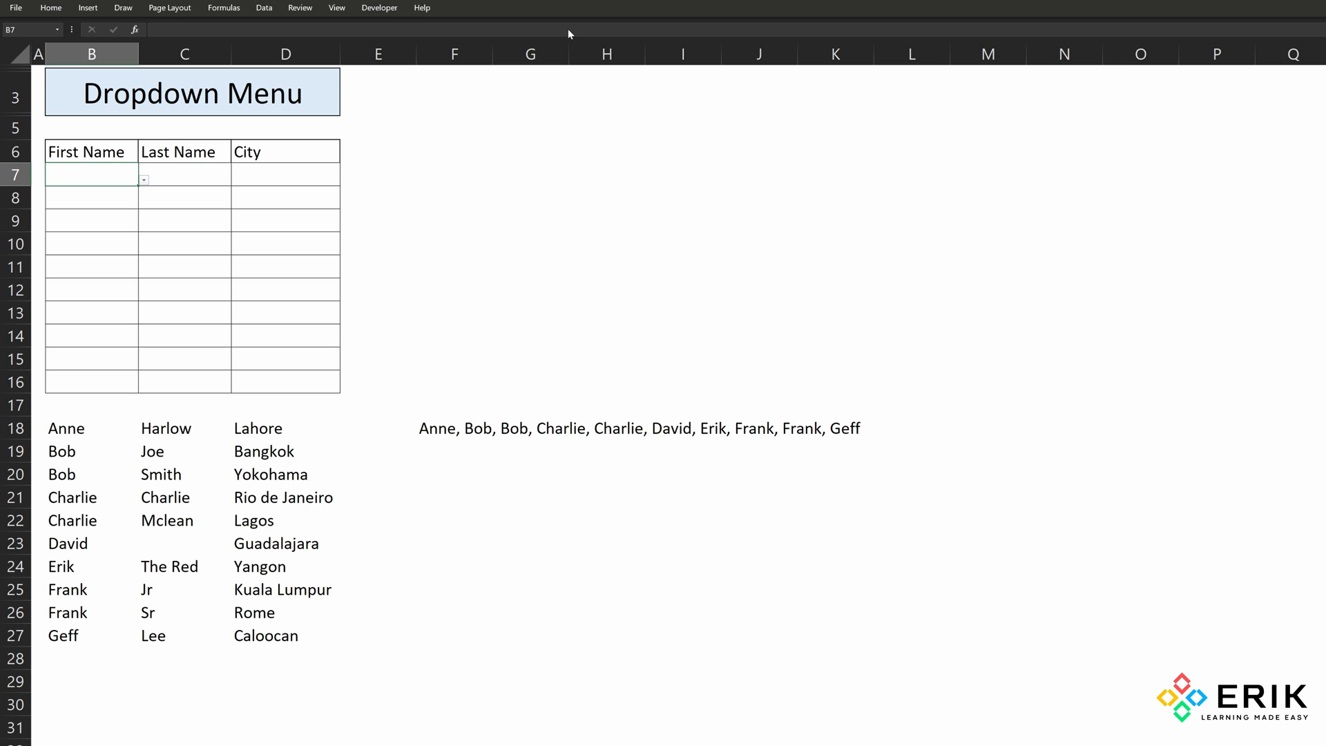
# - Switch B7's validation source to the joined name list, Anne through Geff
pyautogui.click(263, 8)
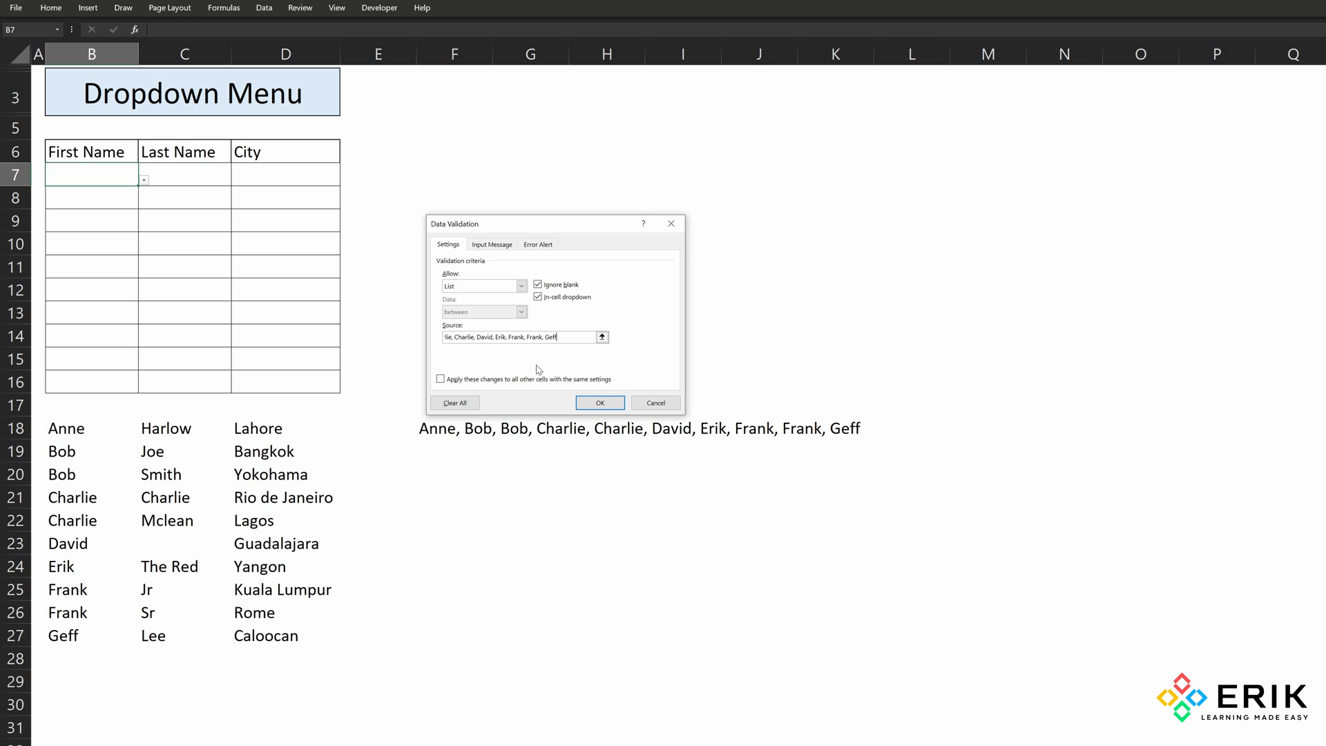
pyautogui.click(600, 402)
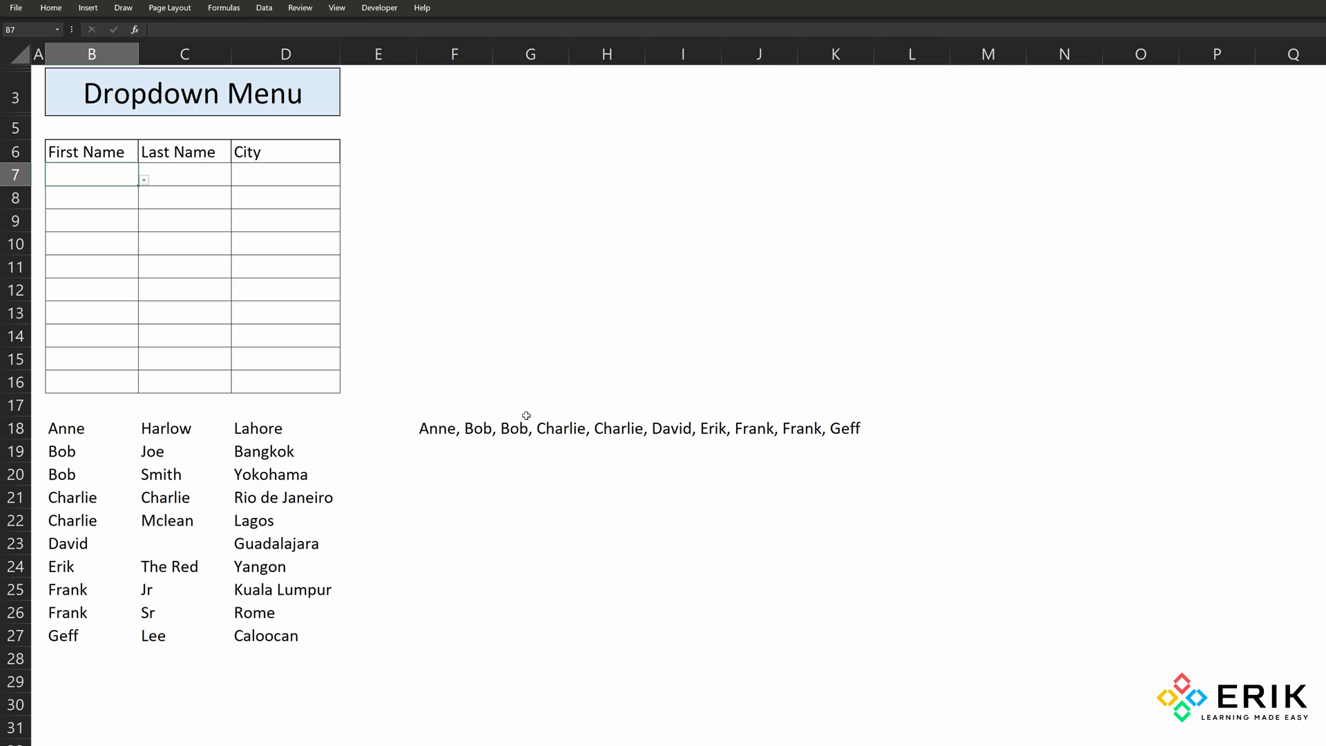
pyautogui.click(144, 180)
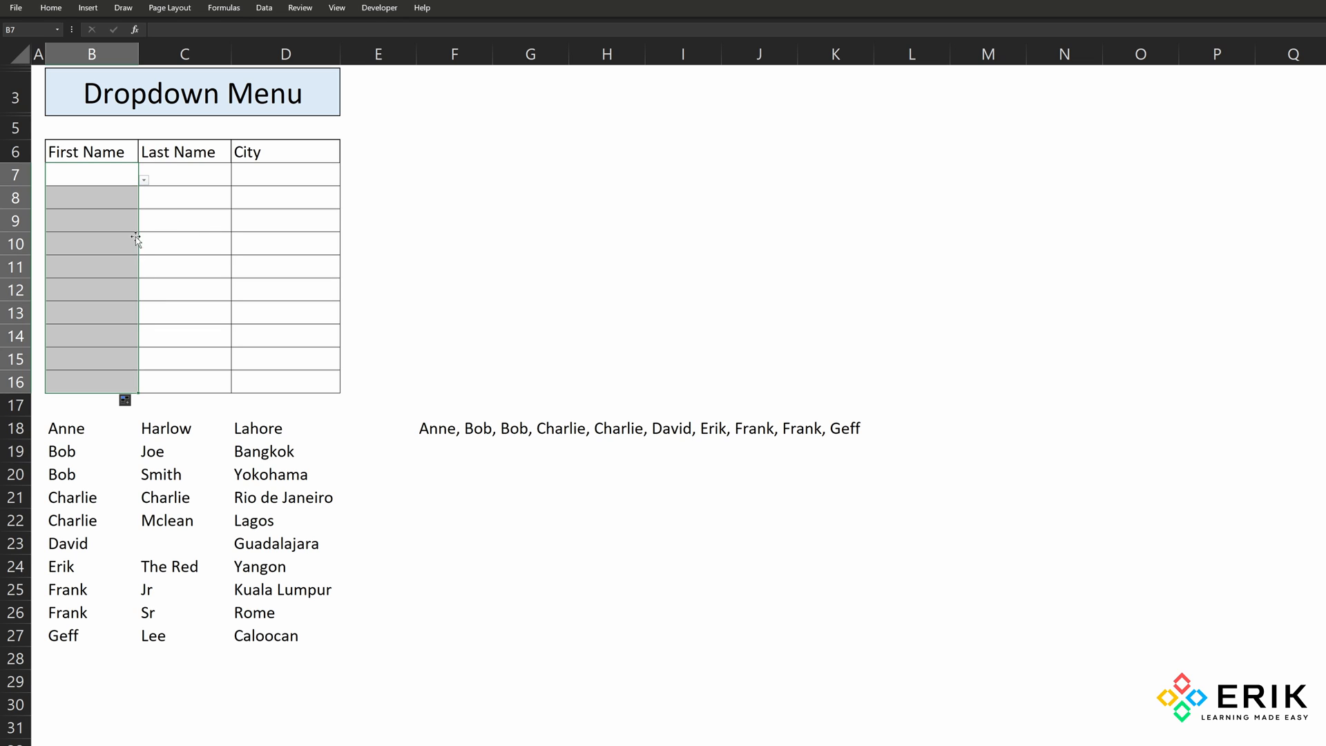
pyautogui.click(143, 243)
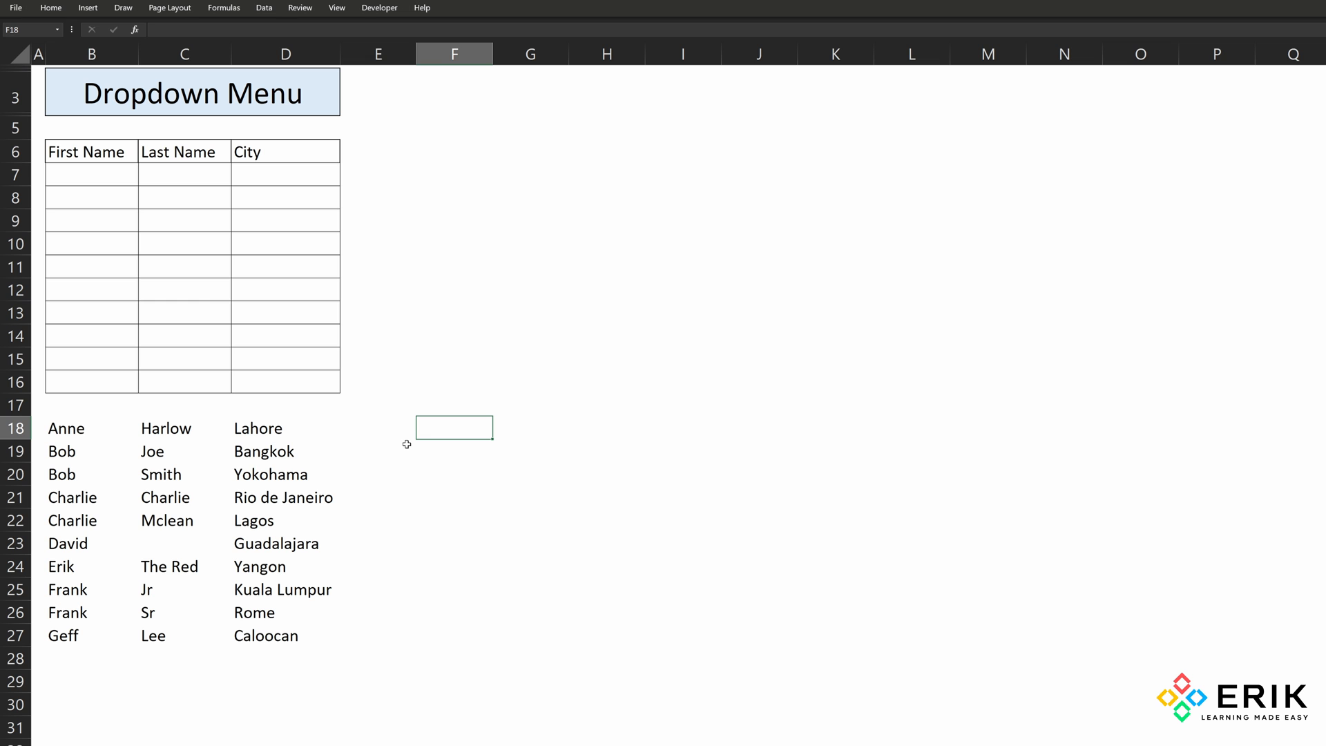
pyautogui.moveTo(187, 380)
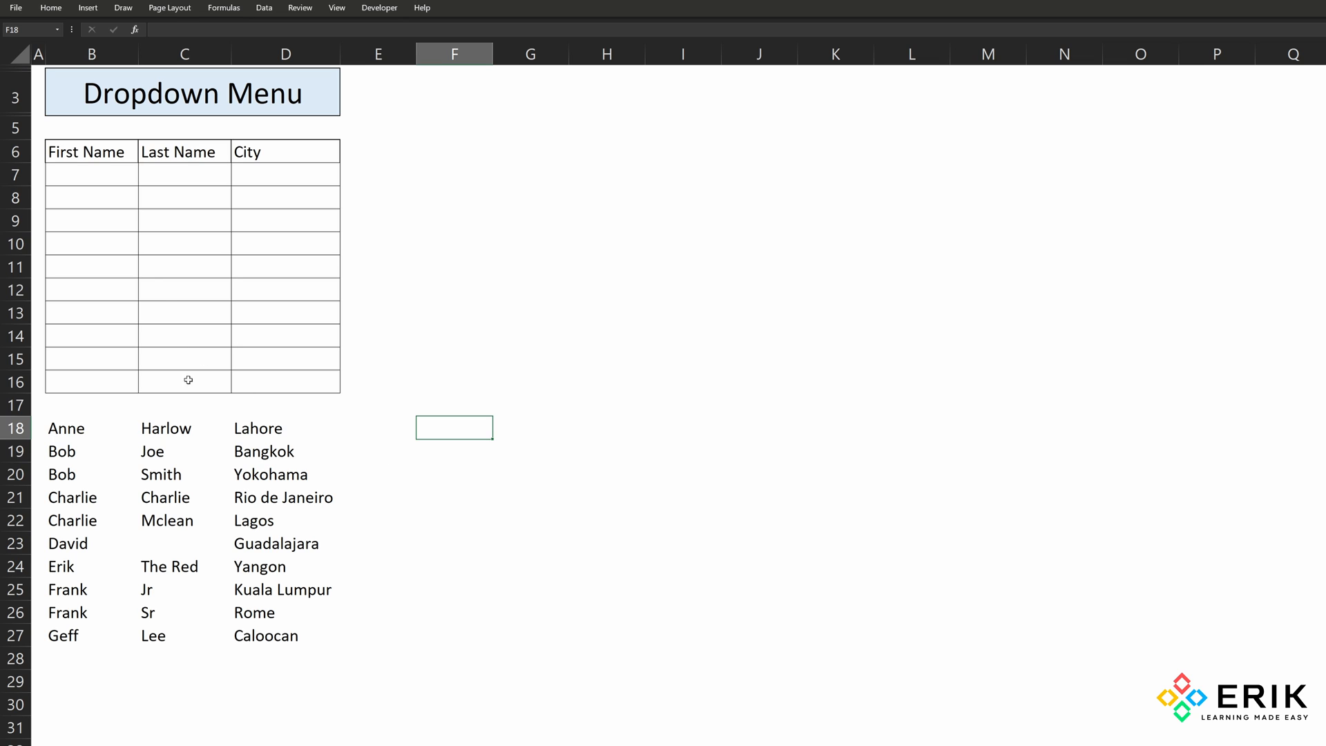
# - Select the name and city list B18:D27 and start converting it with Ctrl+T
pyautogui.click(90, 175)
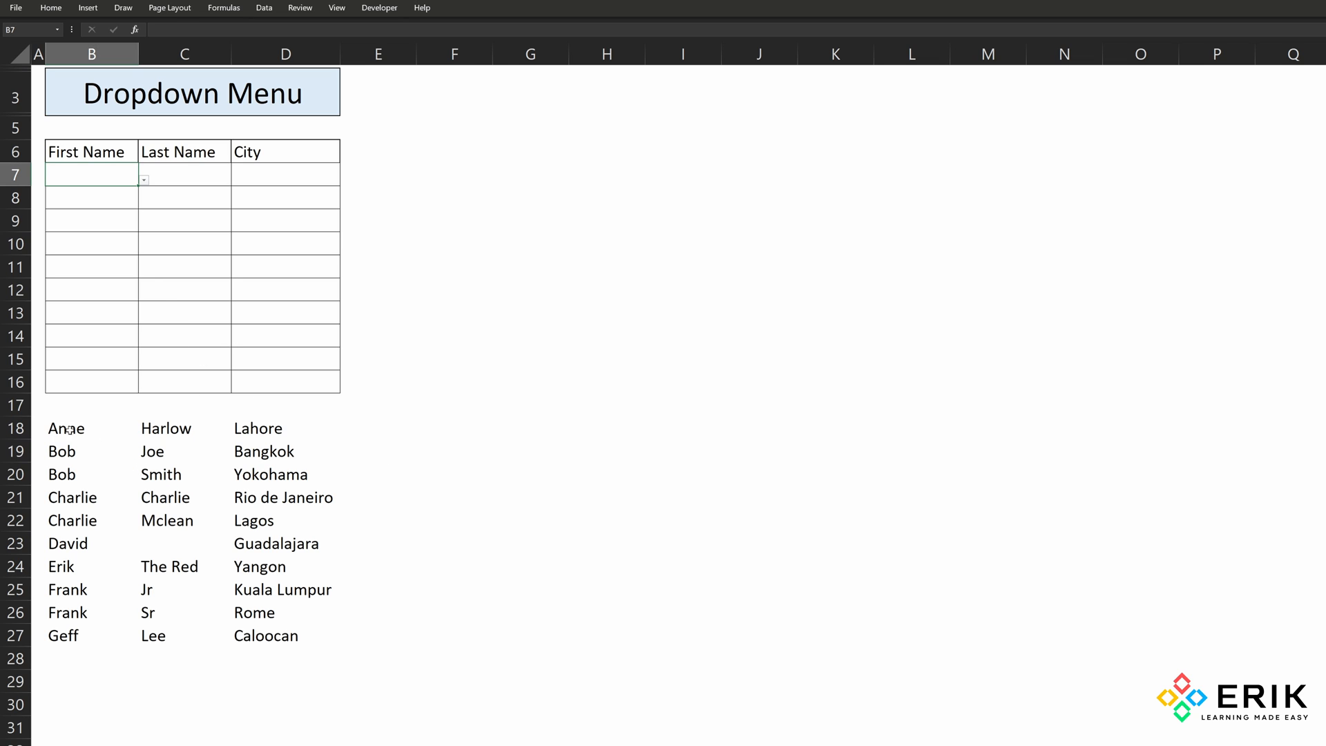
pyautogui.click(66, 428)
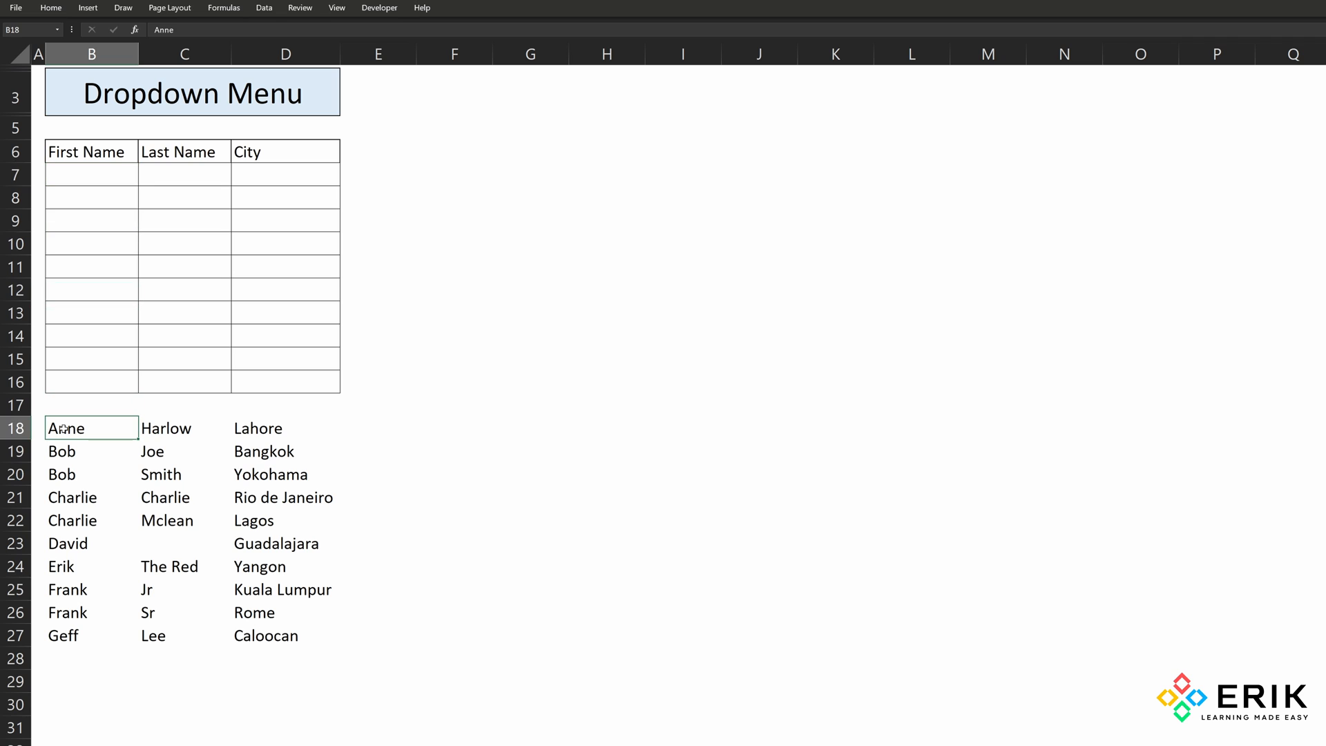
pyautogui.moveTo(80, 427); pyautogui.dragTo(195, 613)
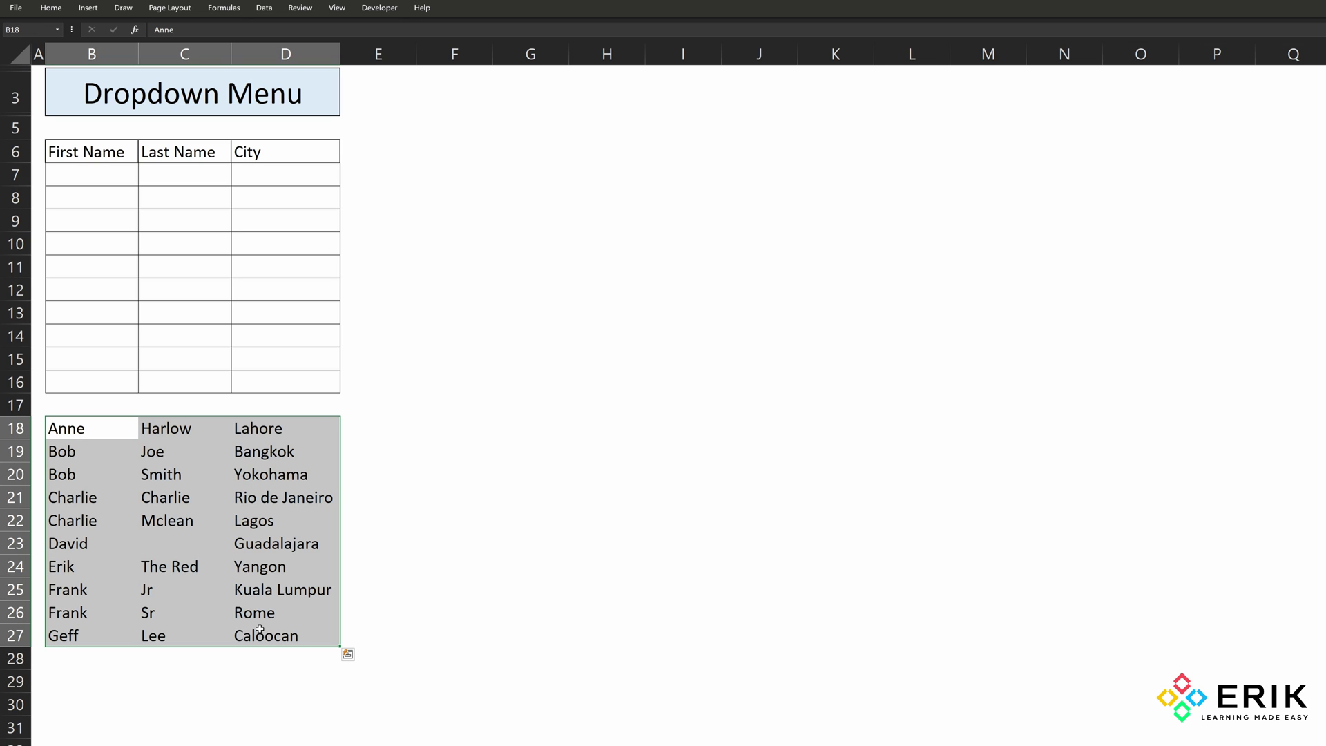
pyautogui.press('Ctrl+t')
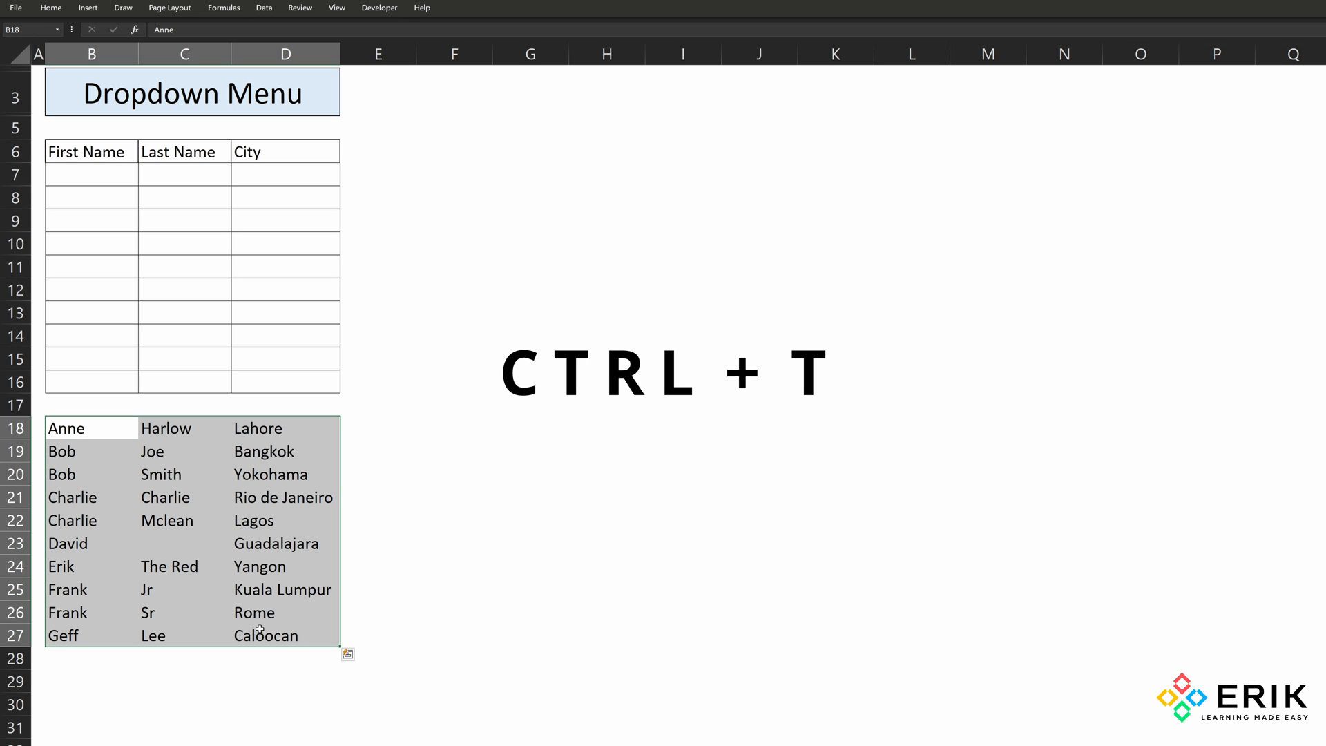
# - Create the table over $B$18:$D$27 without headers, giving Column1–Column3
pyautogui.press('Ctrl+T')
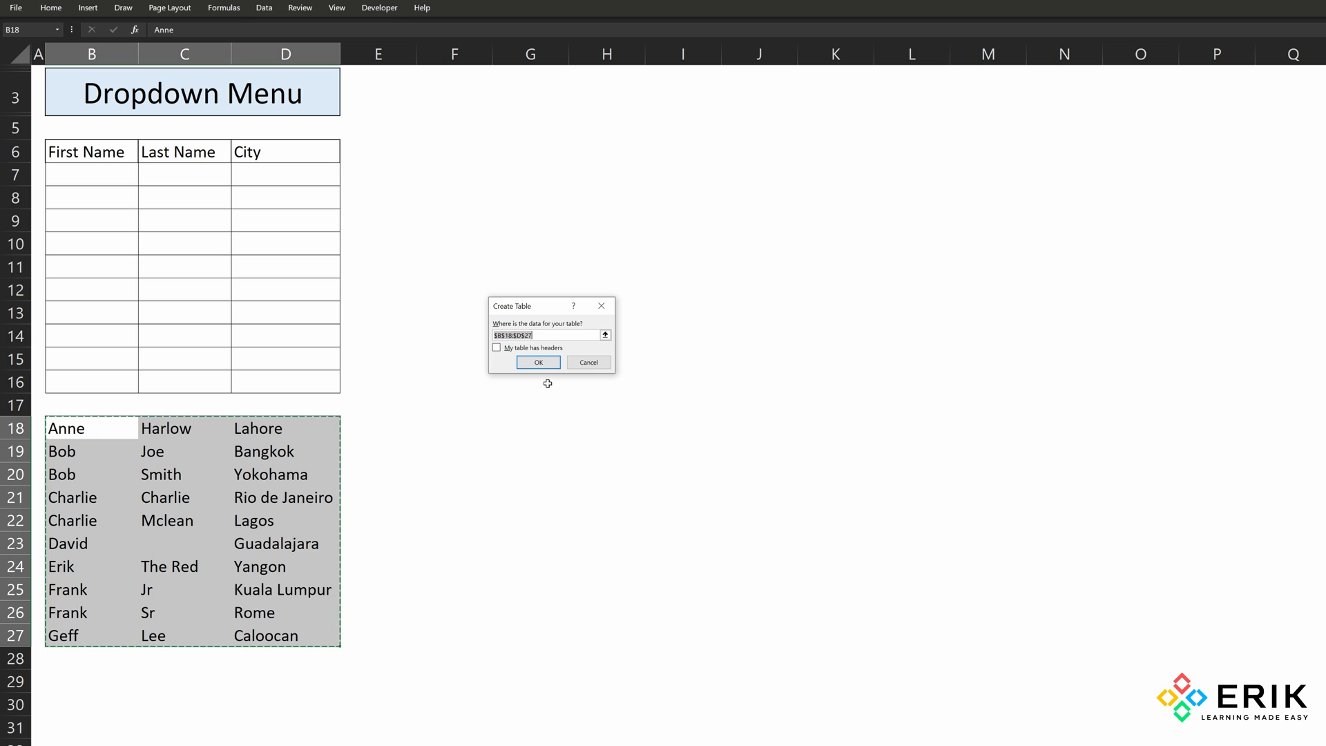
pyautogui.moveTo(471, 345)
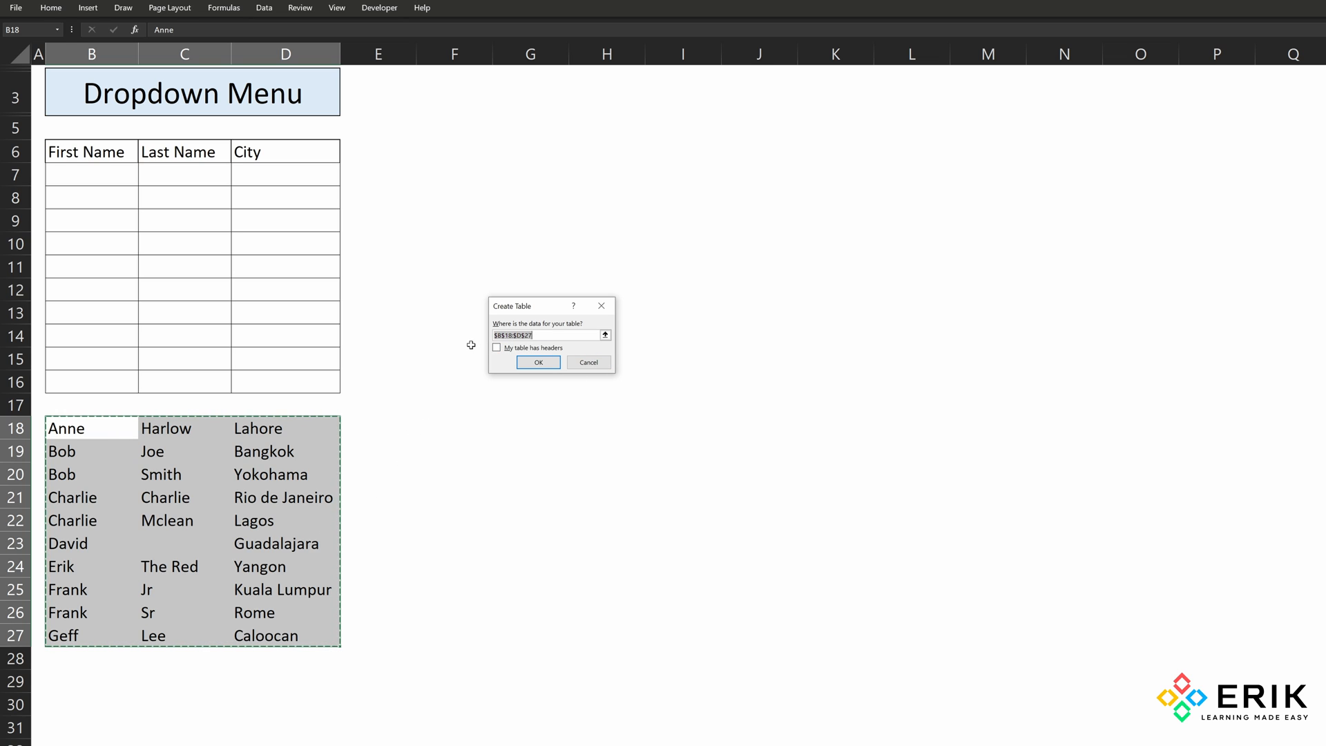
pyautogui.moveTo(528, 354)
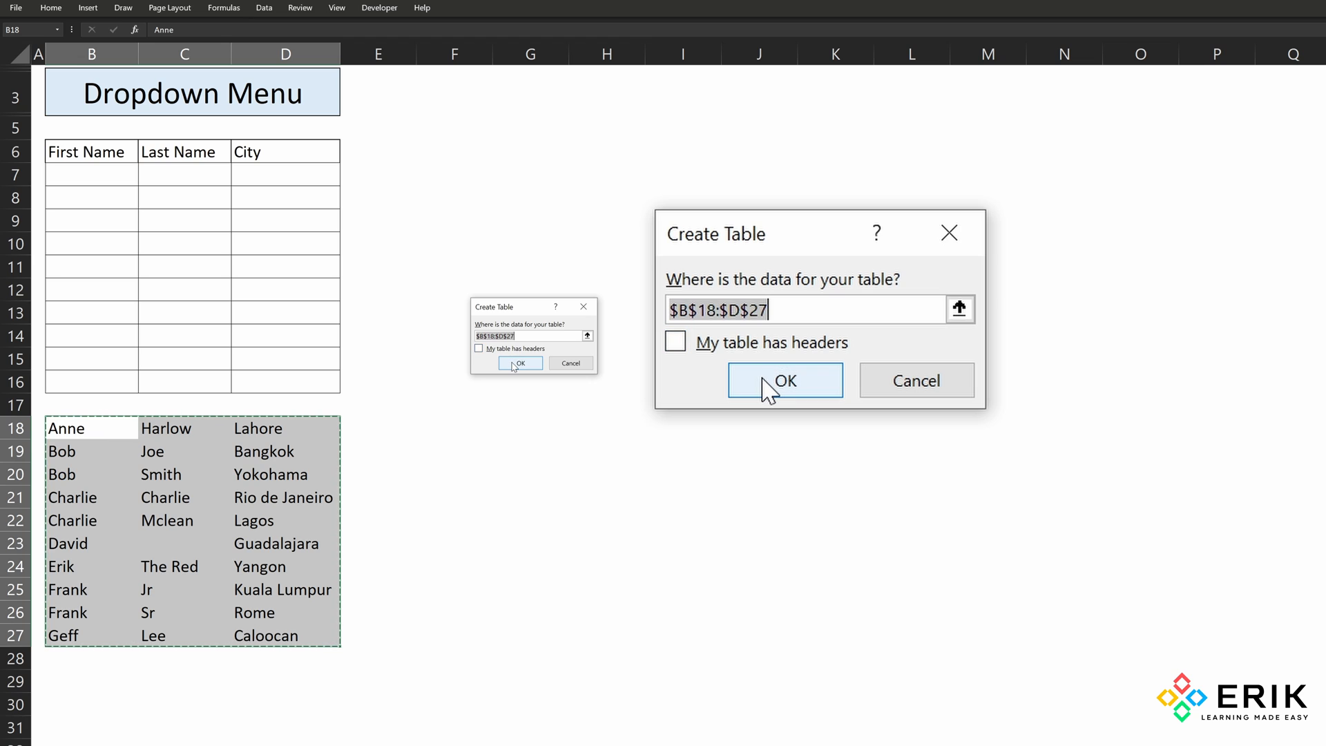
pyautogui.click(785, 380)
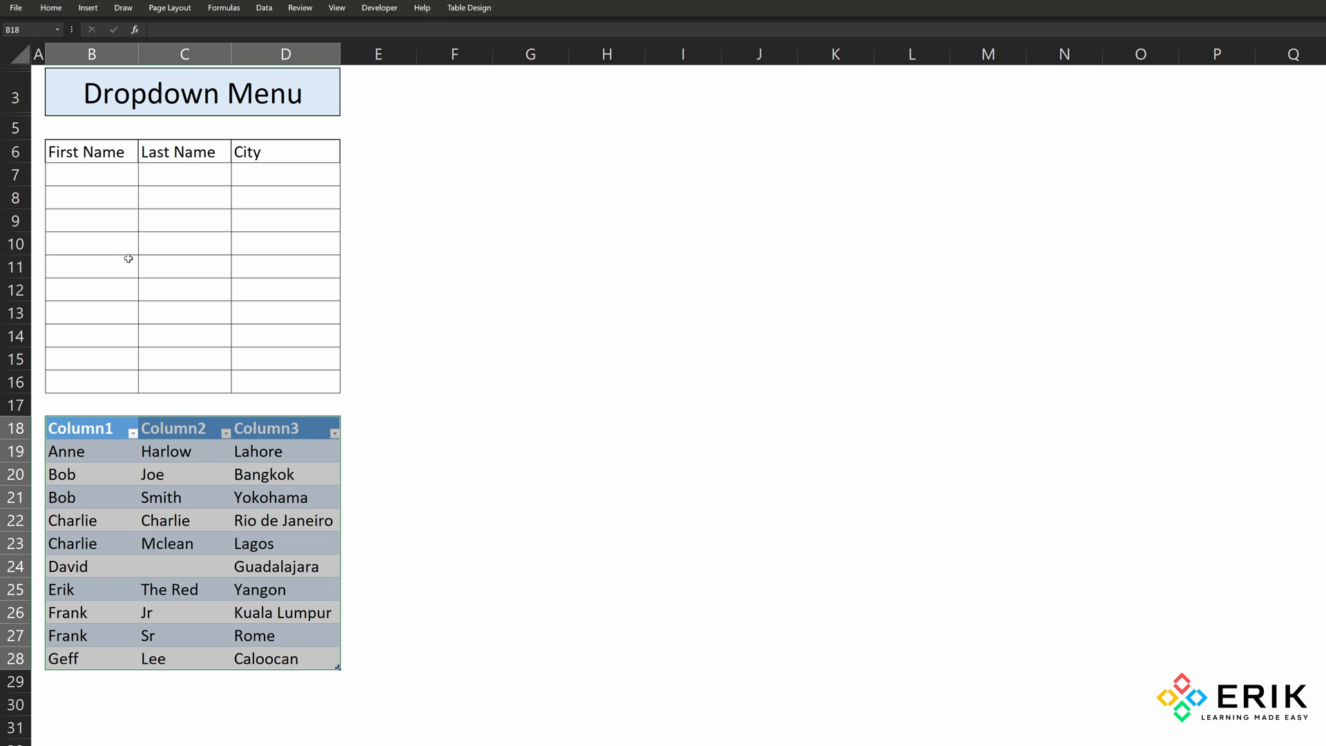
# - Set B7's validation to a List sourced from the table's first names, B19:B28
pyautogui.click(92, 175)
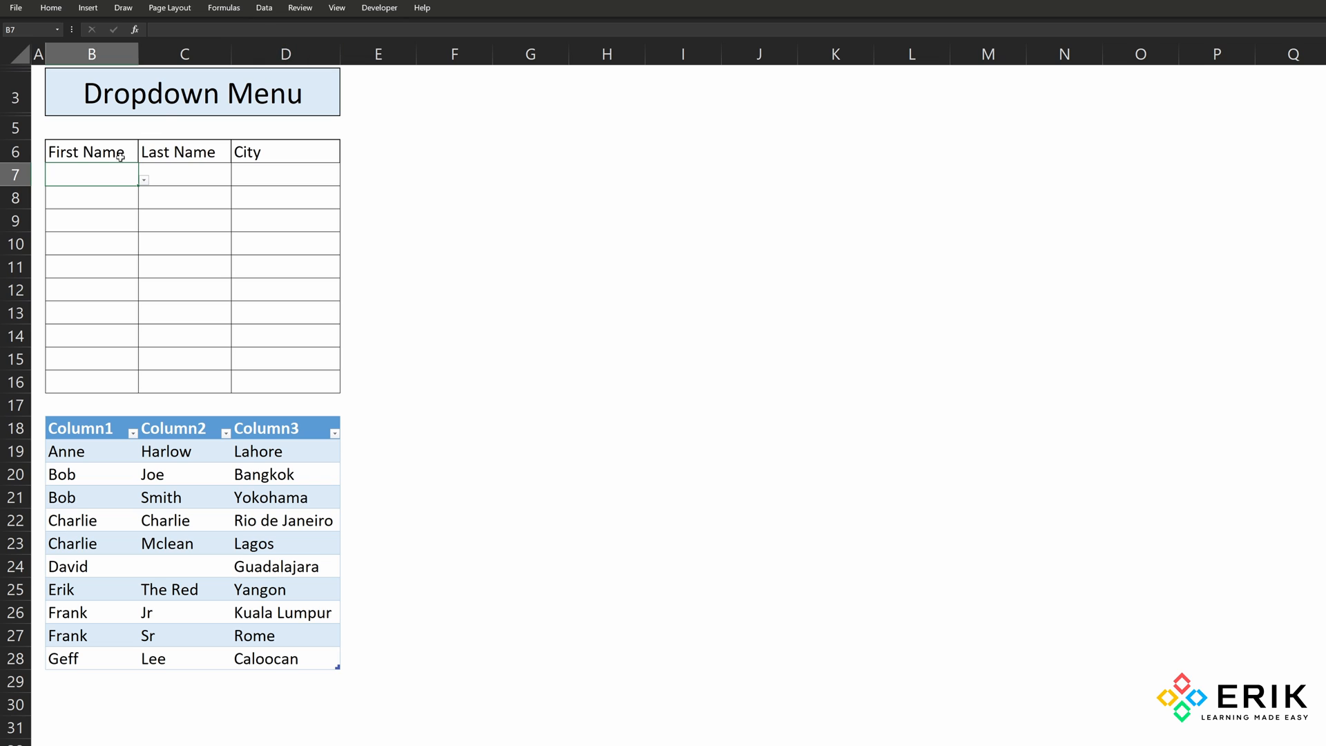
pyautogui.click(264, 7)
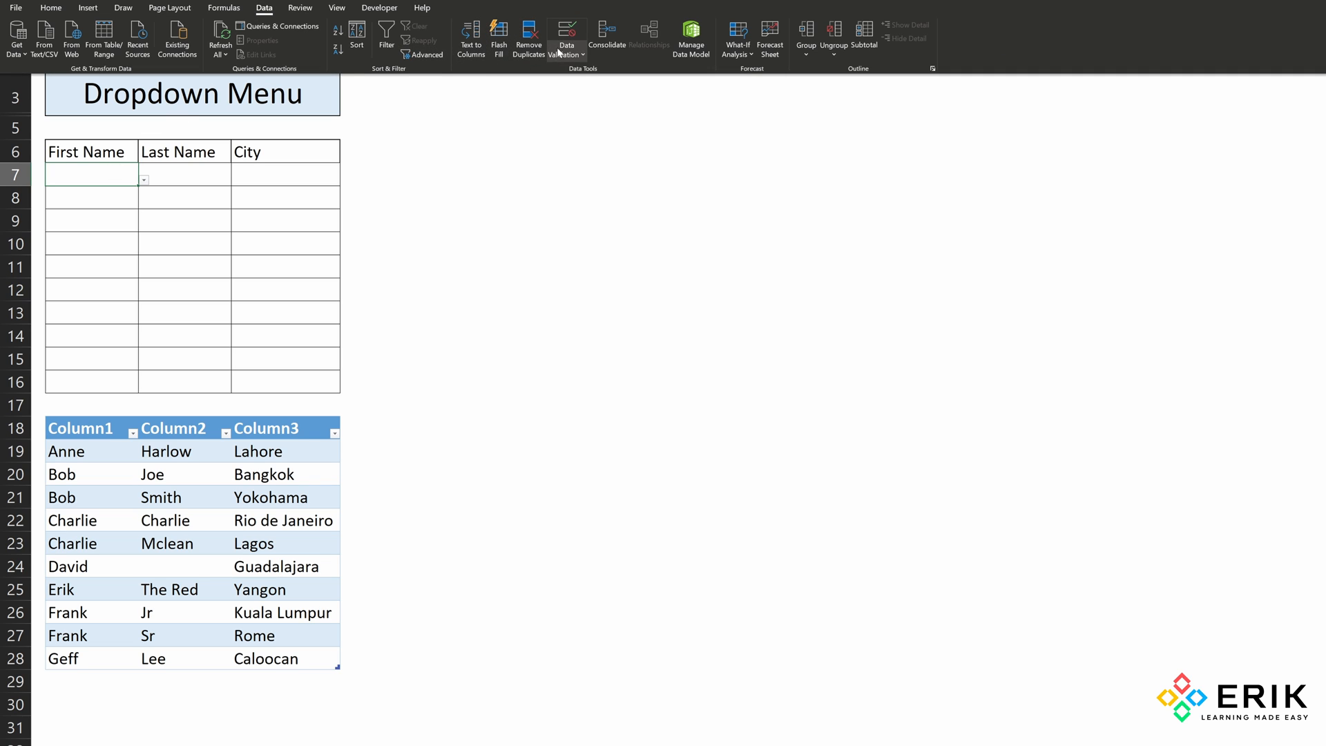
pyautogui.click(568, 30)
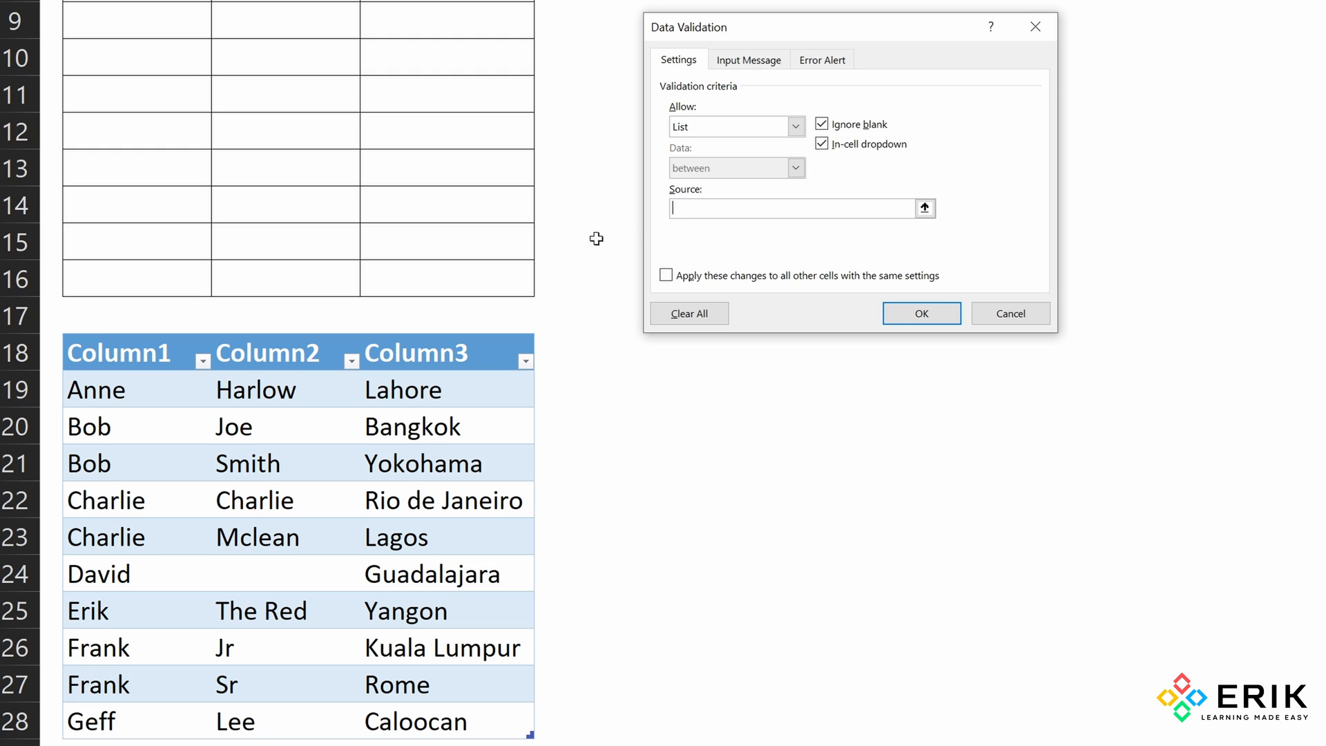
pyautogui.moveTo(135, 331)
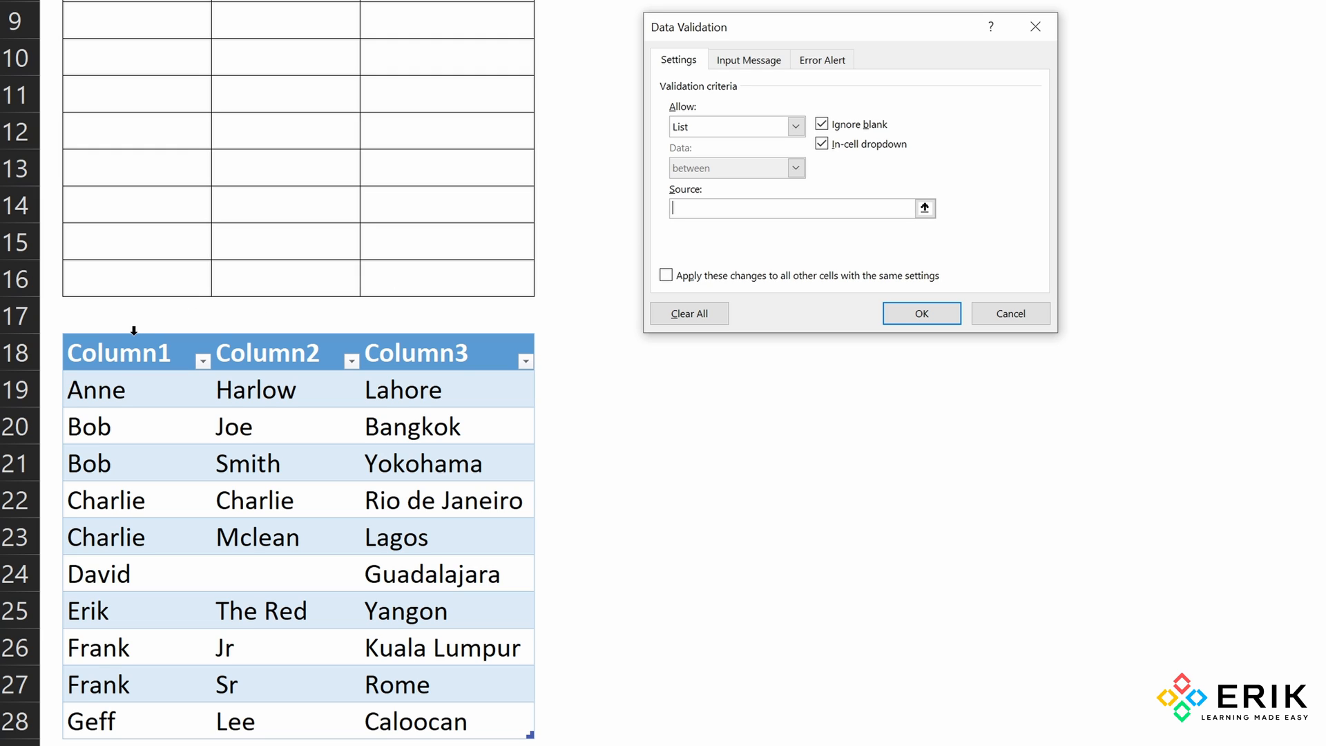
pyautogui.moveTo(313, 300)
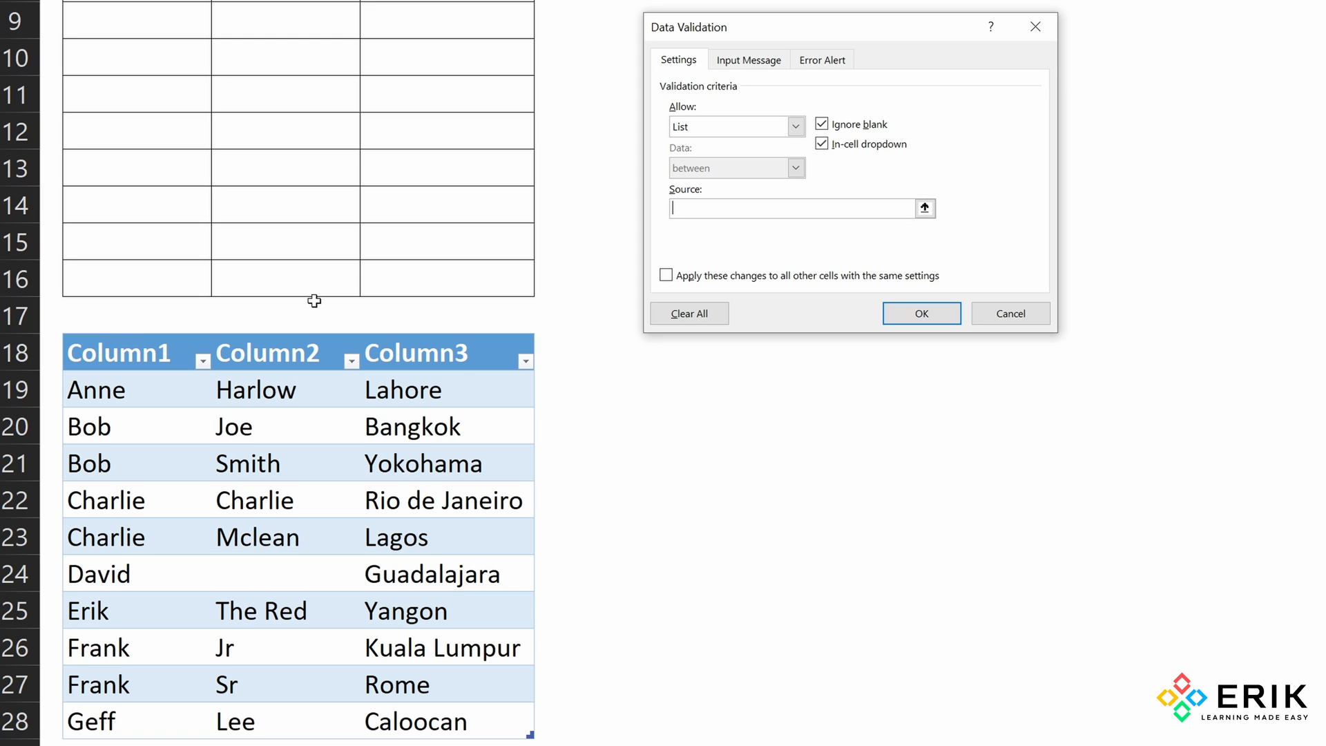
pyautogui.moveTo(124, 332)
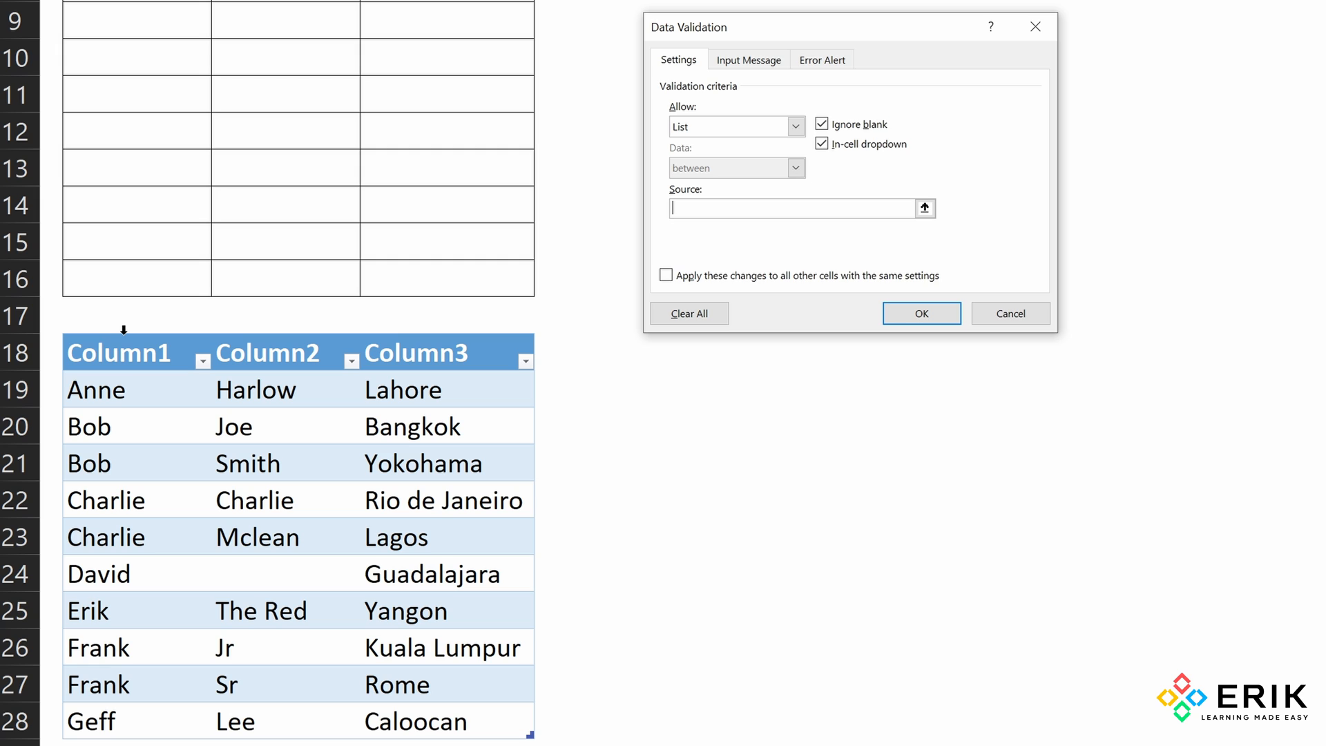
pyautogui.moveTo(136, 389); pyautogui.dragTo(136, 721)
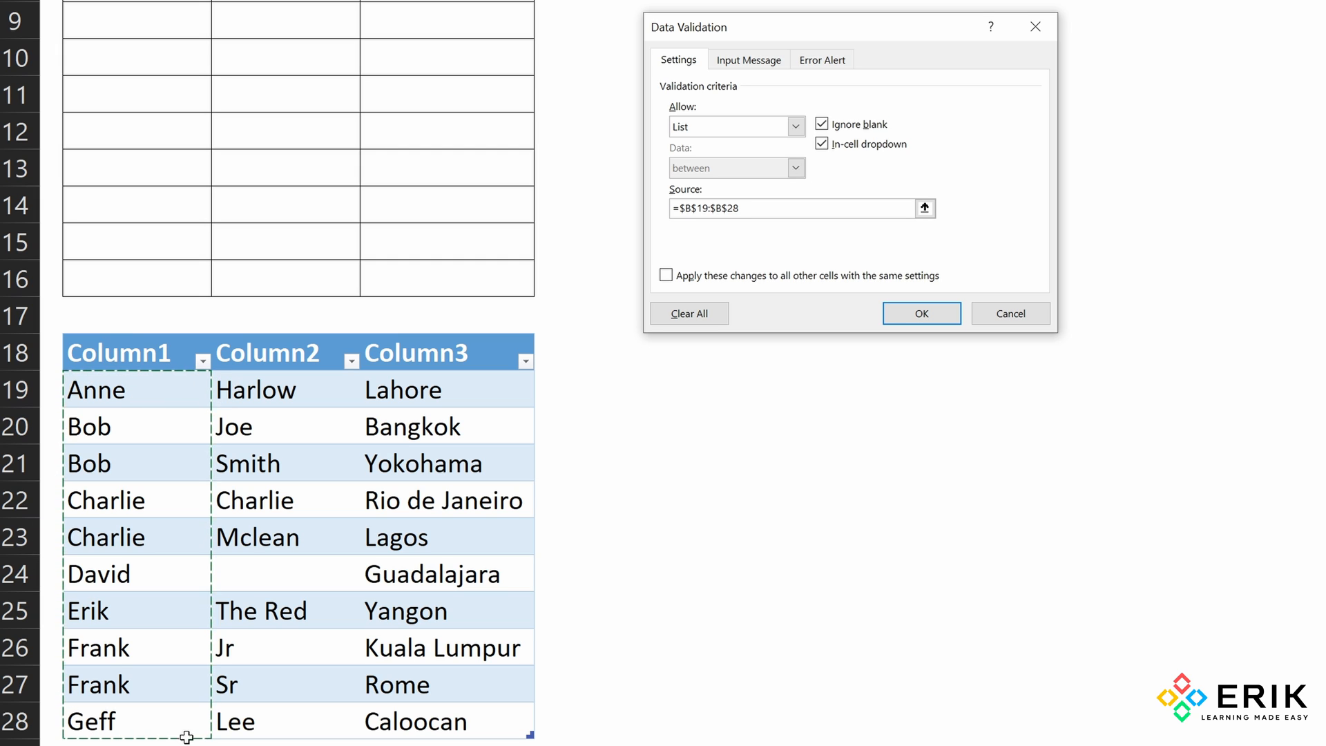
pyautogui.moveTo(340, 431)
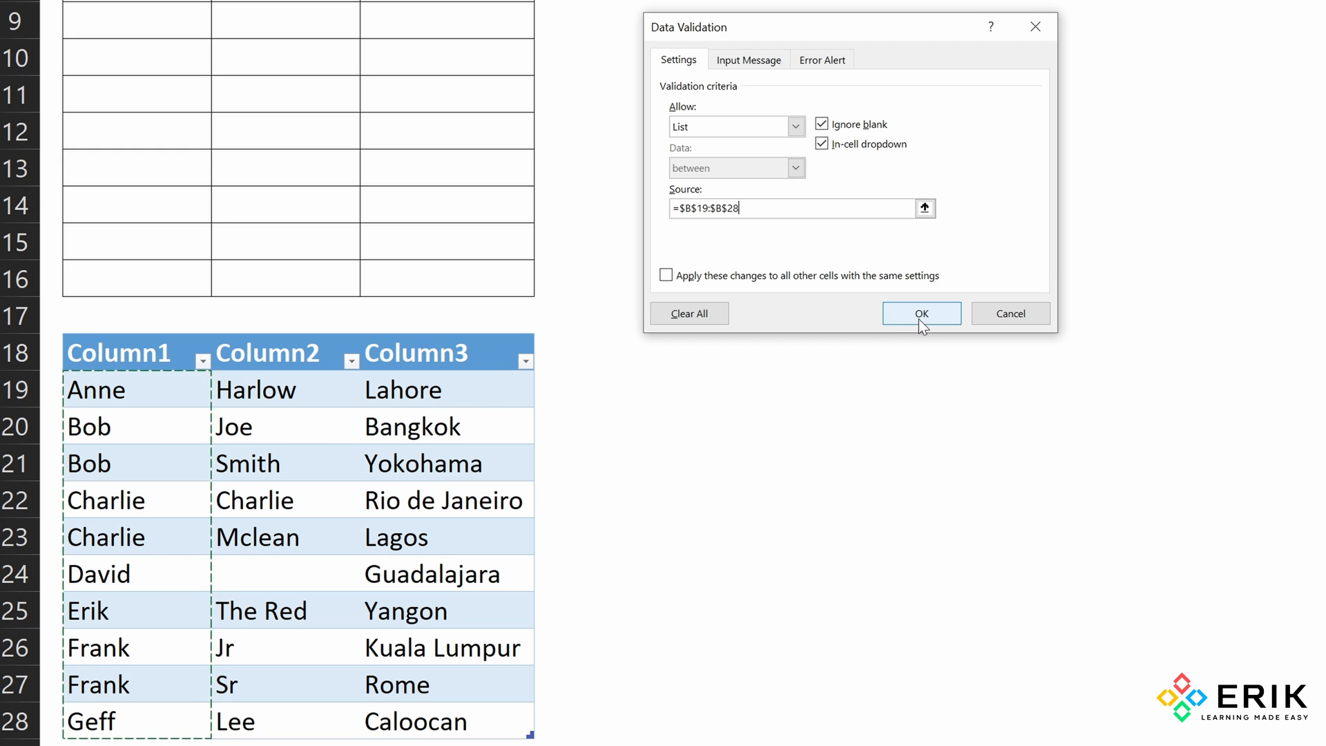
pyautogui.click(922, 313)
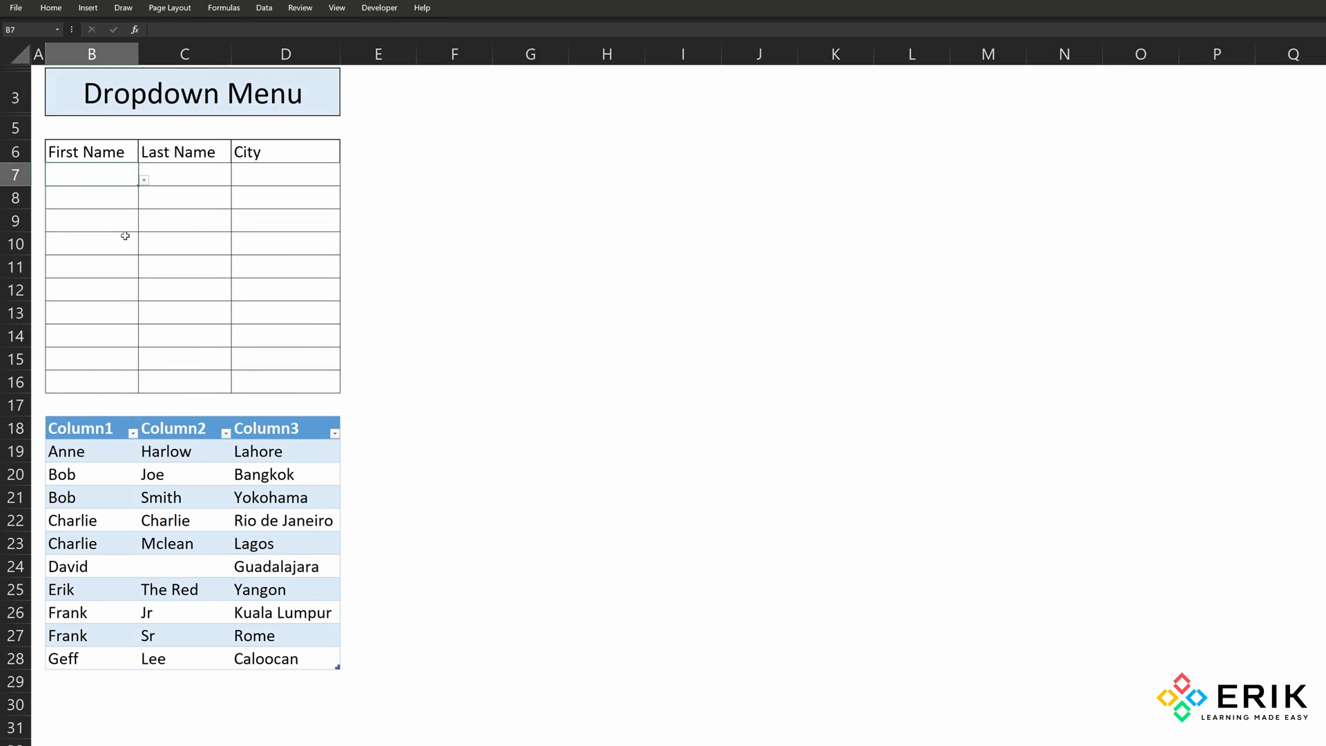
pyautogui.moveTo(135, 181)
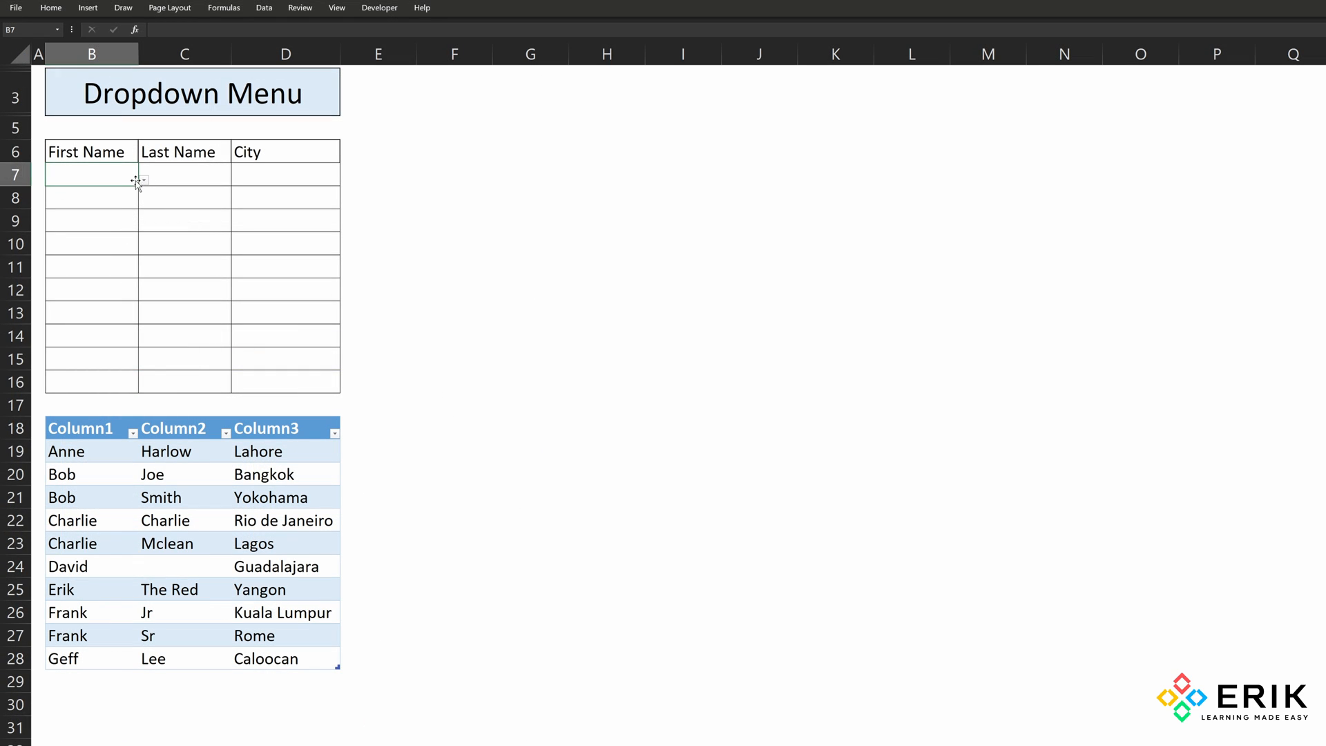
# - Open B7's dropdown to view the first-name choices
pyautogui.click(143, 180)
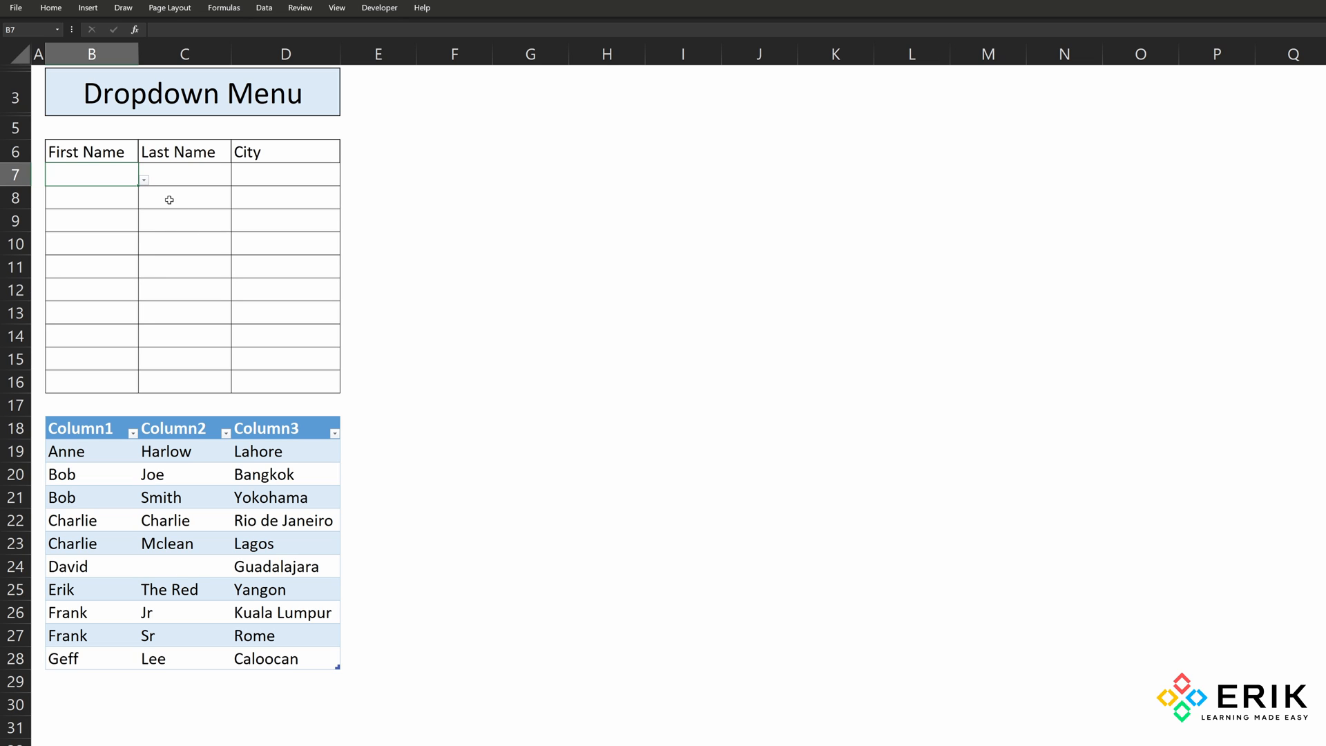
pyautogui.moveTo(120, 600)
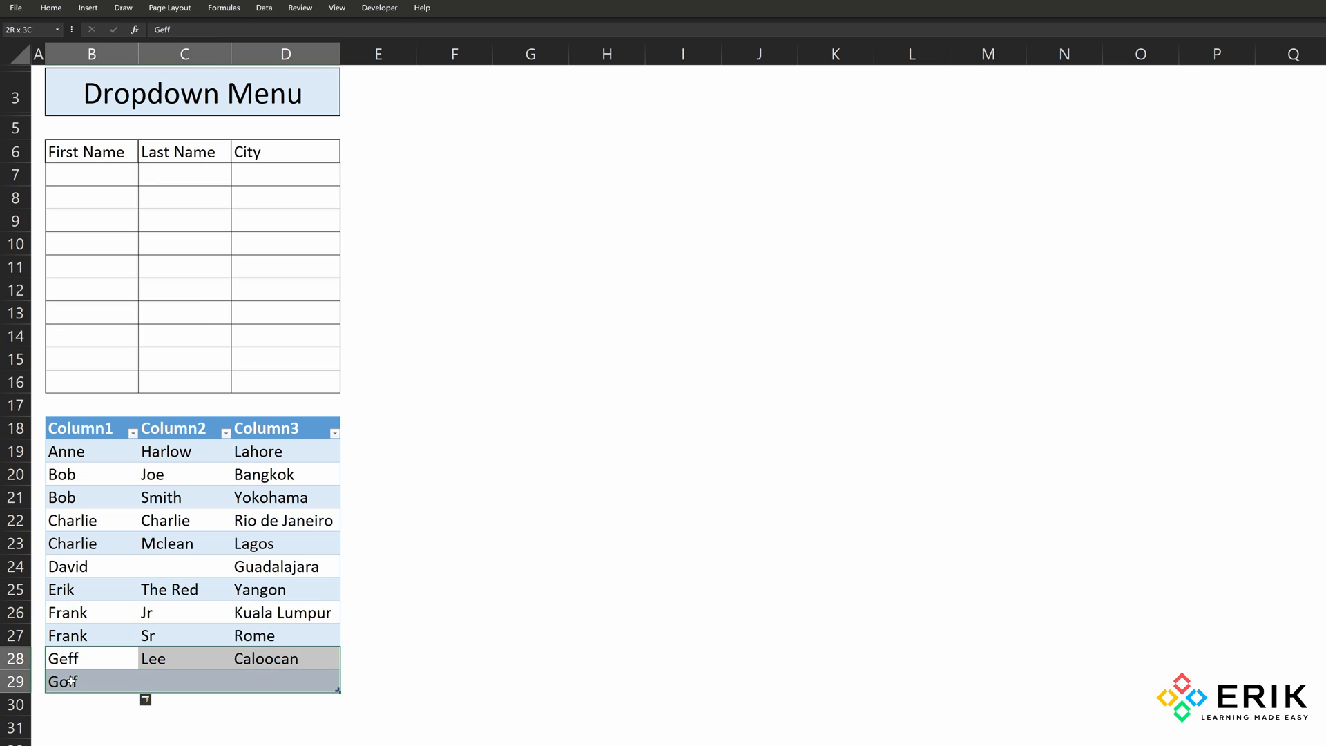
# - Delete the last two table rows, removing Geff, and recheck B7's dropdown
pyautogui.rightClick(65, 658)
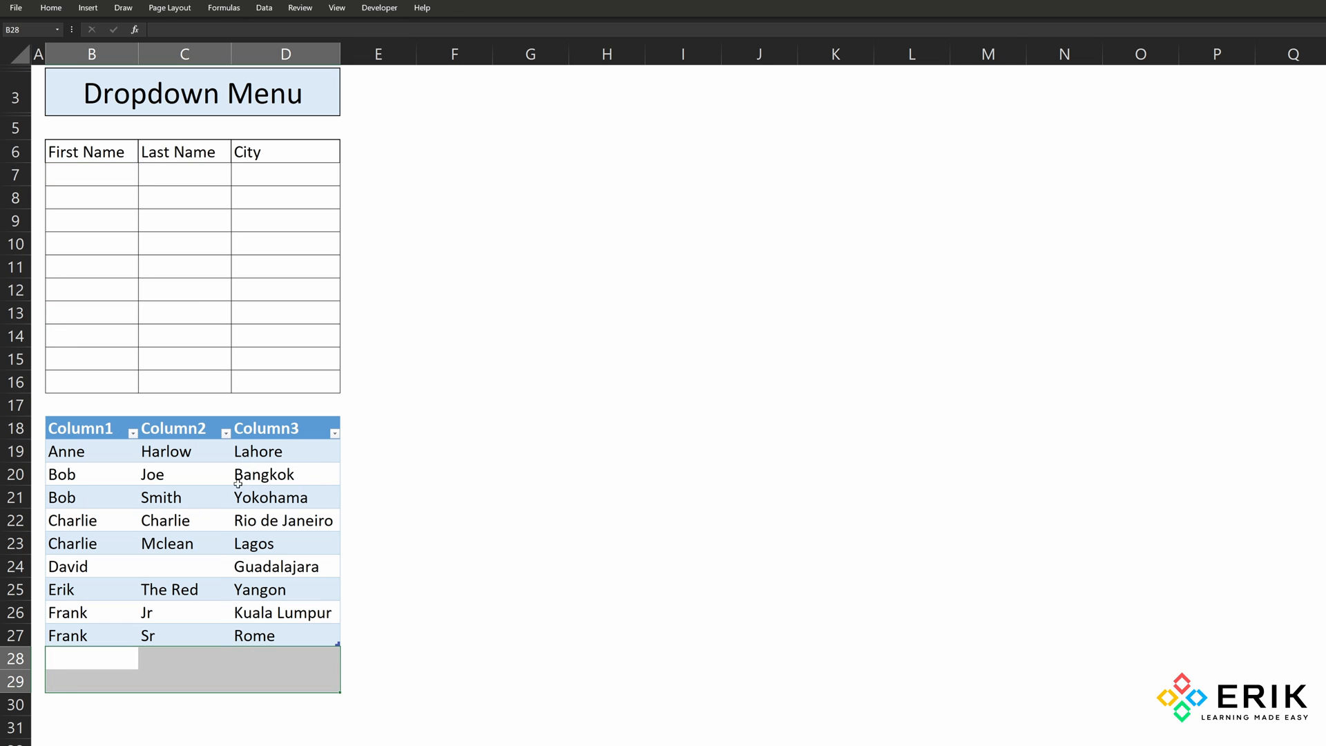
pyautogui.click(91, 175)
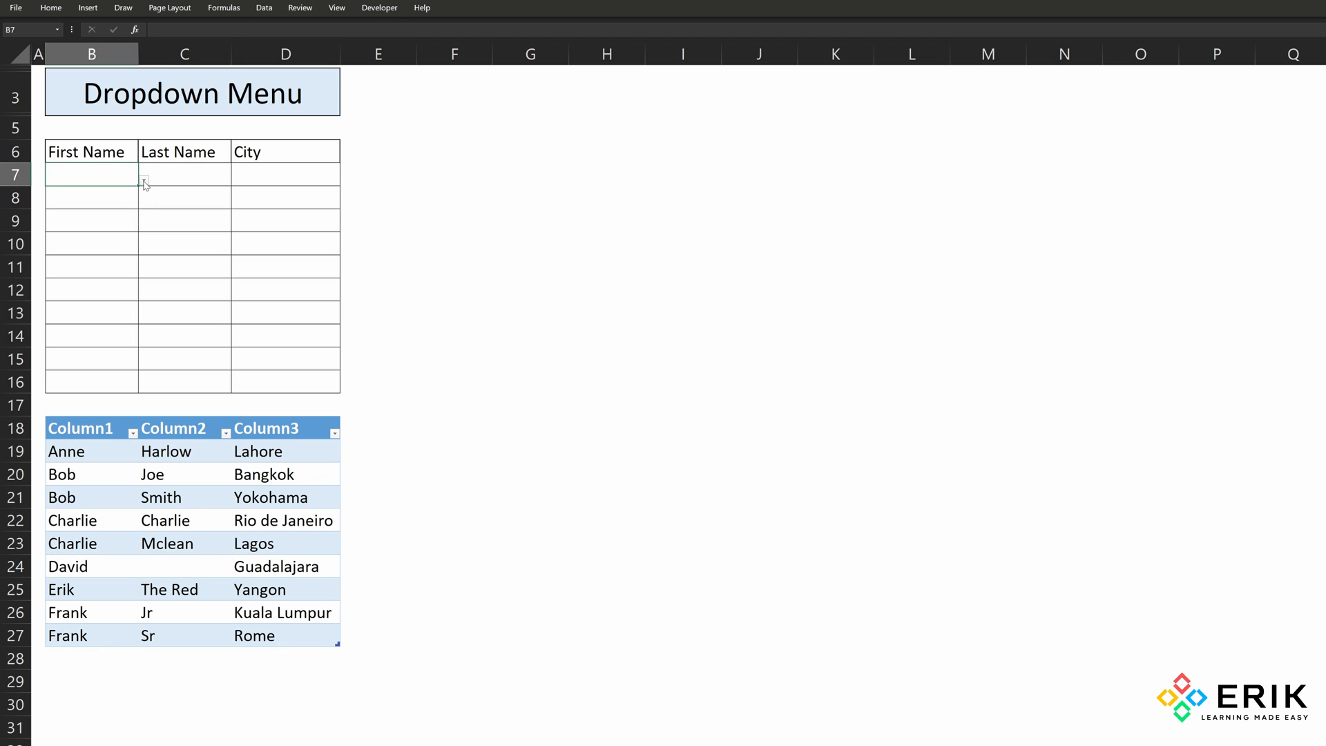
pyautogui.click(141, 180)
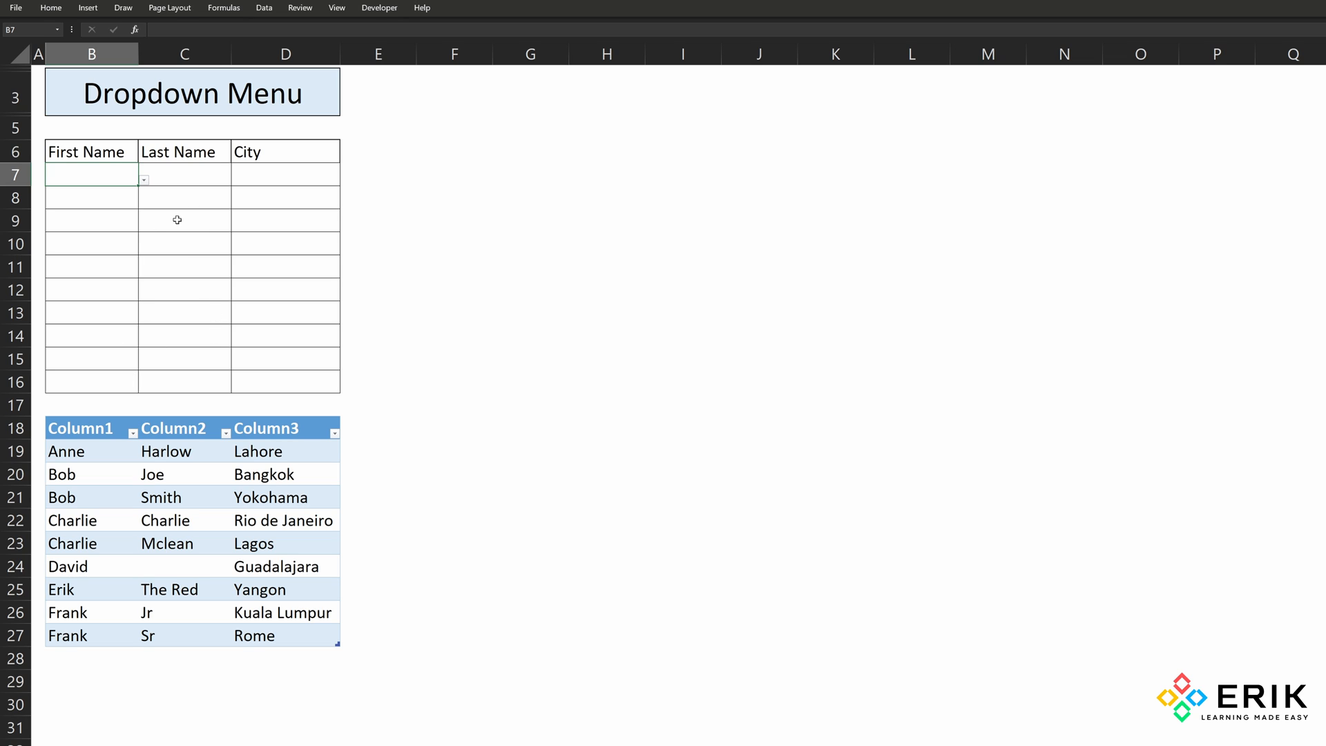
pyautogui.moveTo(140, 188)
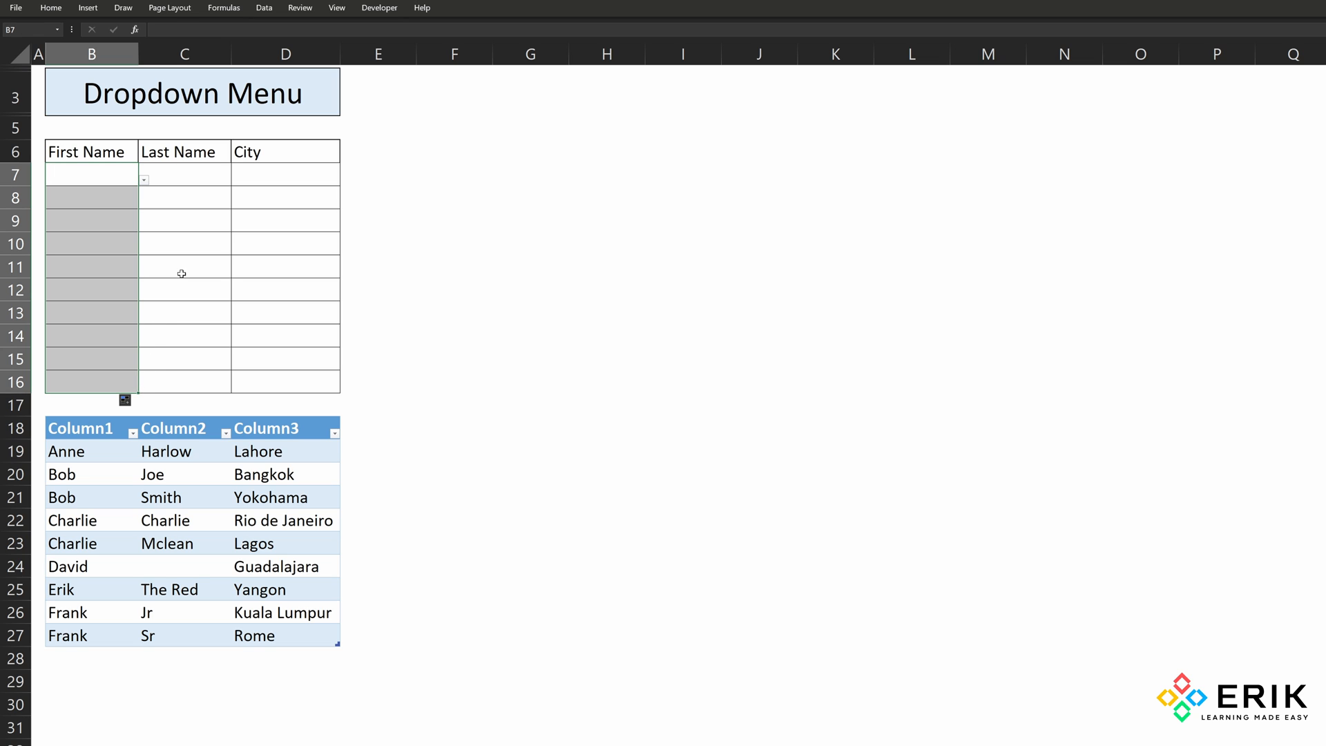
# - Test the first-name dropdown copied into B11, then select a cell in the input row
pyautogui.click(143, 272)
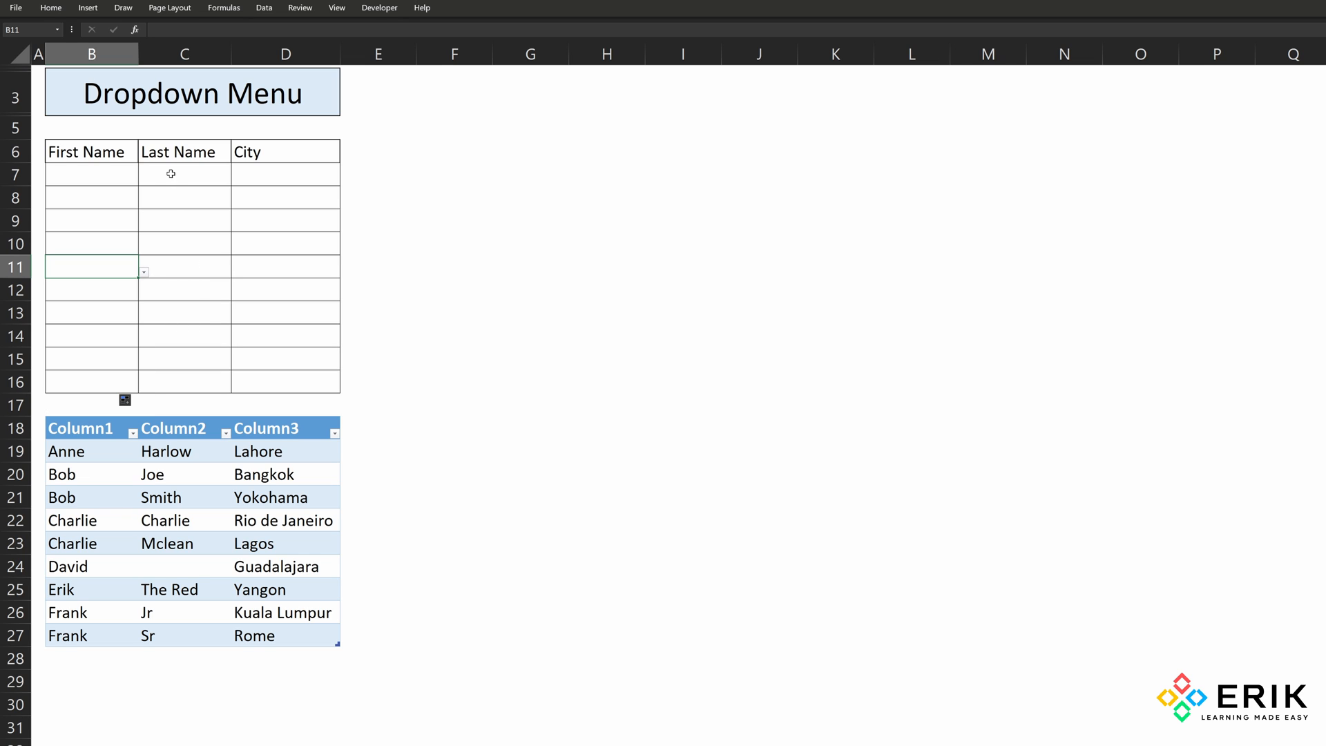
pyautogui.click(184, 174)
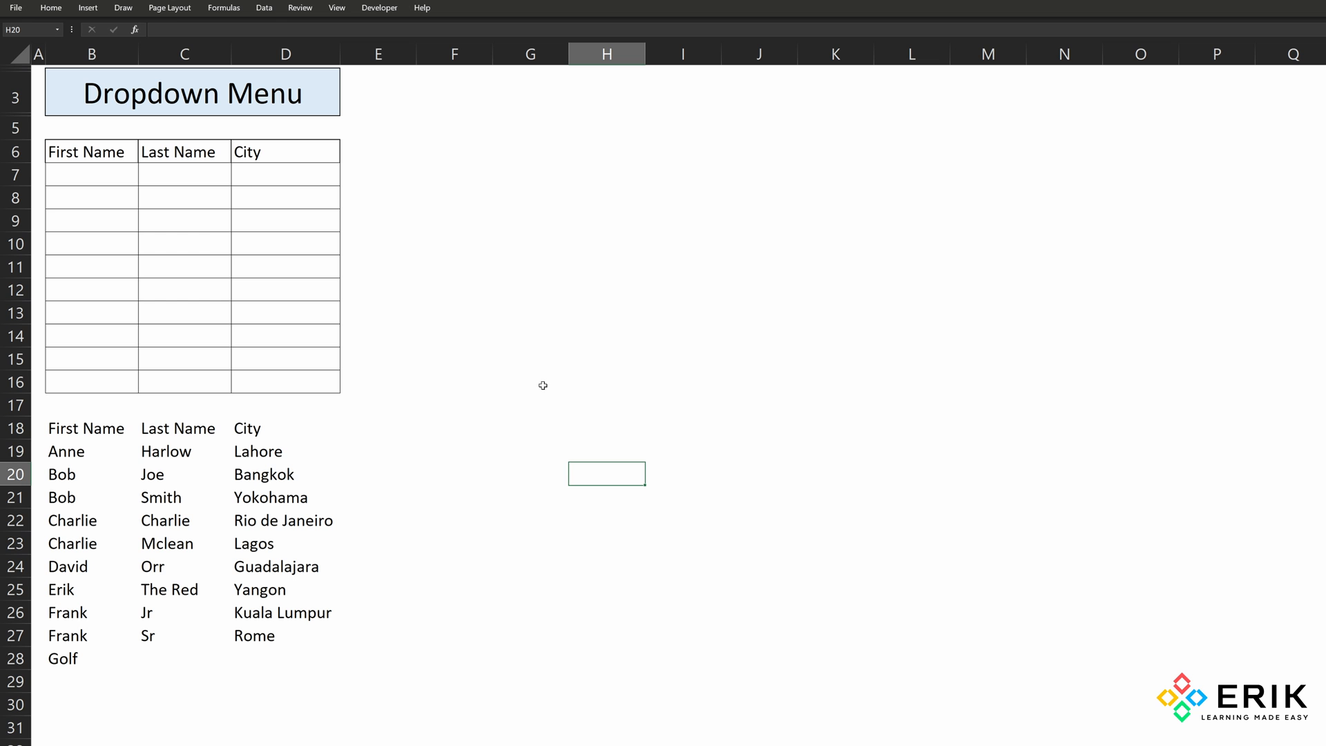
pyautogui.moveTo(392, 438)
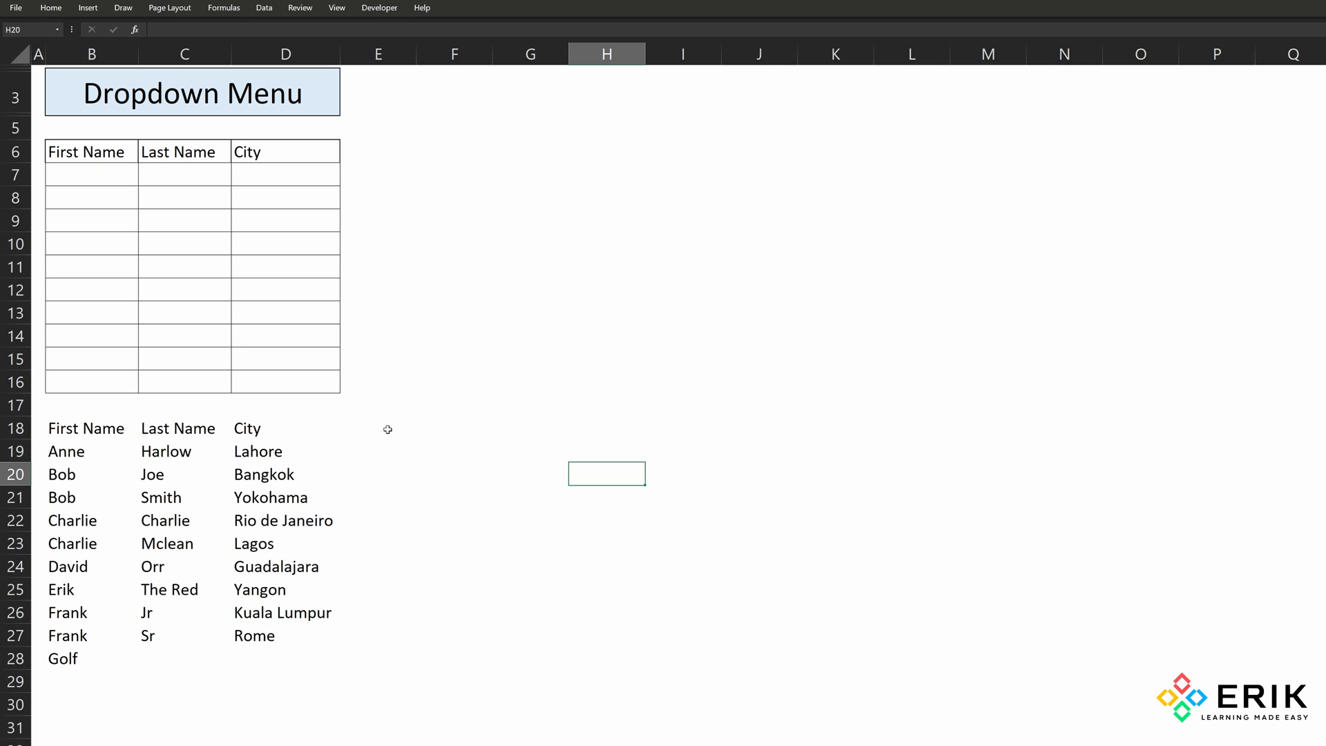
pyautogui.click(390, 451)
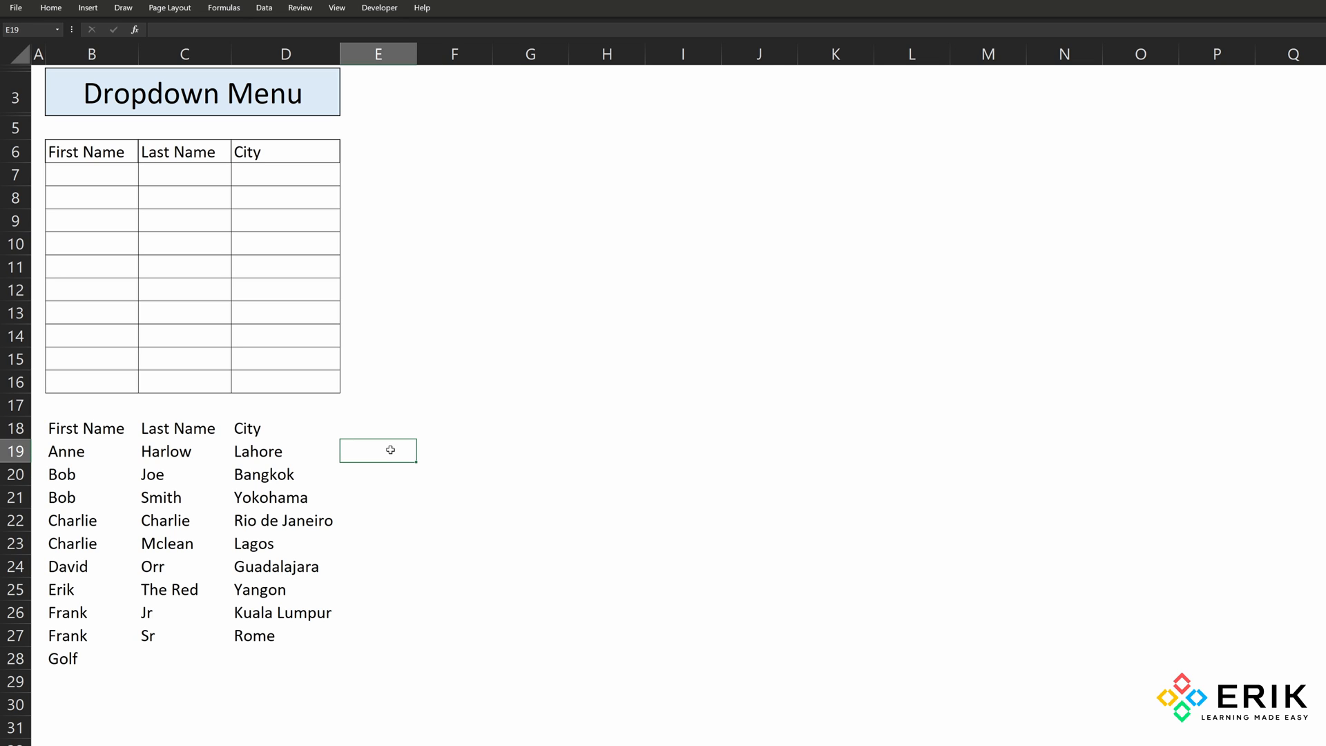
# - Start E19's formula as =OFFSET($B$18,1,MATCH( anchored on the First Name header
pyautogui.write('=o')
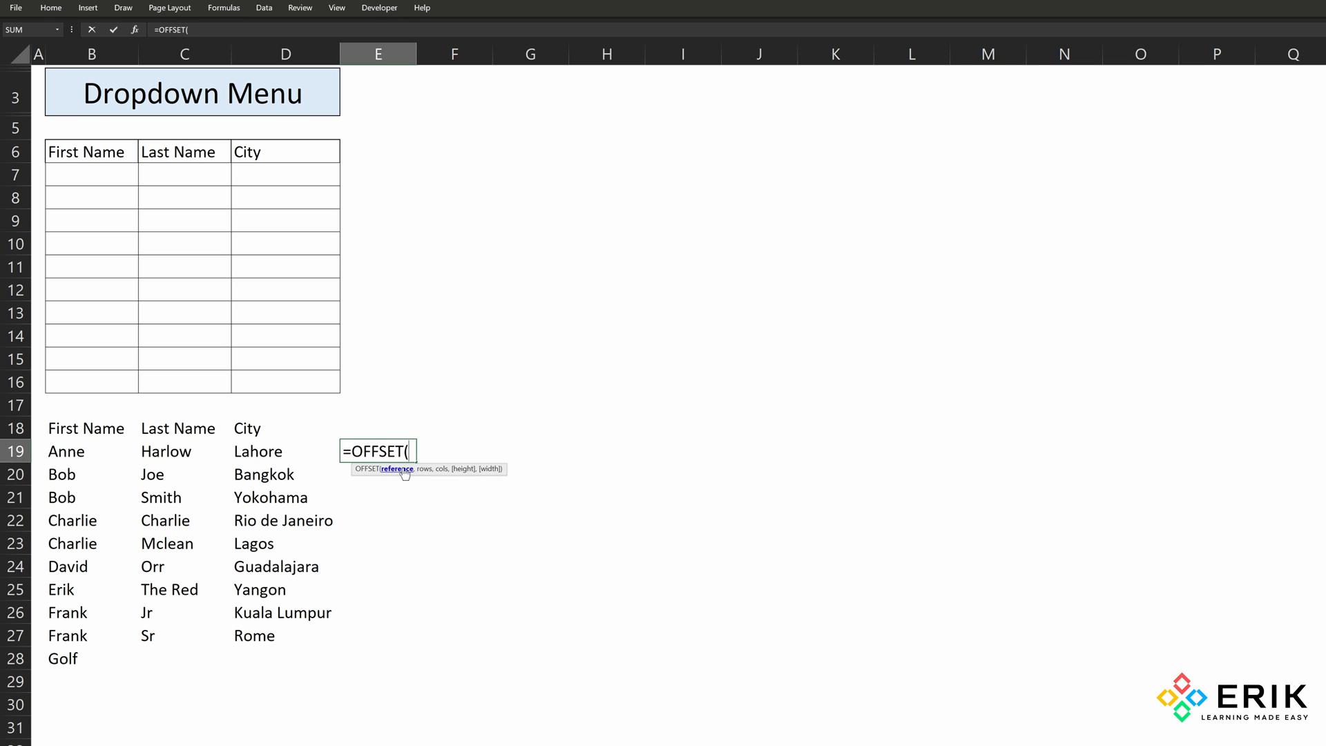
pyautogui.moveTo(412, 479)
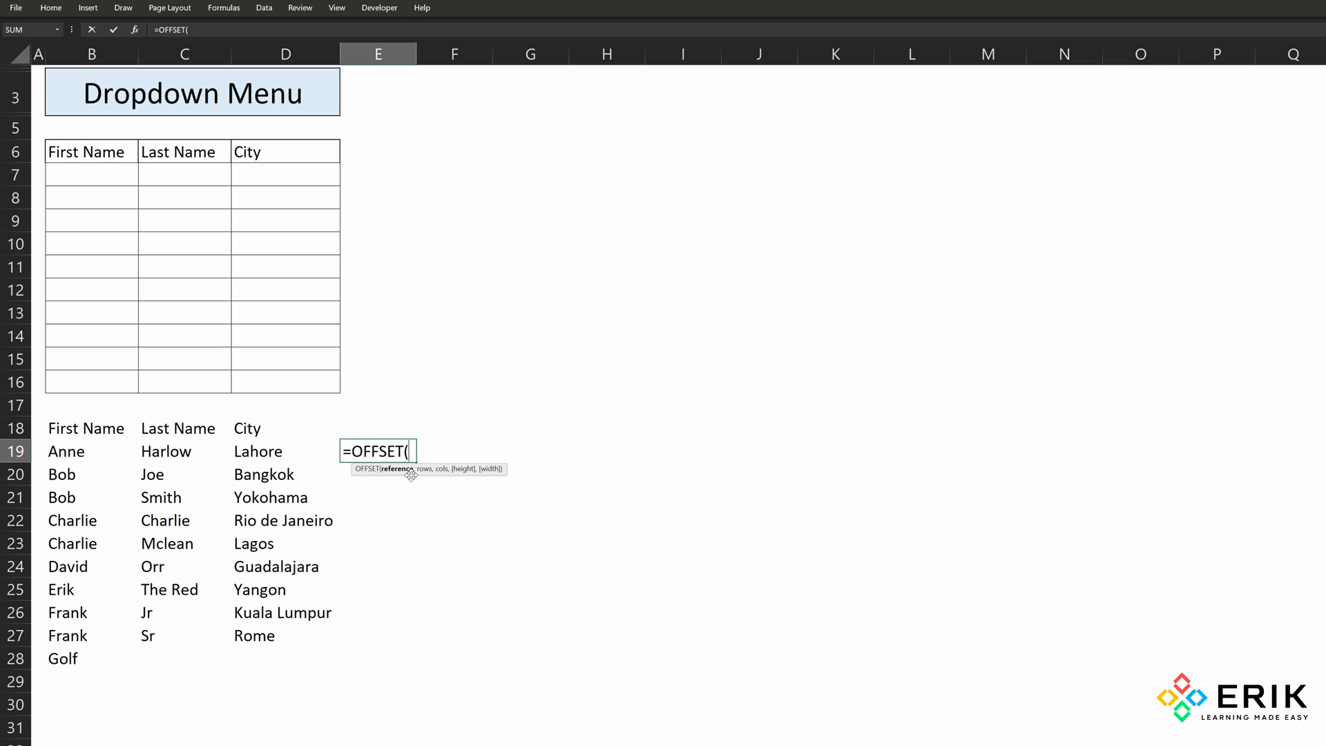
pyautogui.moveTo(82, 429)
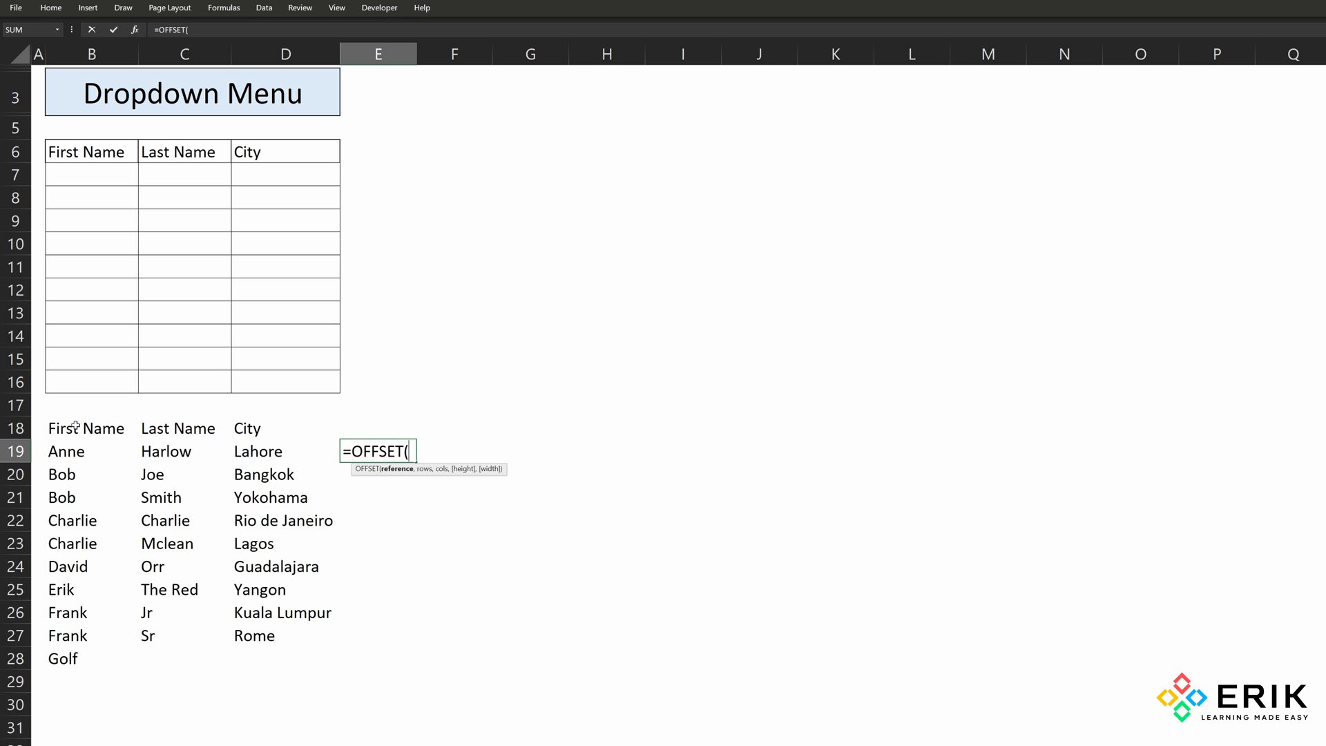
pyautogui.click(86, 429)
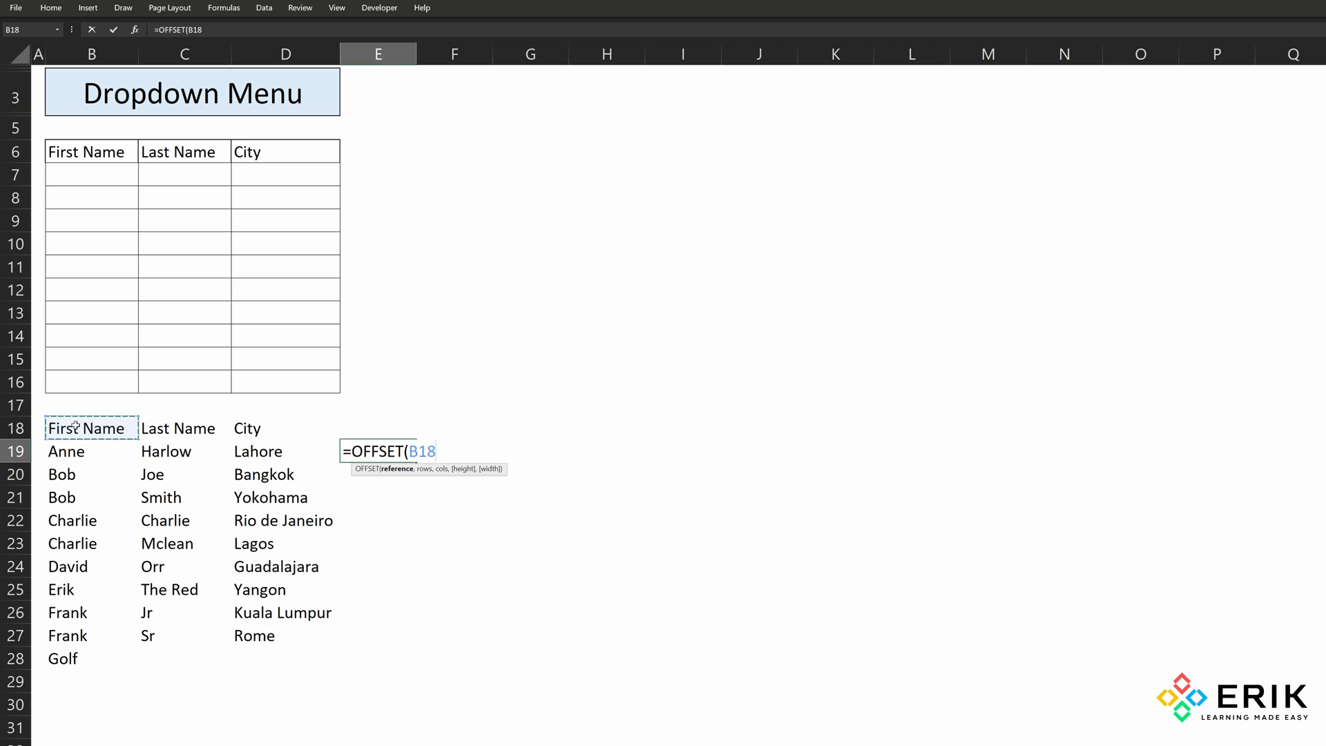
pyautogui.press('F4')
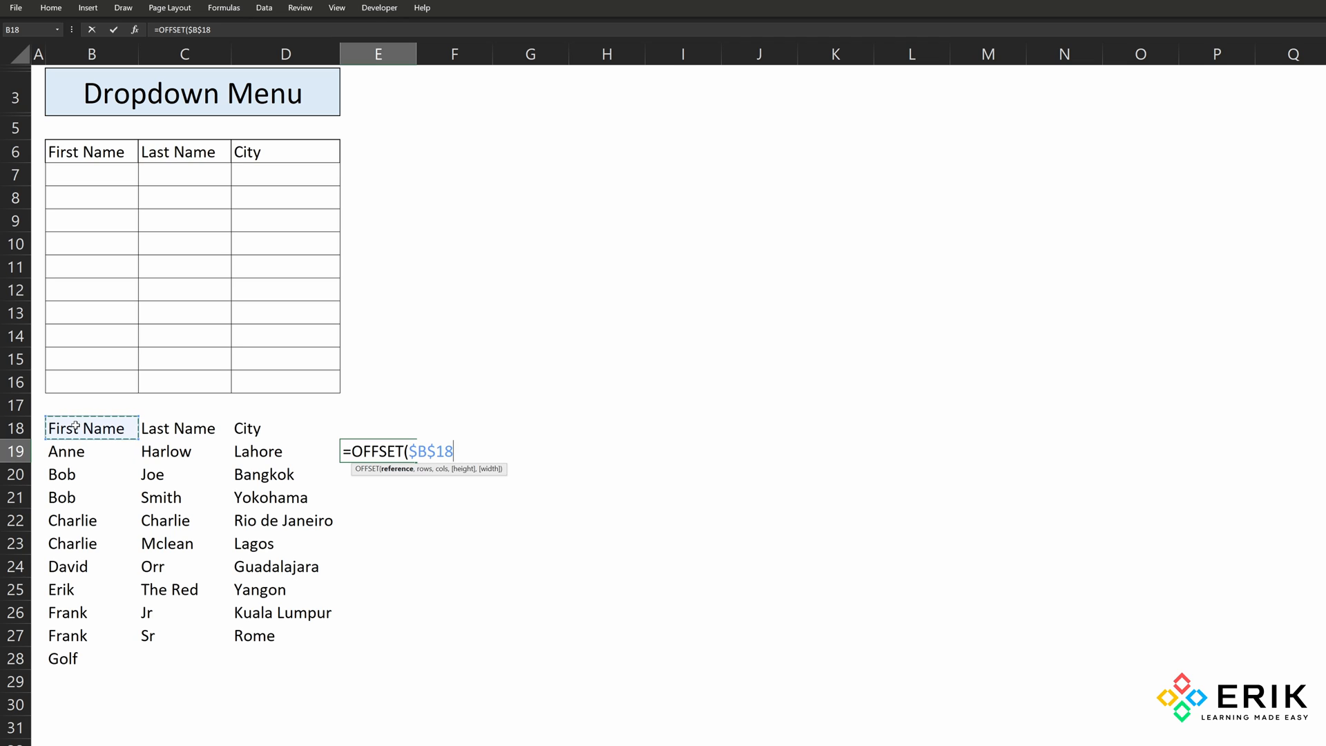
pyautogui.write(',')
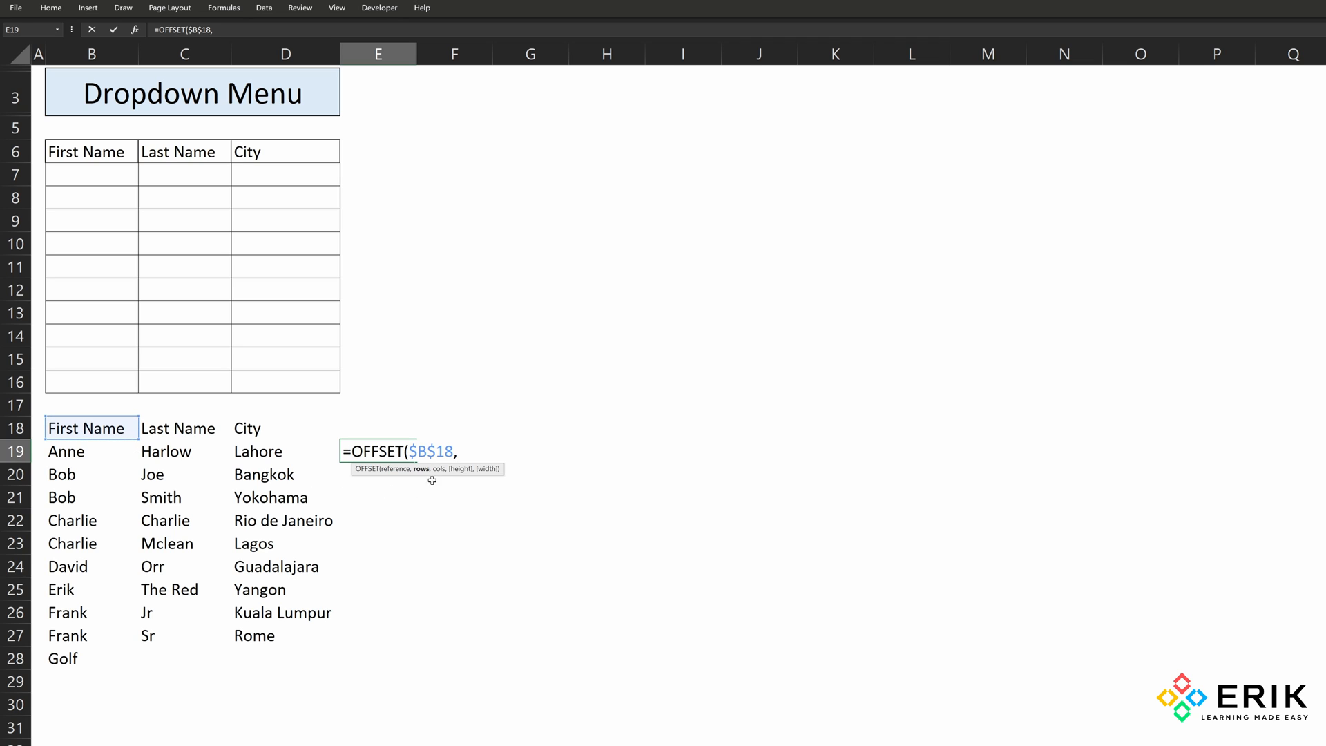
pyautogui.moveTo(331, 516)
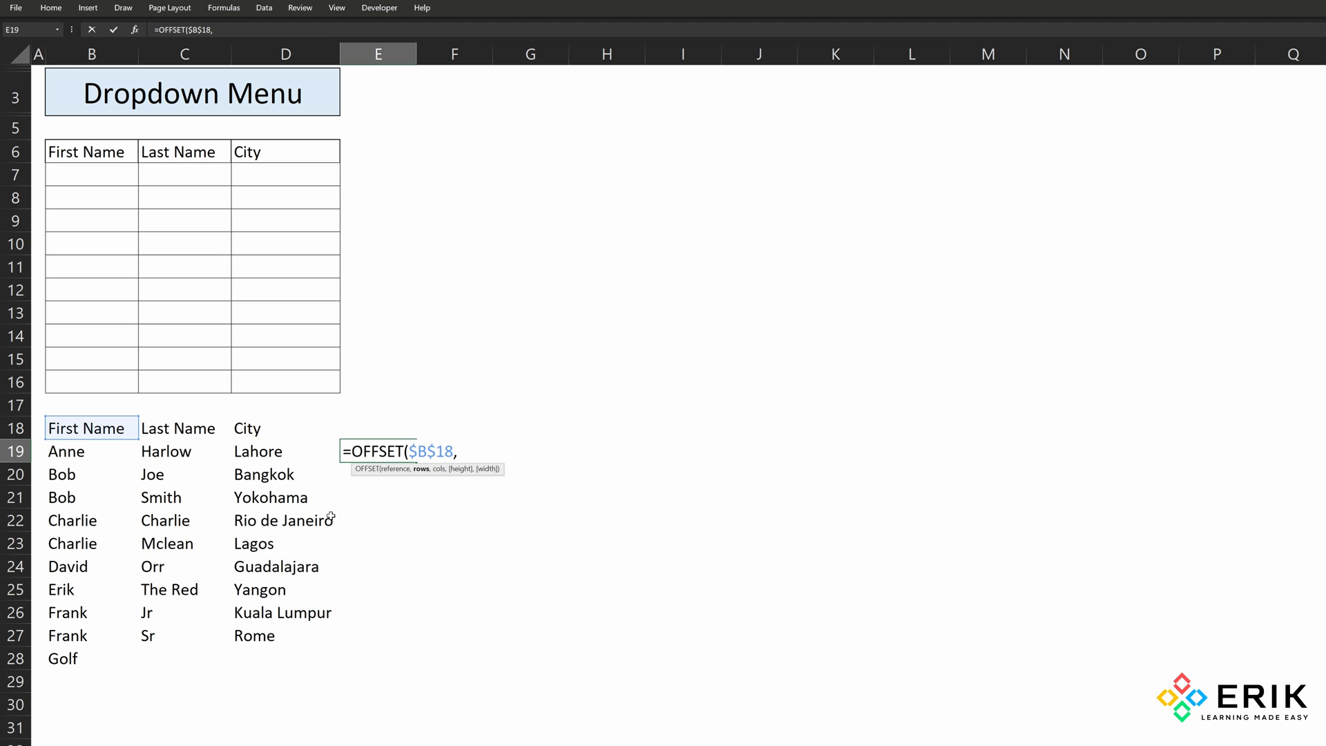
pyautogui.moveTo(102, 451)
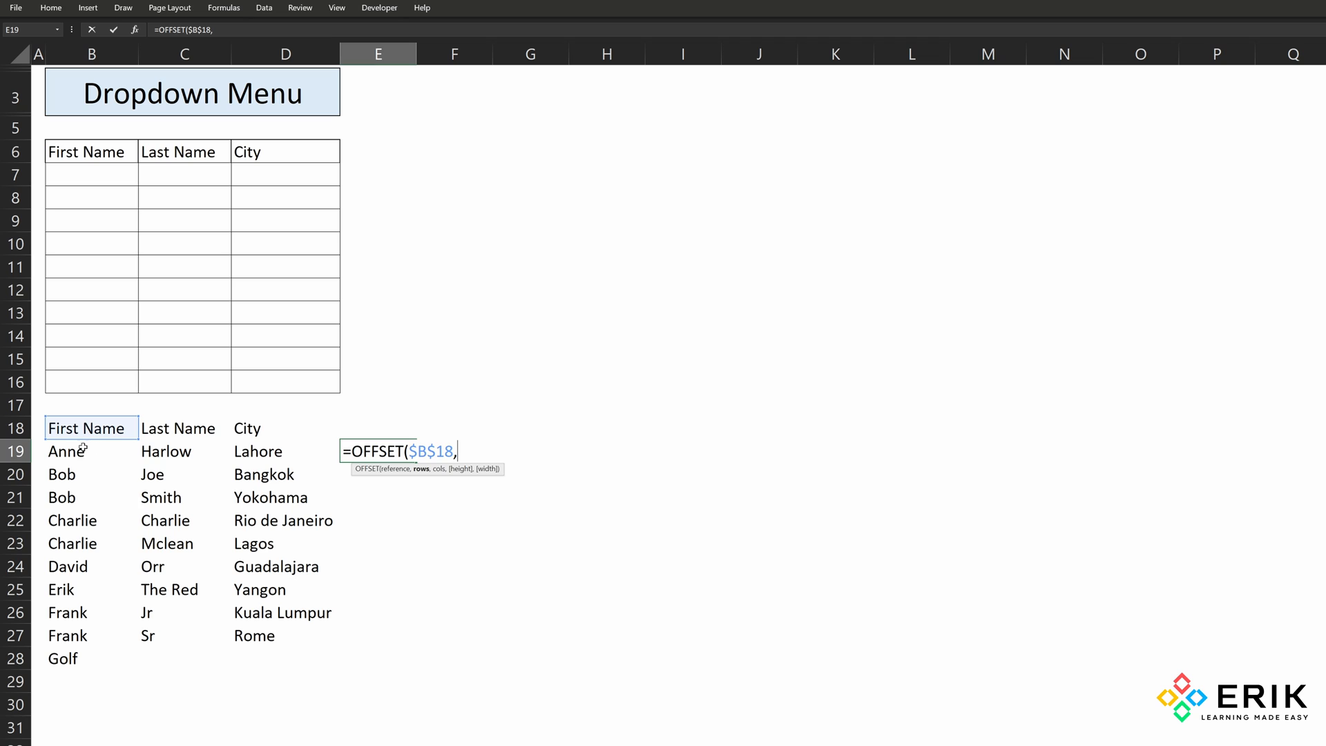
pyautogui.write('1')
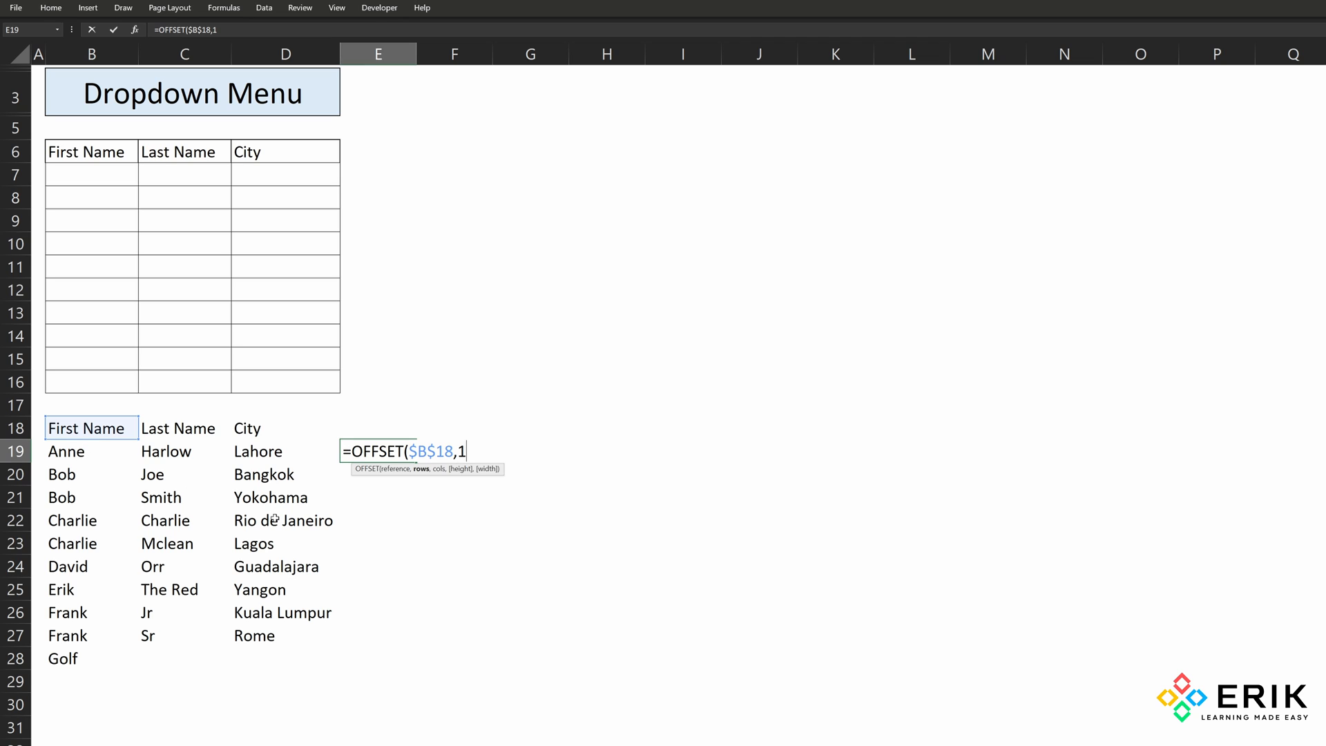
pyautogui.write(',')
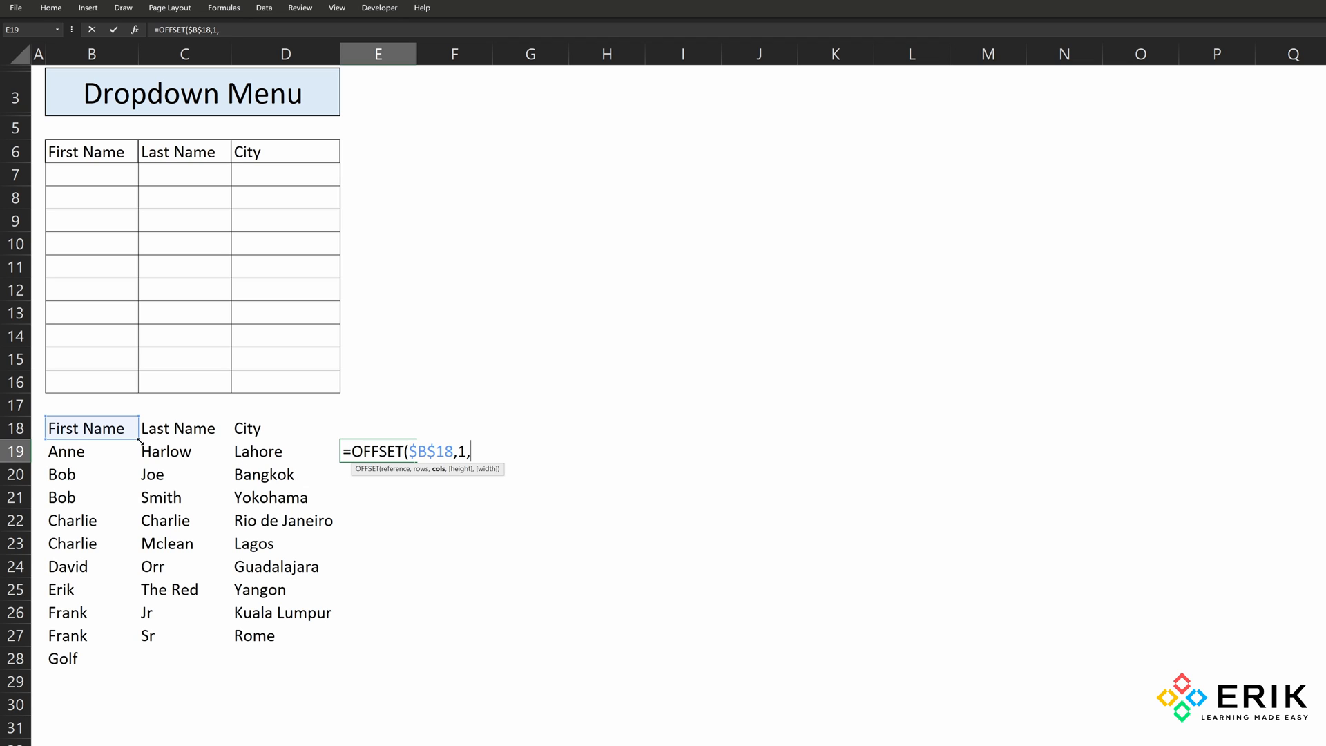
pyautogui.moveTo(72, 152)
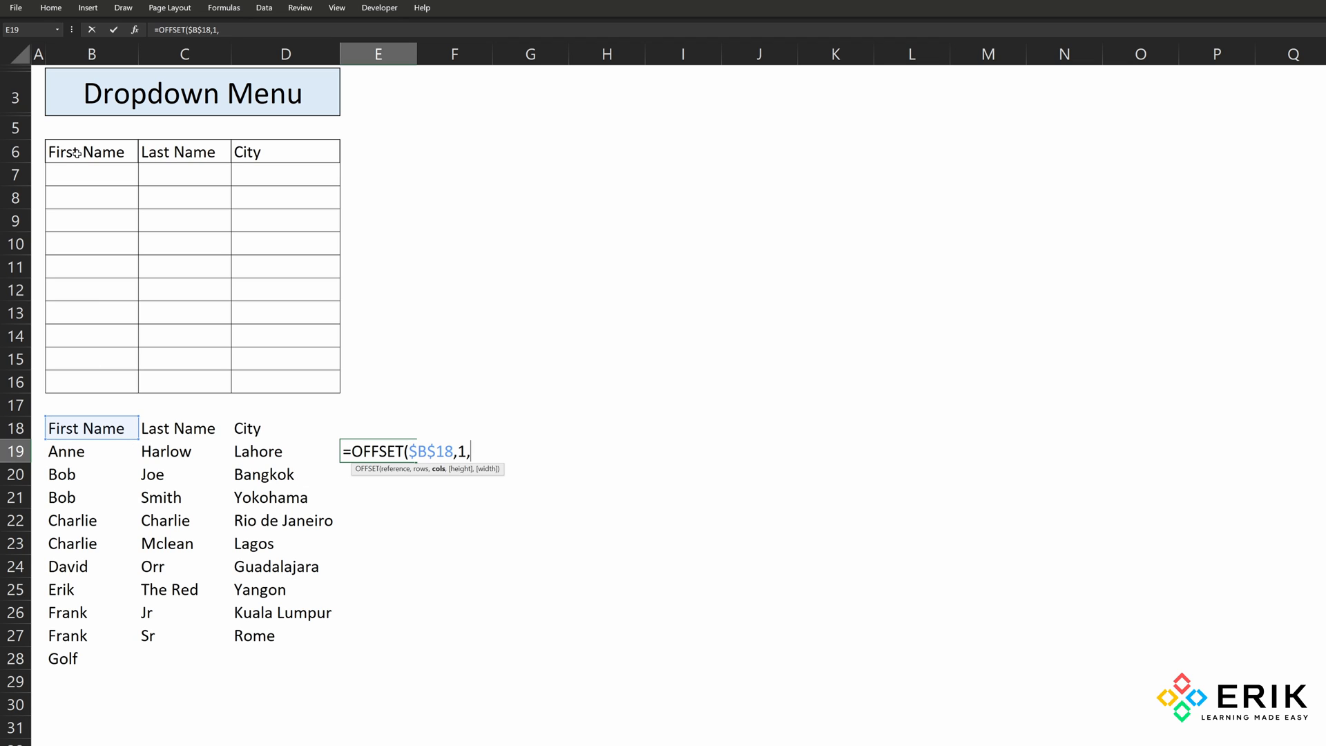
pyautogui.moveTo(425, 516)
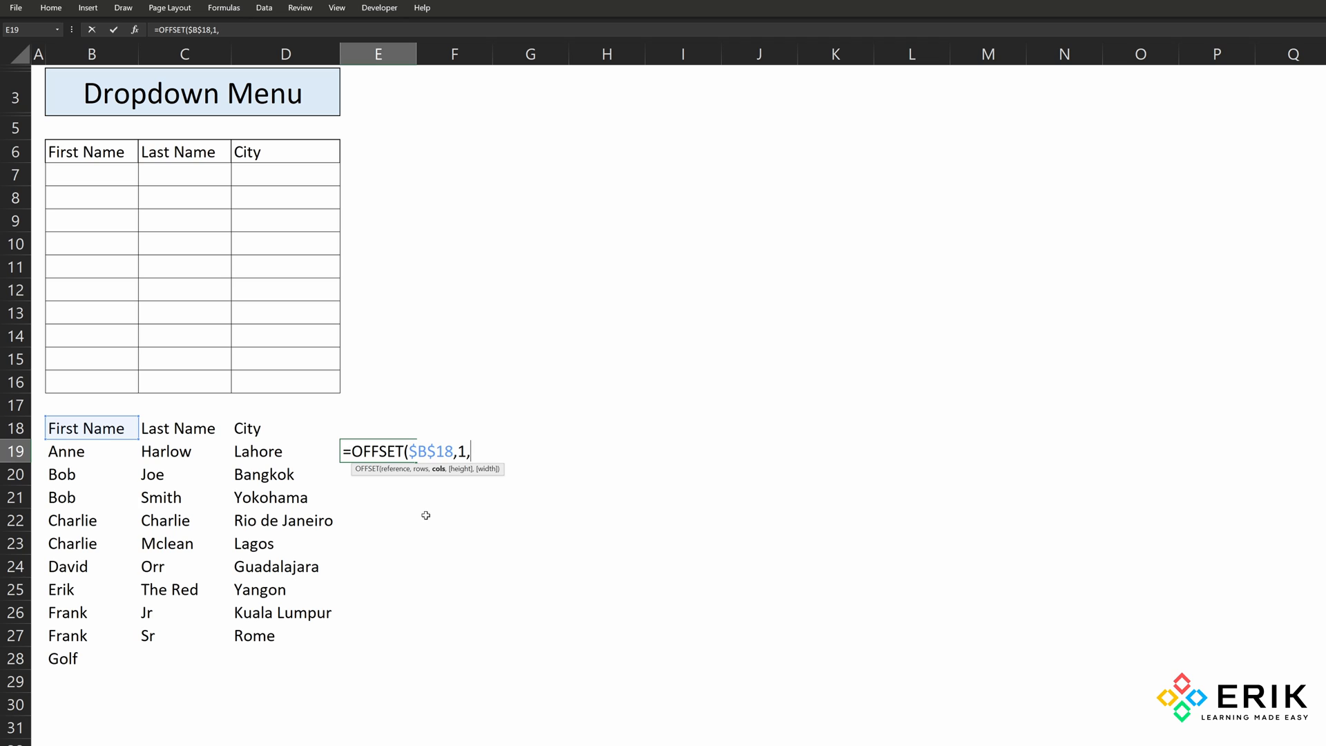
pyautogui.write('MATCH(')
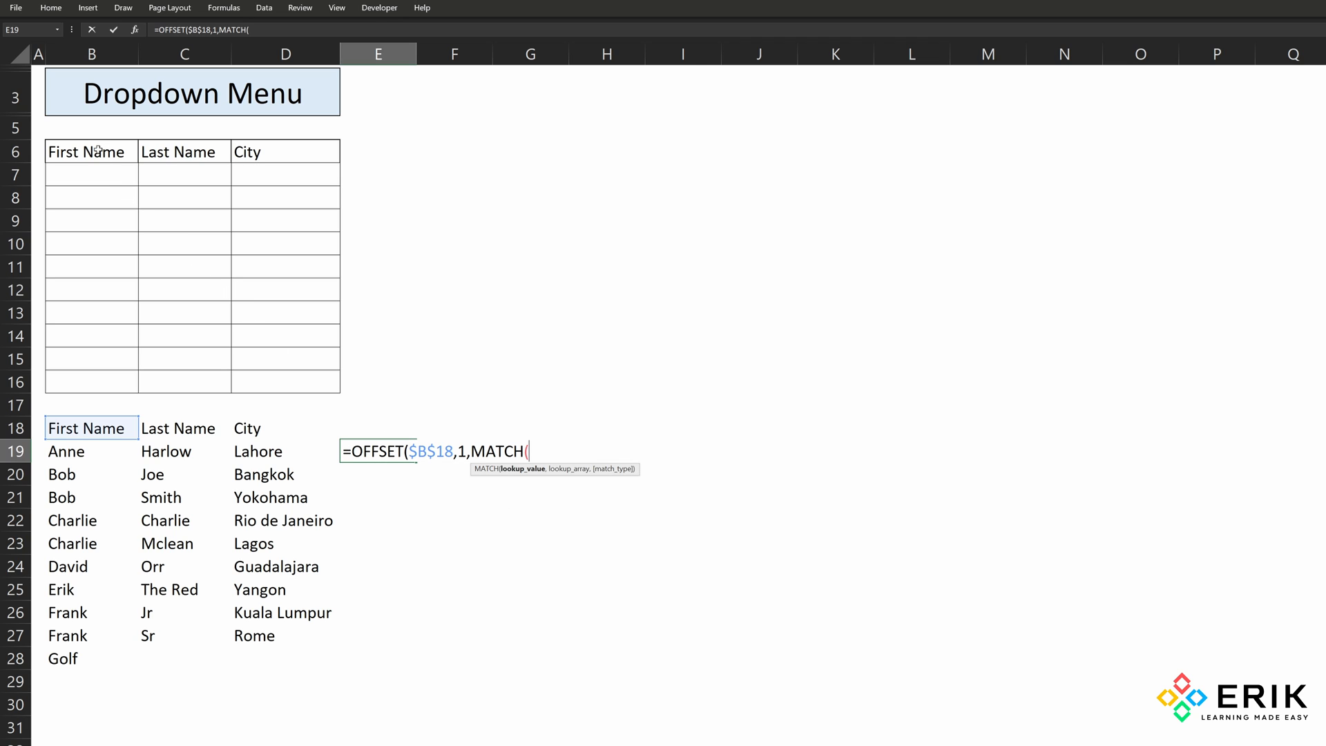
# - Complete the column offset as MATCH(B$6,$B$18:$D$18,0)-1
pyautogui.click(92, 152)
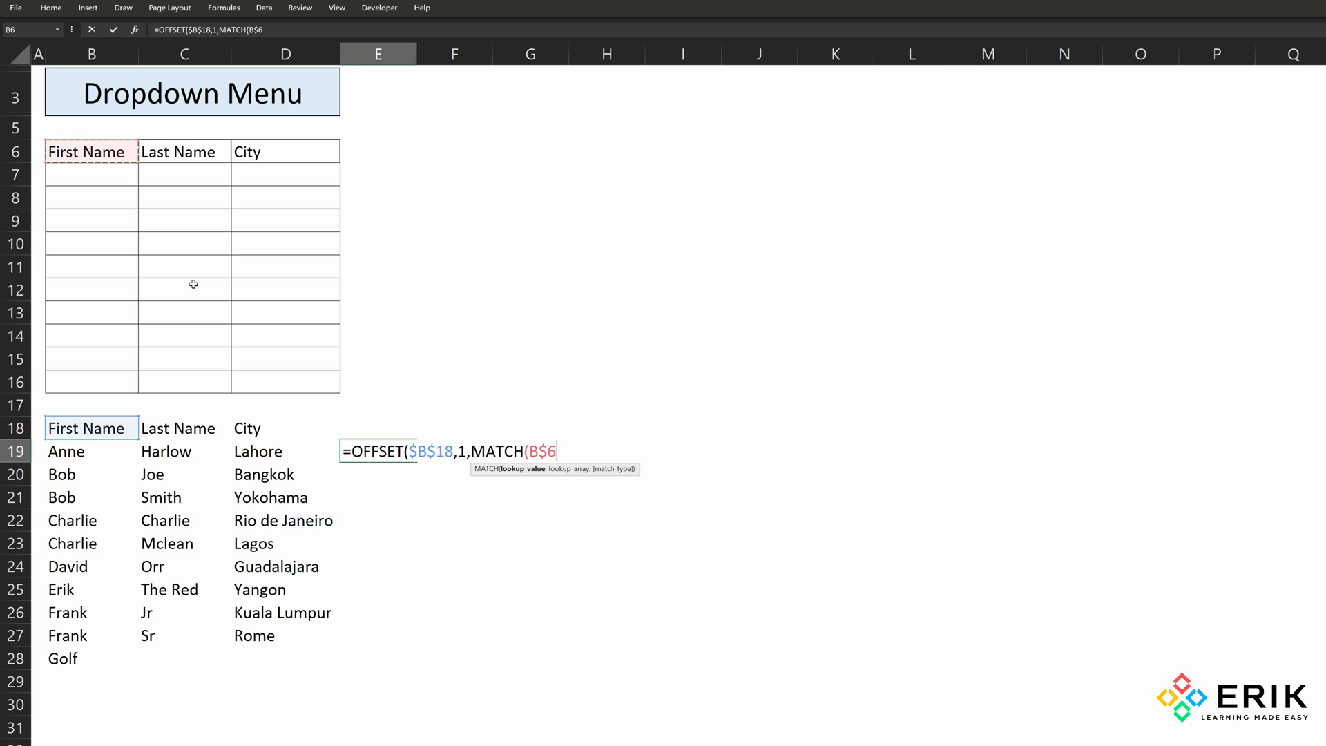
pyautogui.write(',B18:D18')
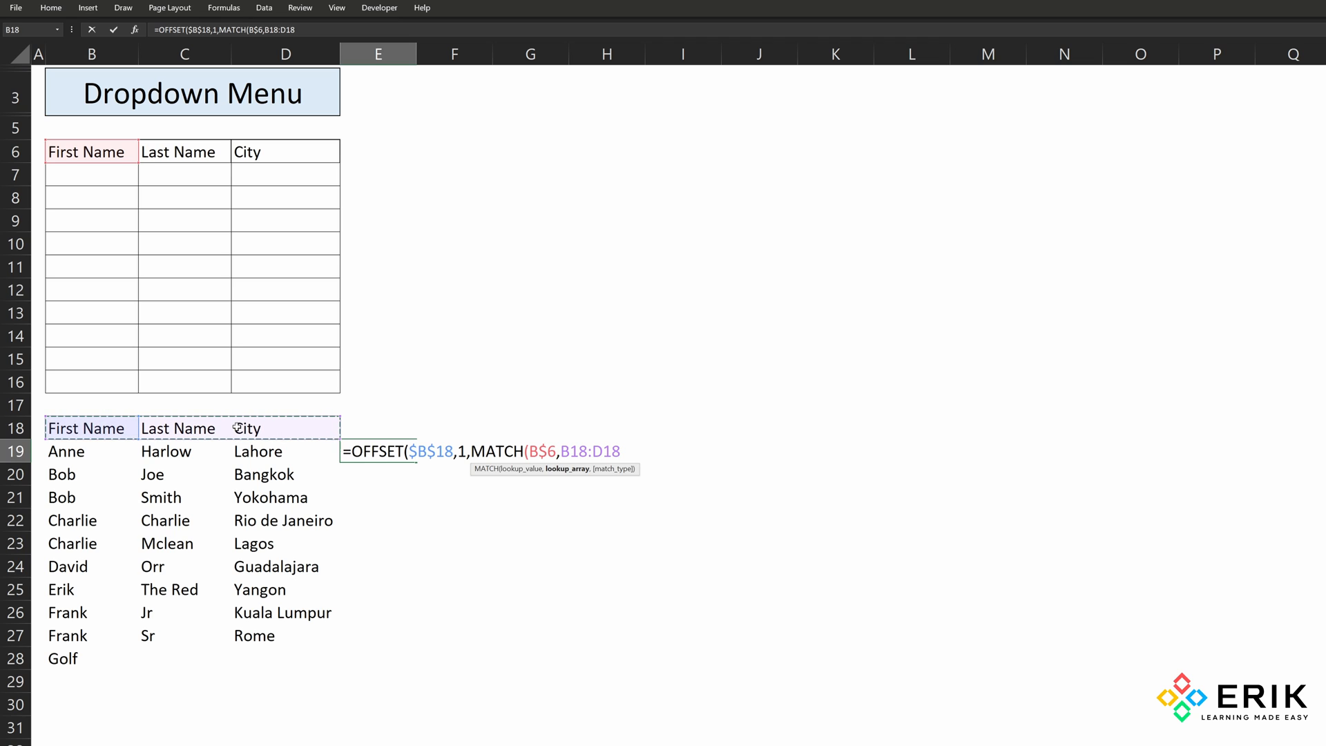
pyautogui.press('F4')
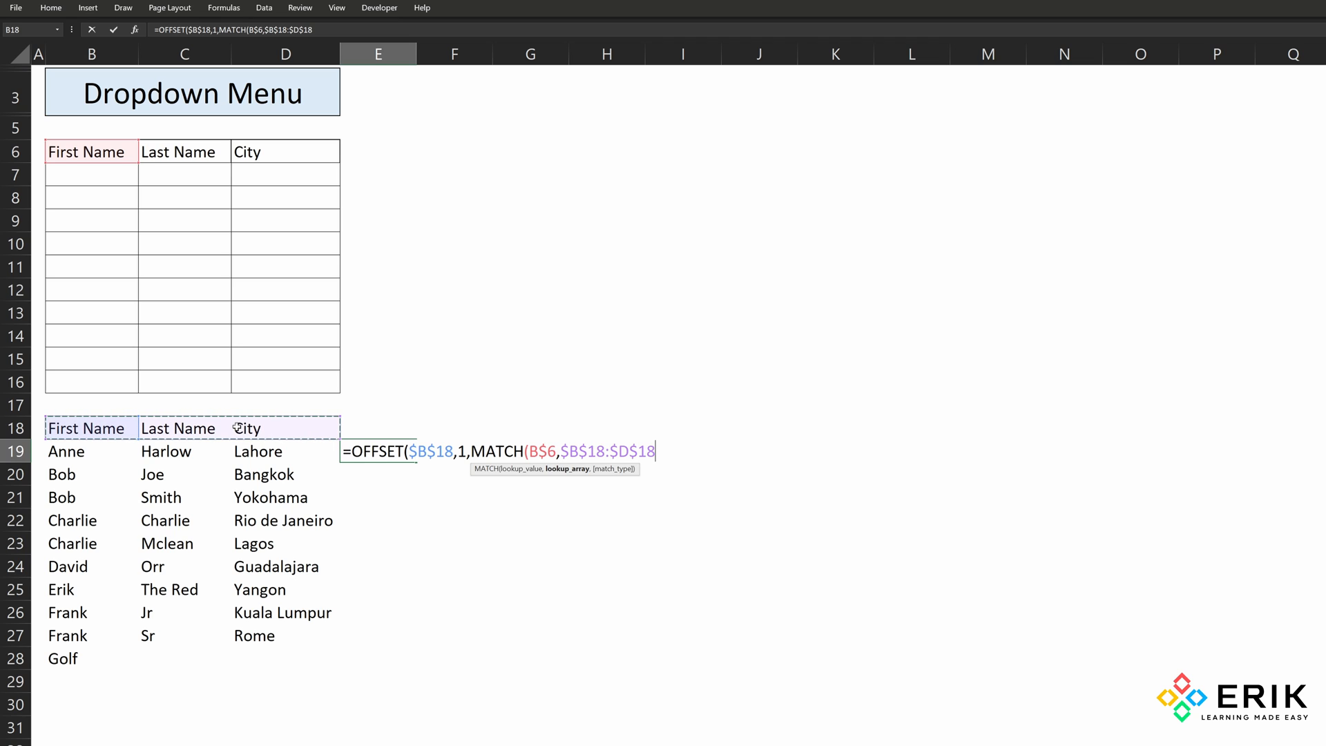
pyautogui.write(',')
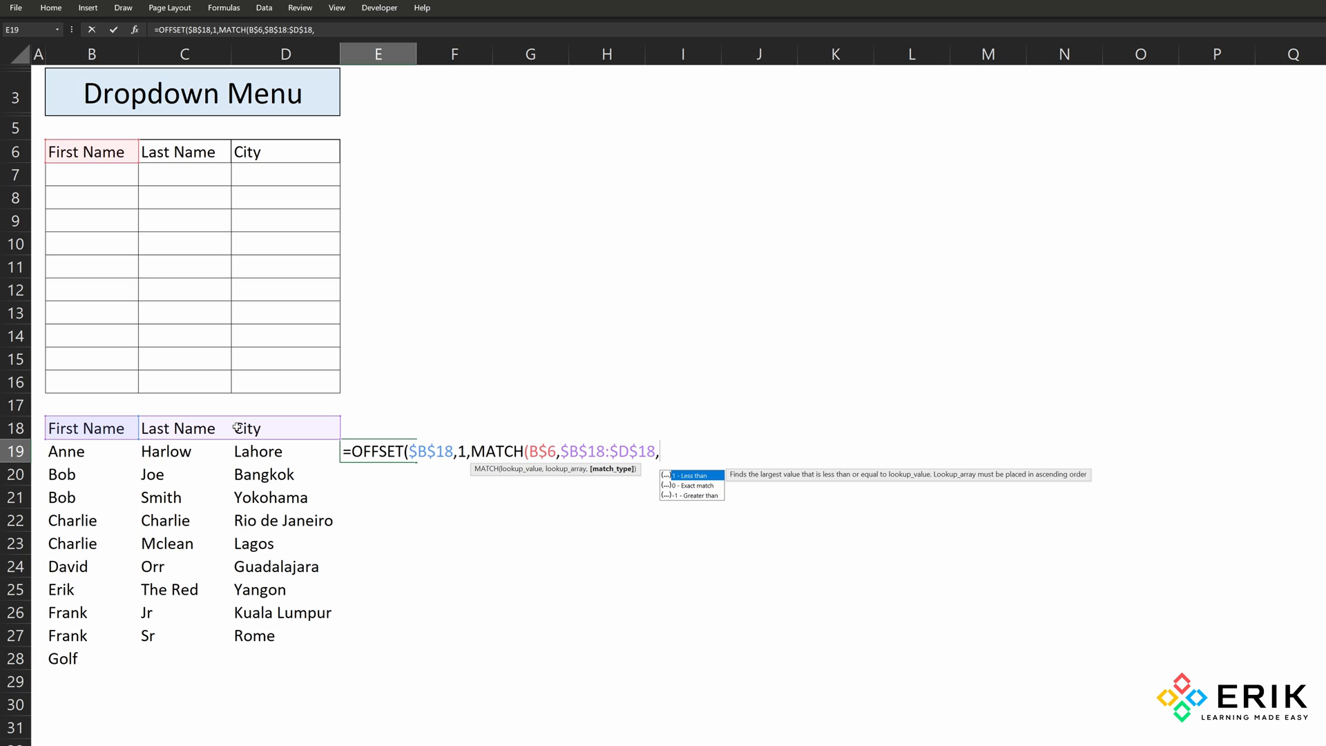
pyautogui.write('0')
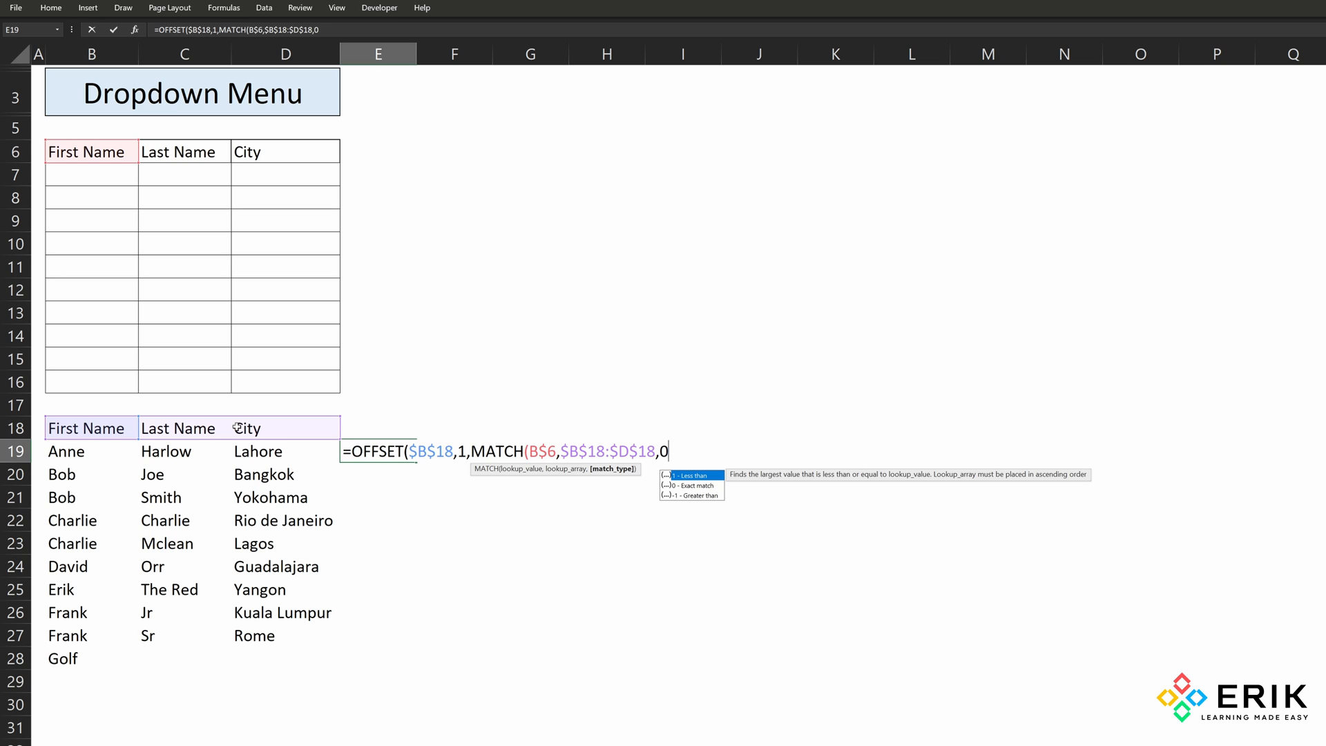
pyautogui.write(')')
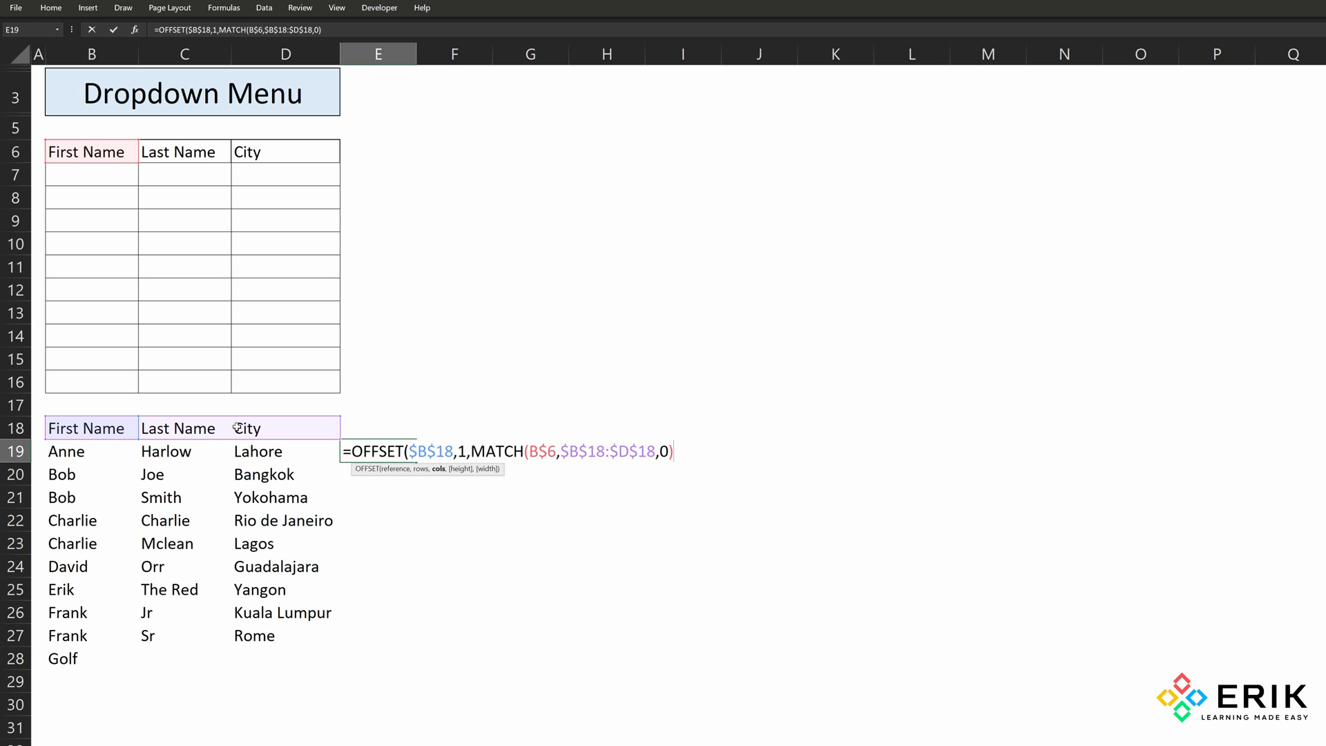
pyautogui.write('-1')
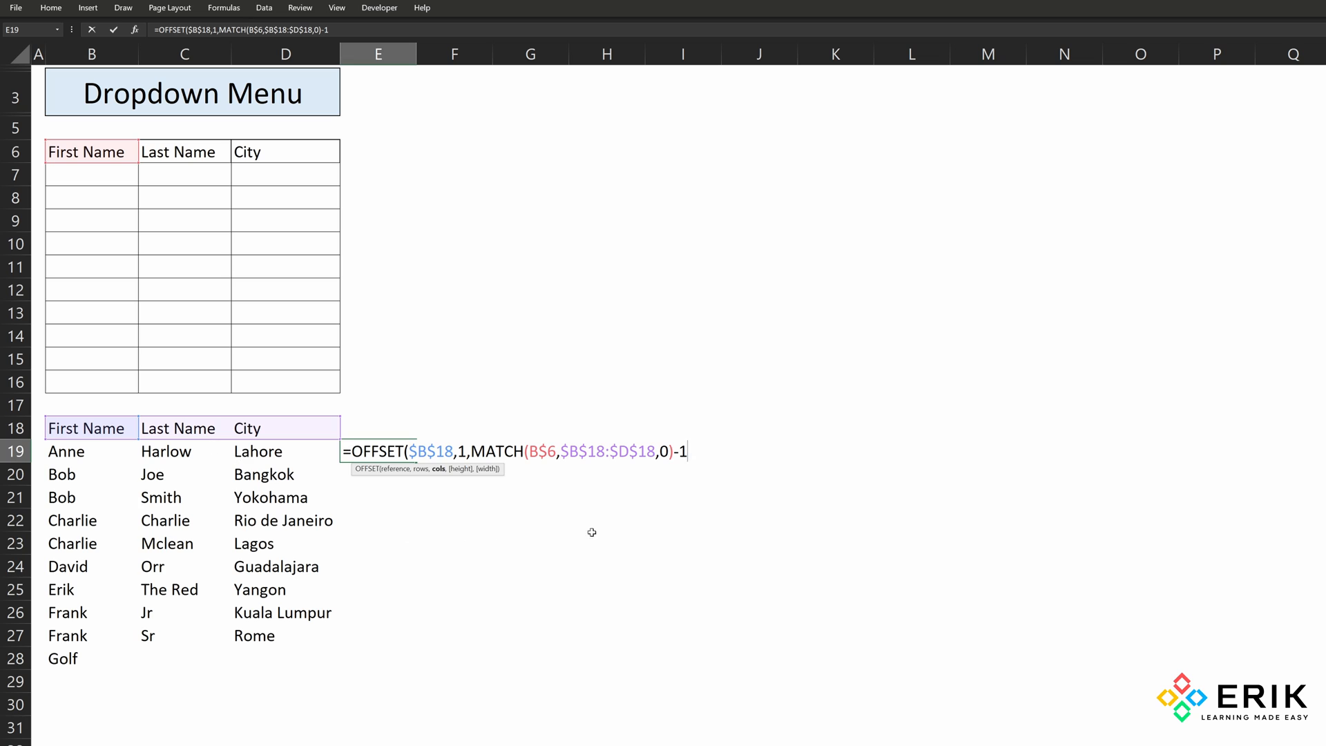
pyautogui.moveTo(602, 530)
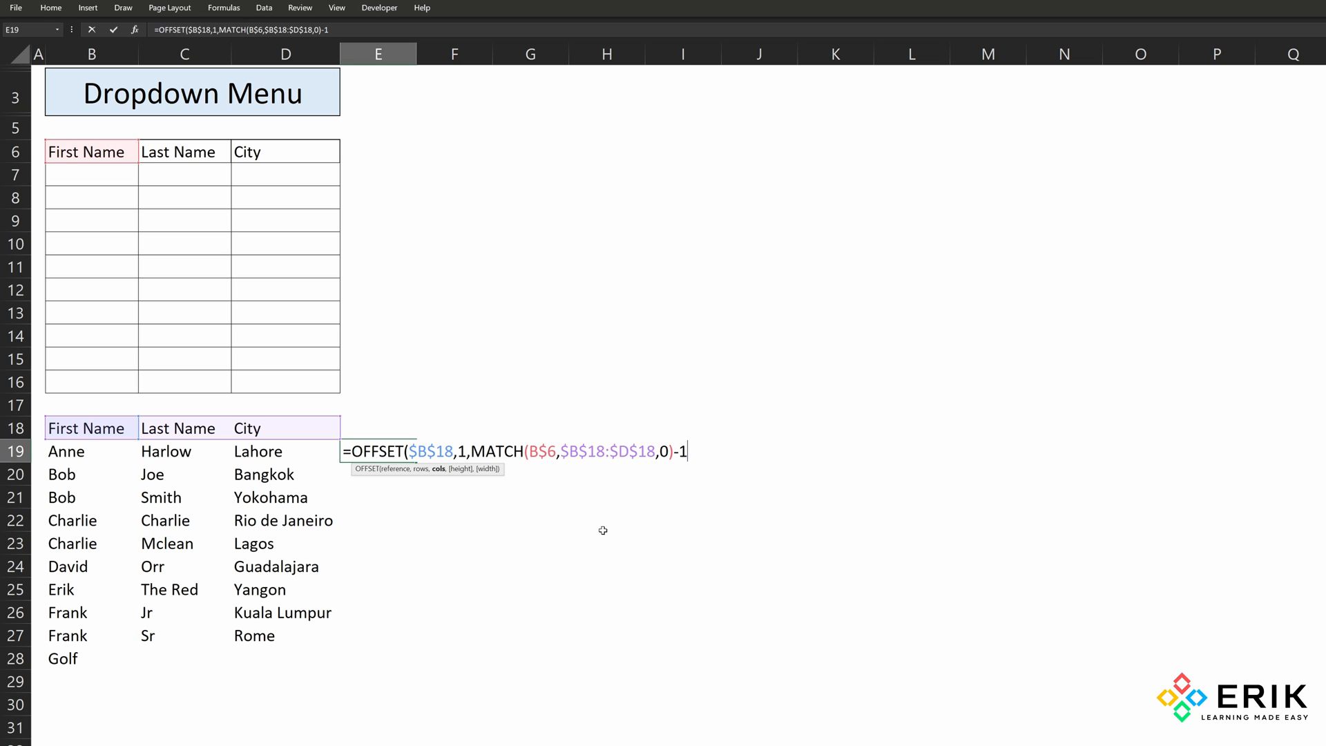
# - Add the COUNTA(OFFSET(...,100,1)) height and width 1 to finish the spilling formula
pyautogui.write(',cou')
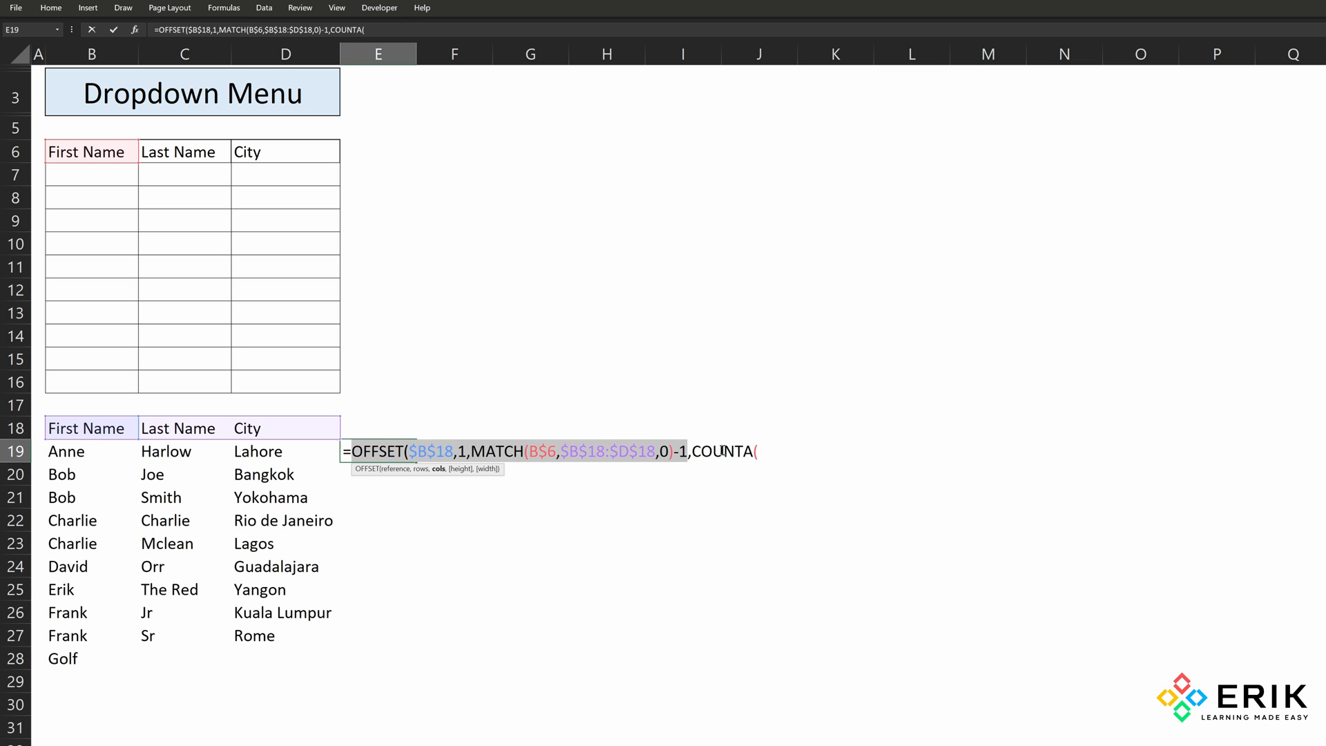
pyautogui.write('OFFSET($B$18,1,MATCH(B$6,$B$18:$D$18,0)-1')
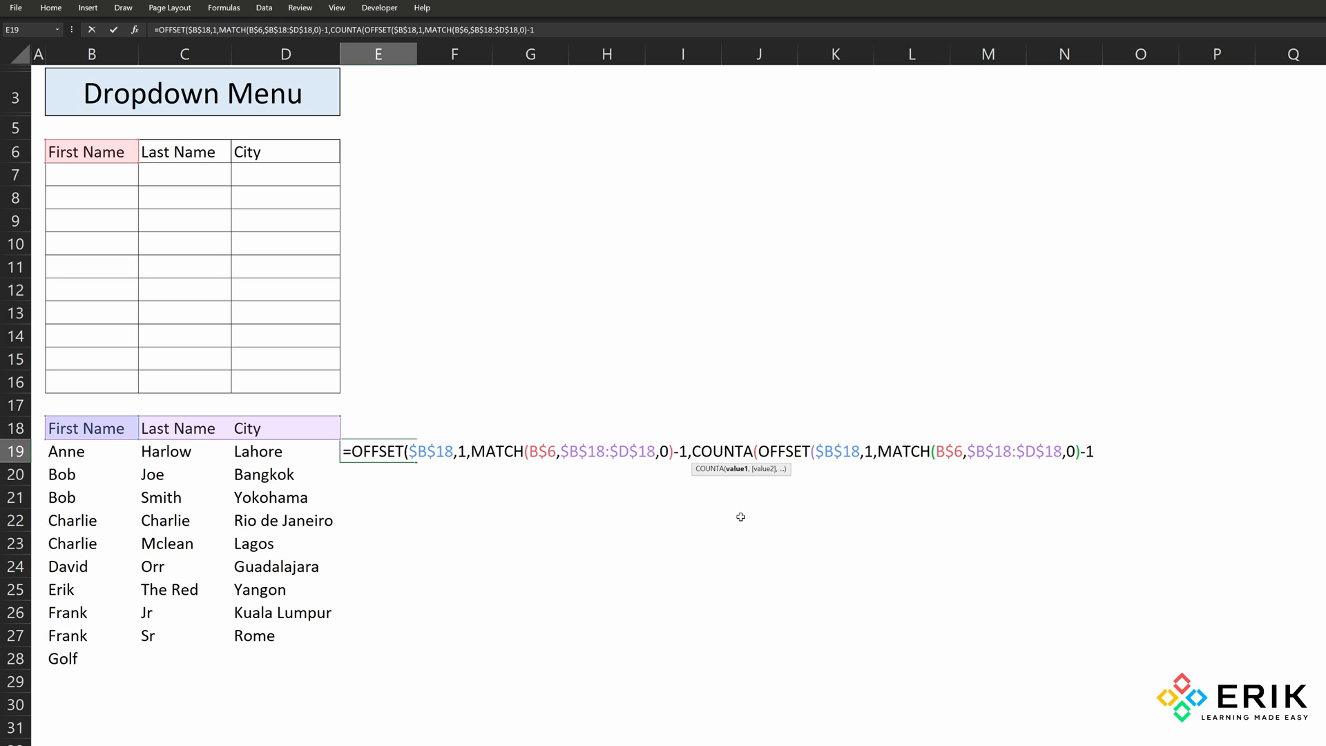
pyautogui.write(',')
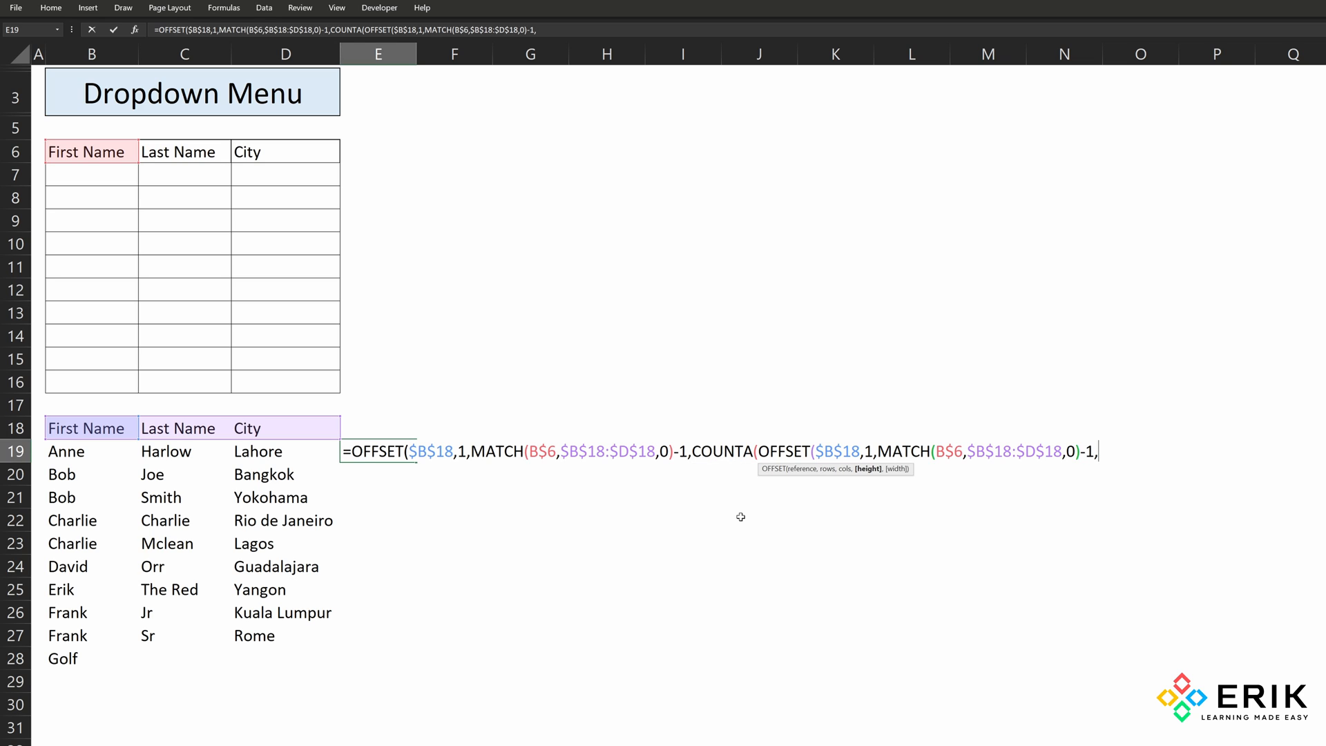
pyautogui.moveTo(738, 528)
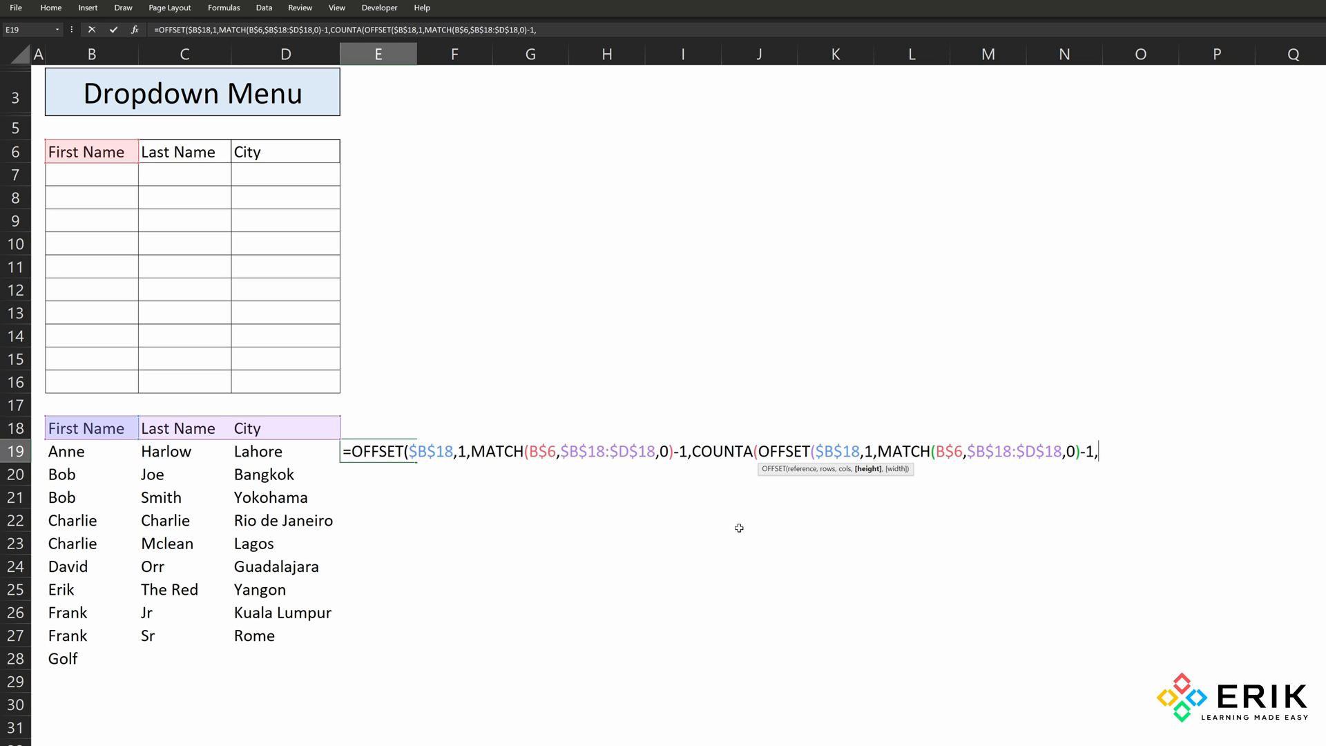
pyautogui.moveTo(737, 514)
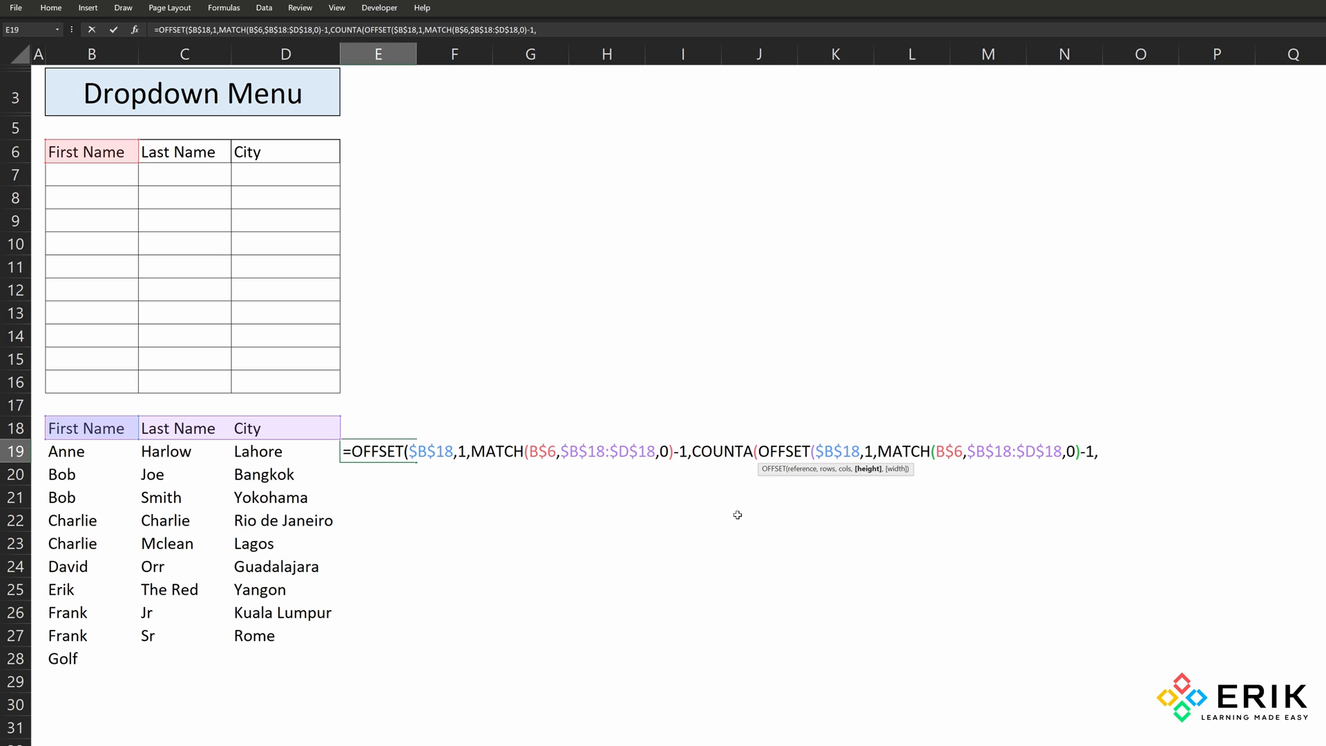
pyautogui.write('100')
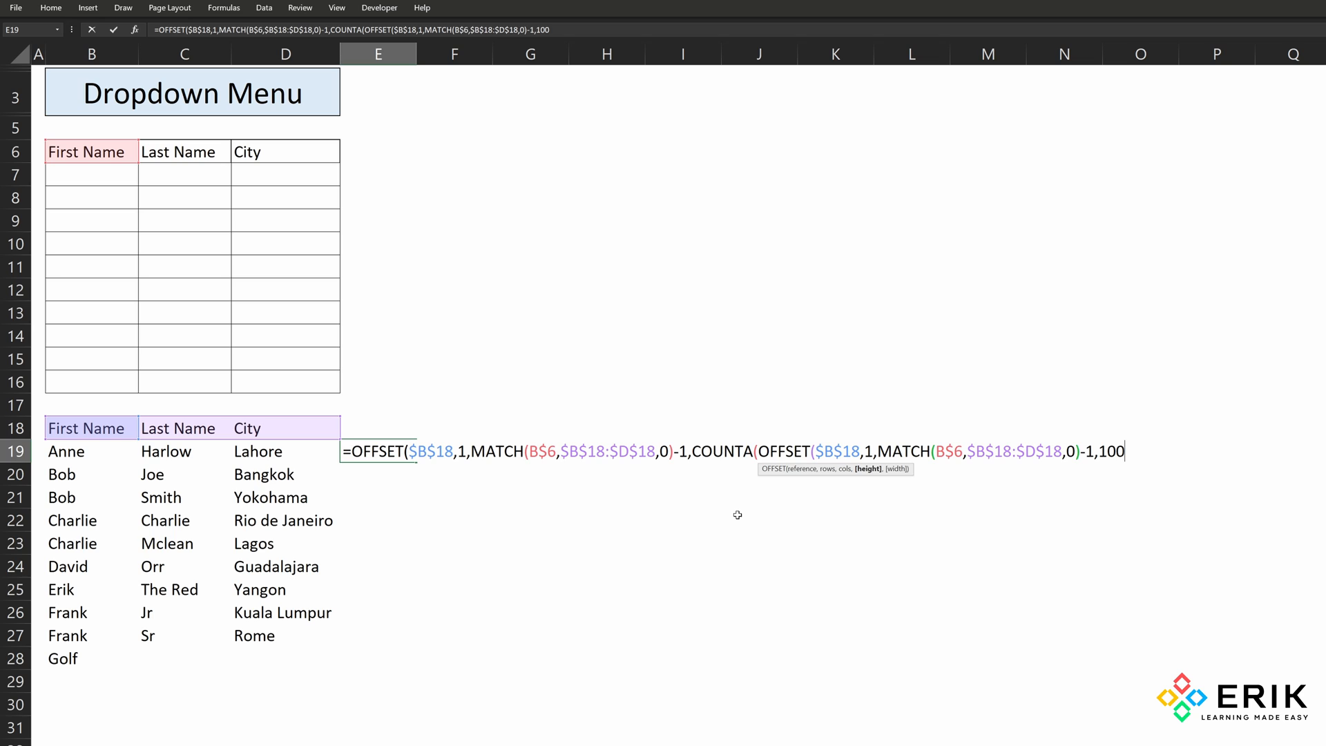
pyautogui.moveTo(730, 512)
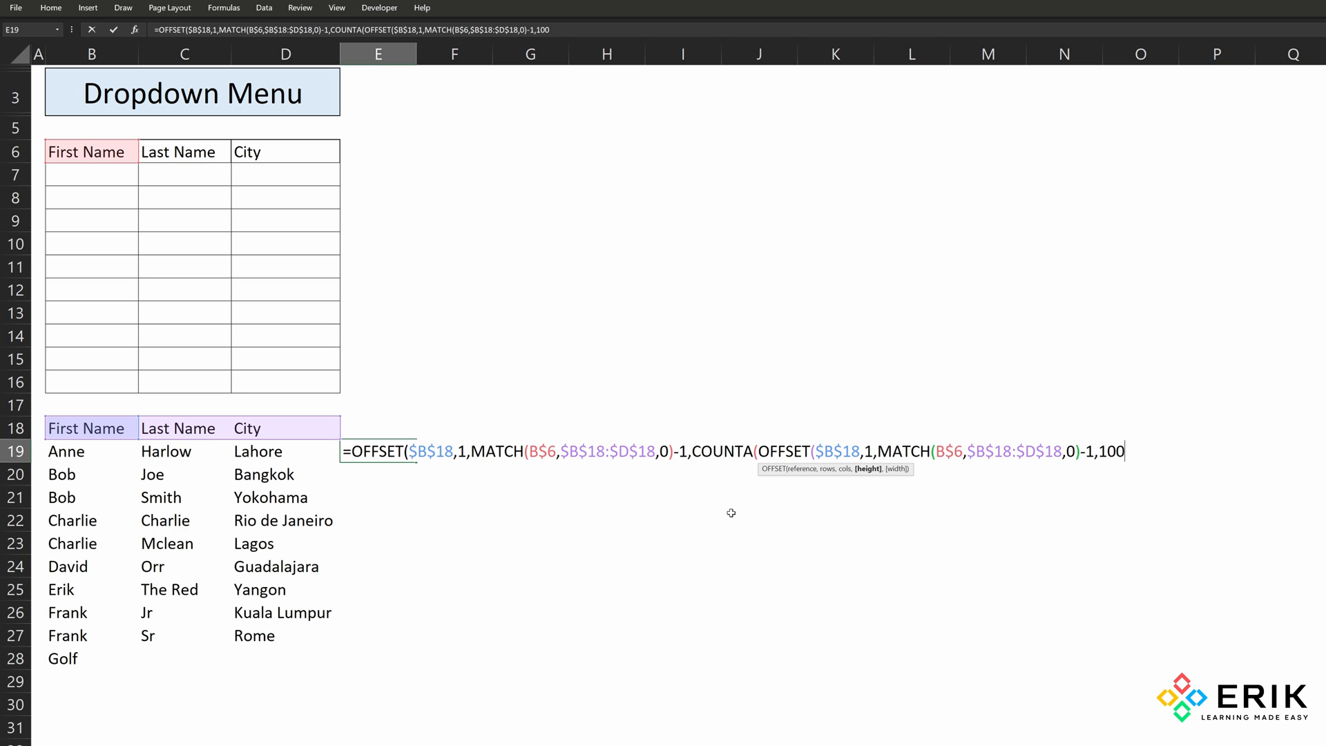
pyautogui.write(',')
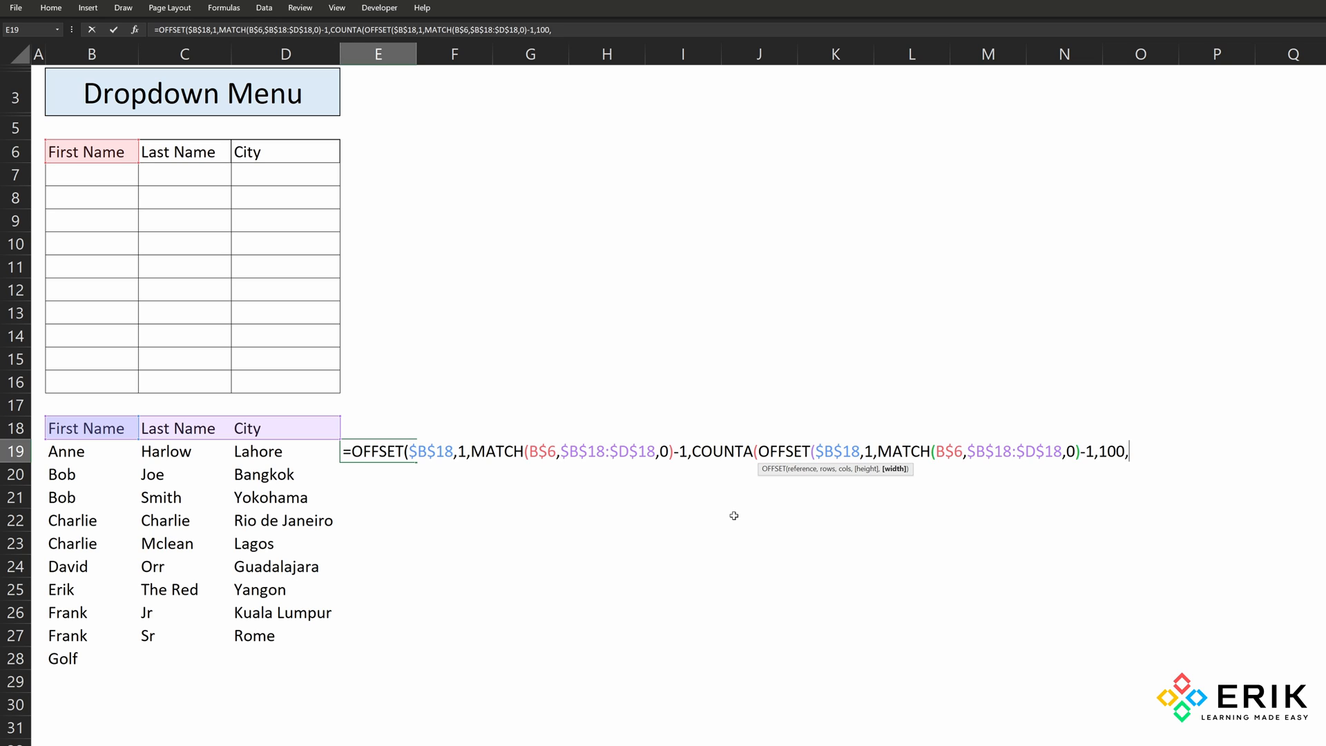
pyautogui.write('1')
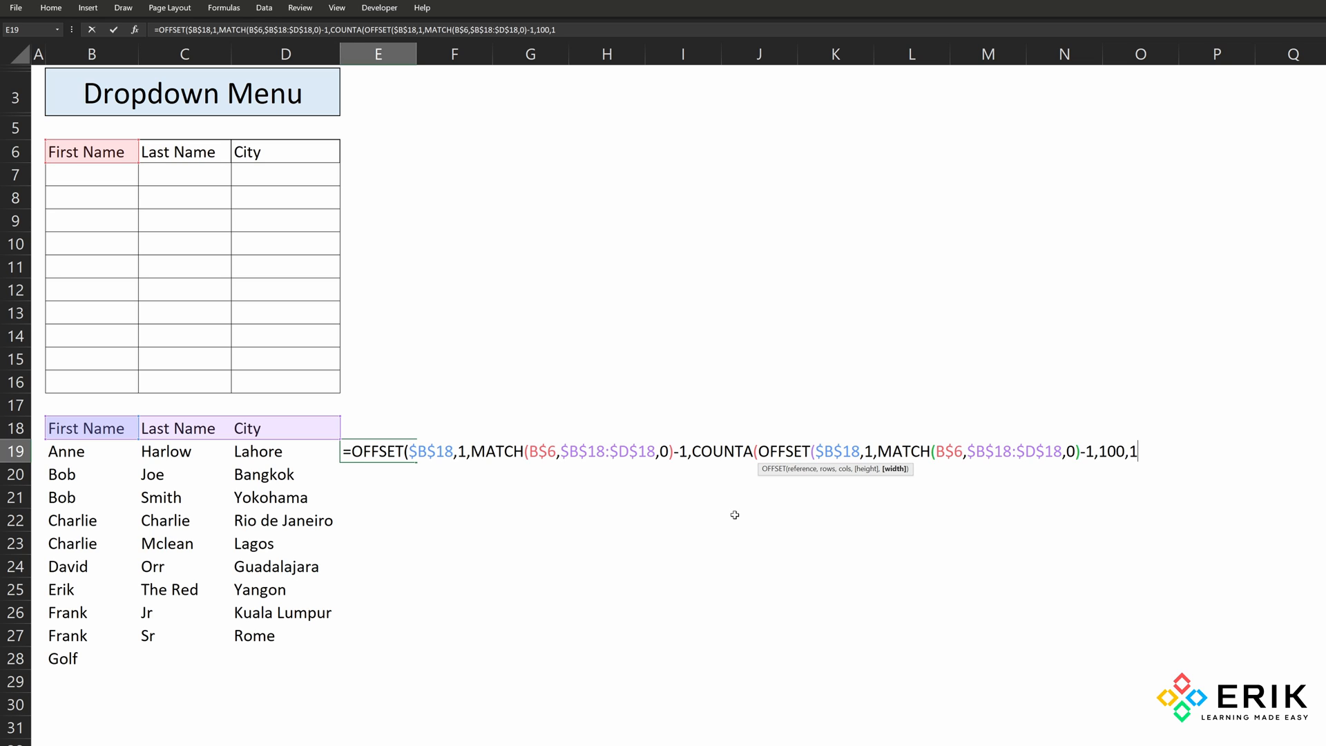
pyautogui.moveTo(559, 578)
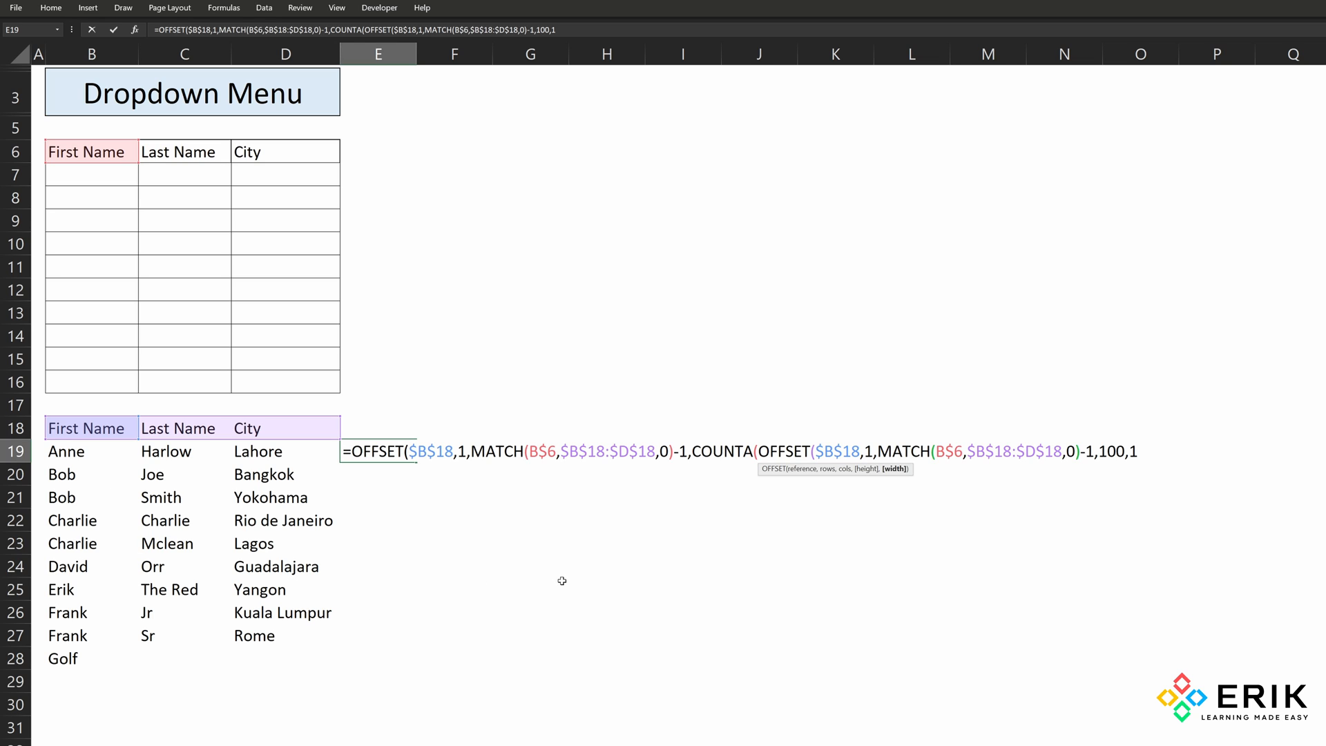
pyautogui.write('))')
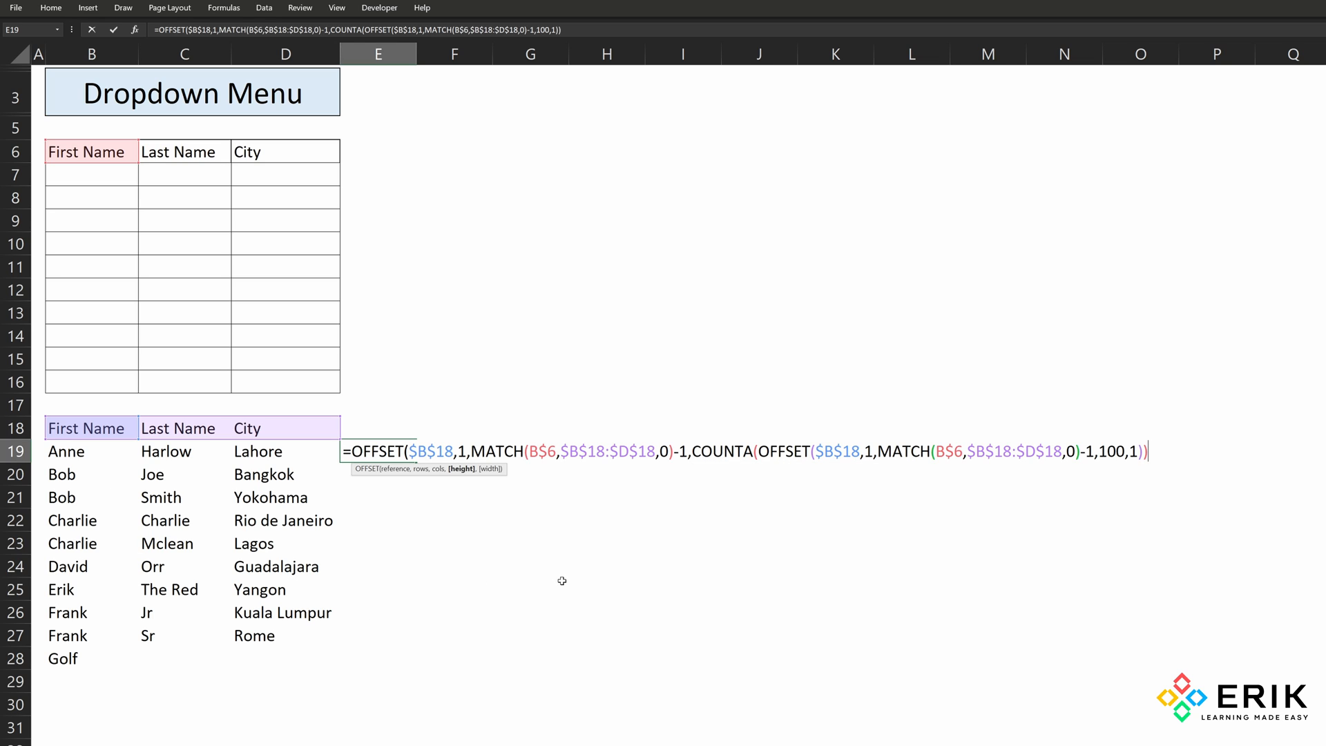
pyautogui.write(',')
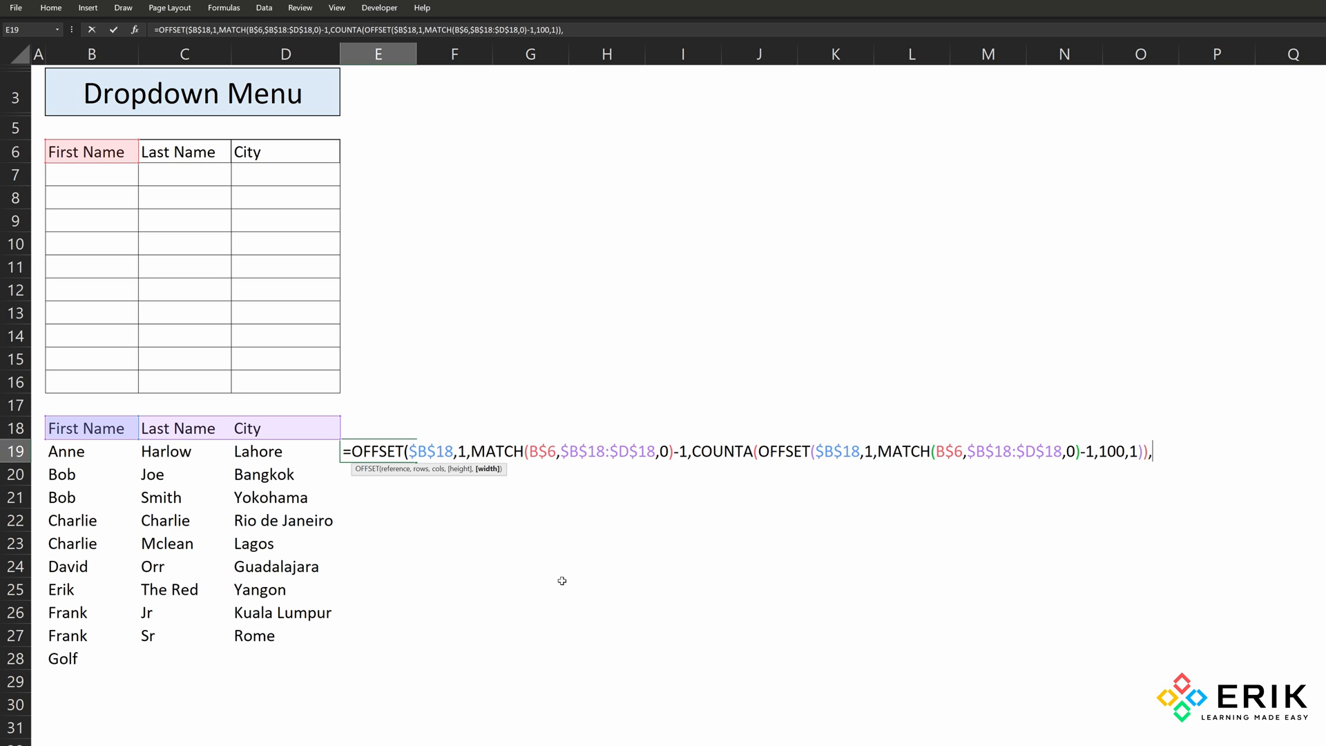
pyautogui.write('1)')
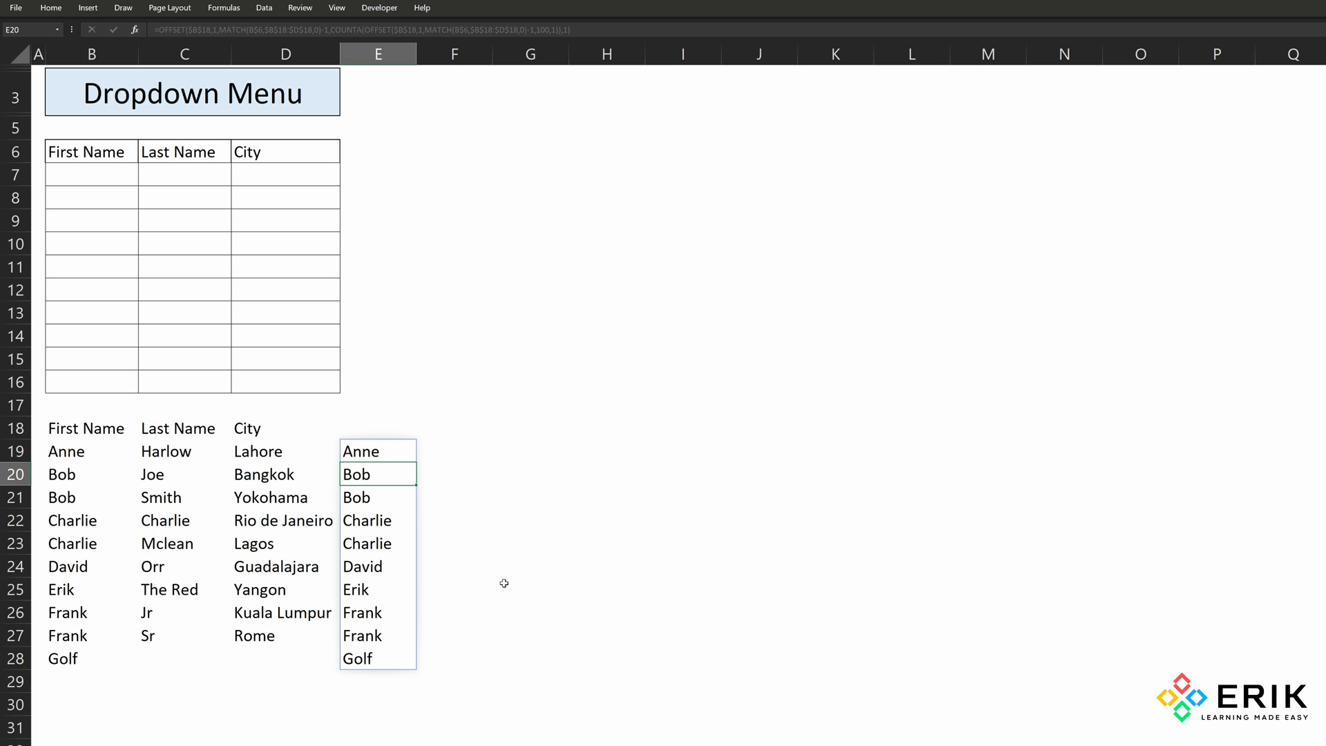
pyautogui.moveTo(367, 555)
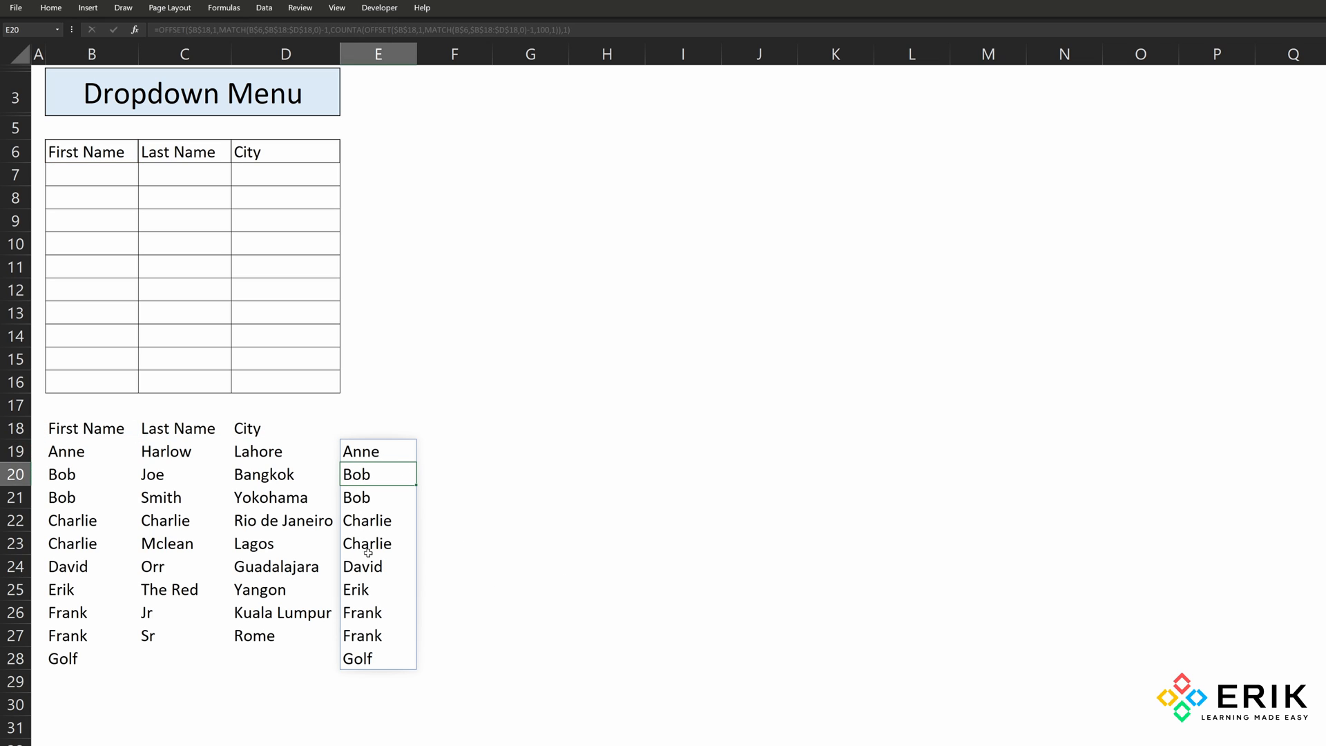
pyautogui.moveTo(374, 581)
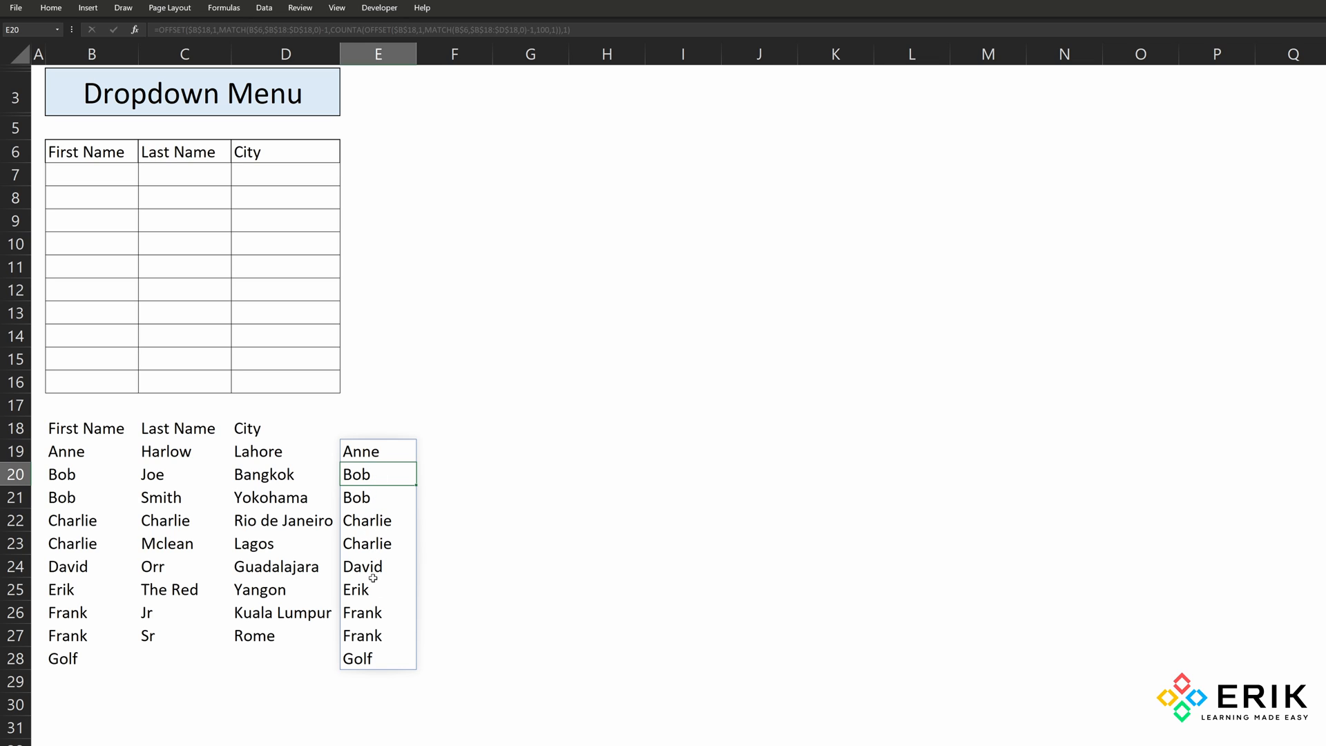
pyautogui.moveTo(63, 659)
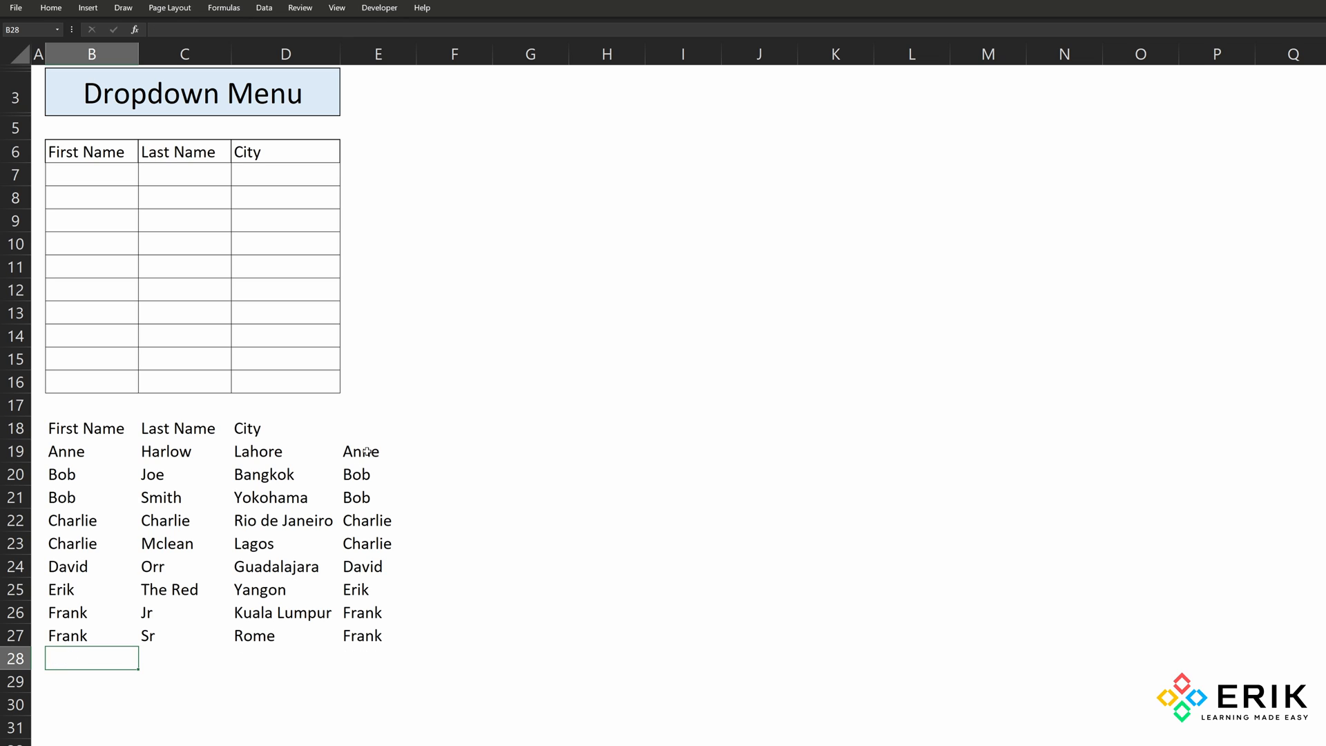
# - Enter Hotel in B29 and confirm E19's spilled name list extends to include it
pyautogui.write('Golf')
pyautogui.click(91, 682)
pyautogui.write('Ho')
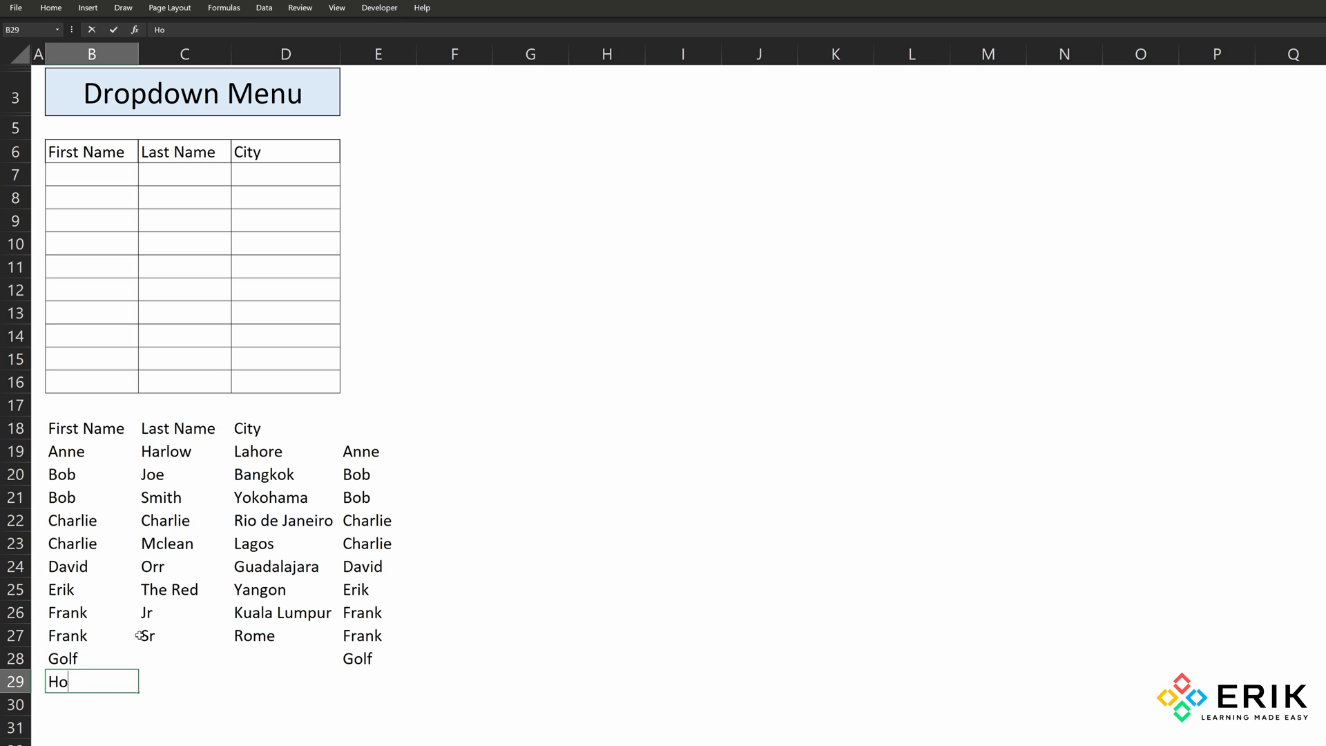
pyautogui.press('Enter')
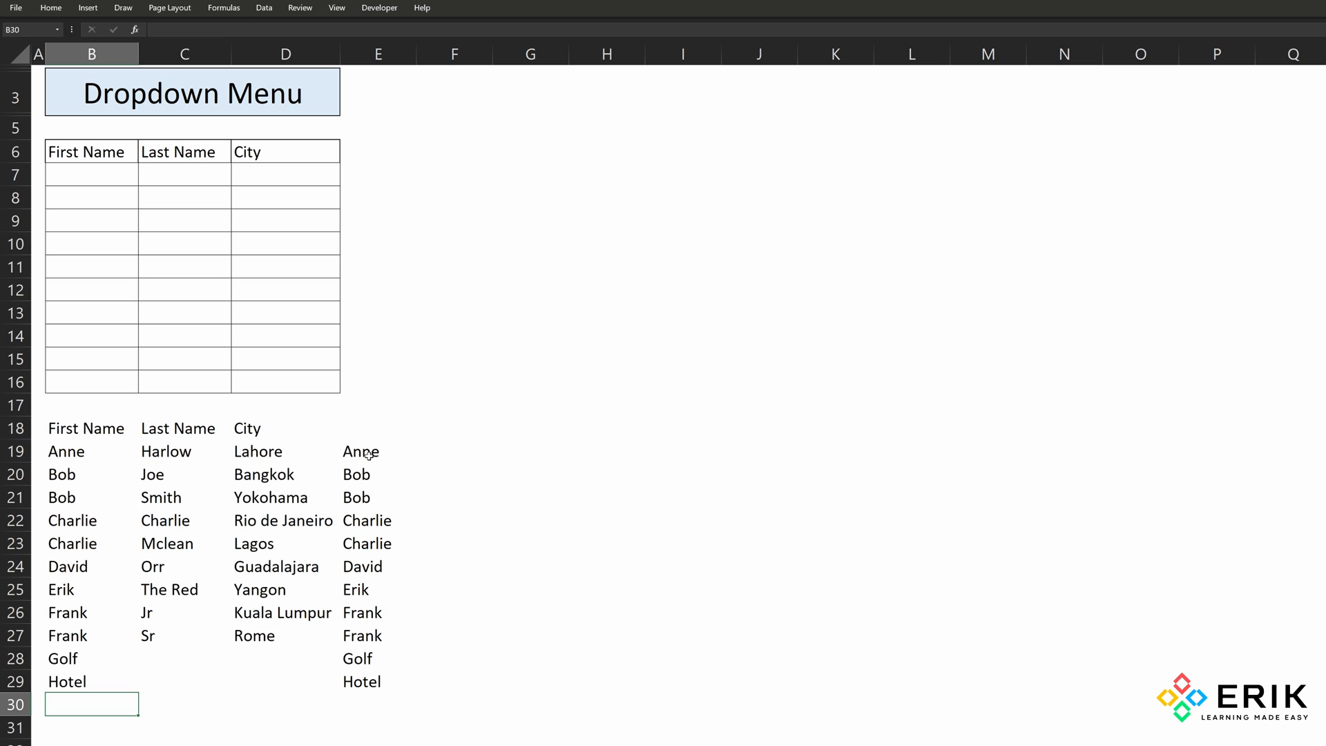
pyautogui.click(361, 451)
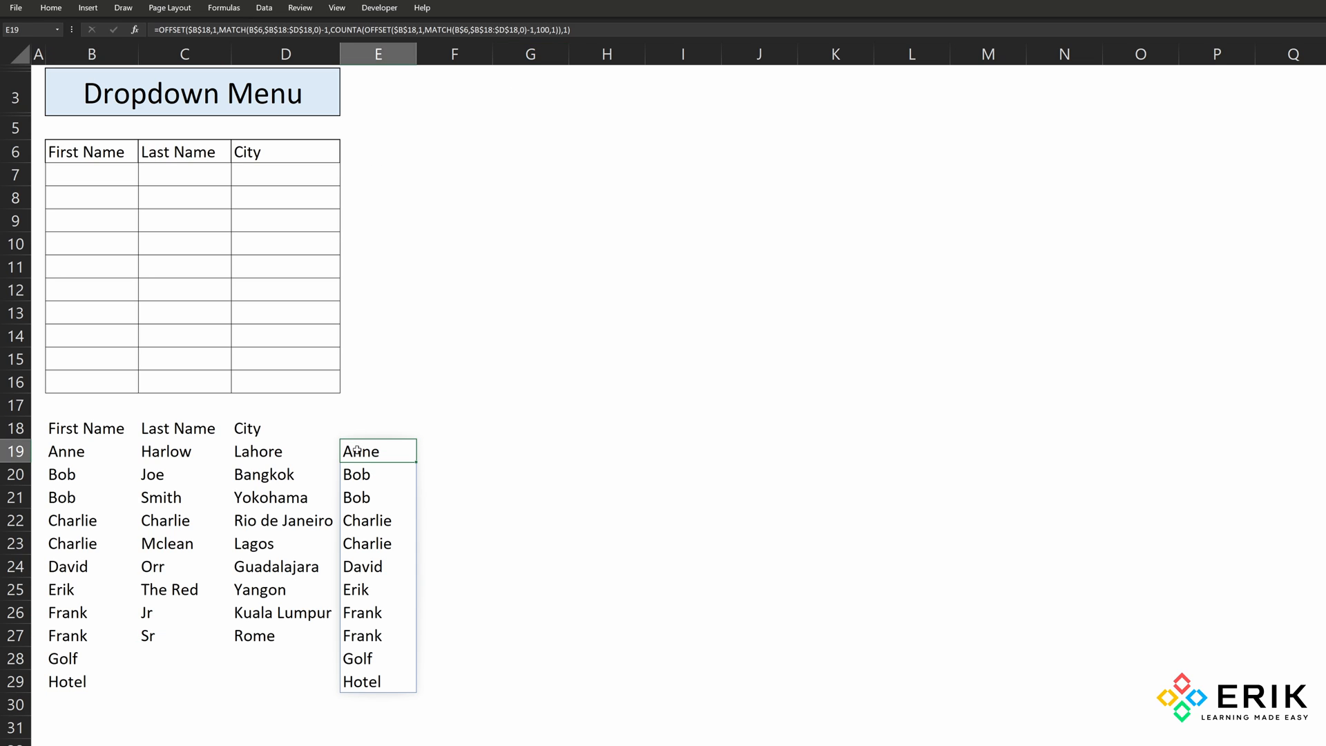
pyautogui.moveTo(464, 135)
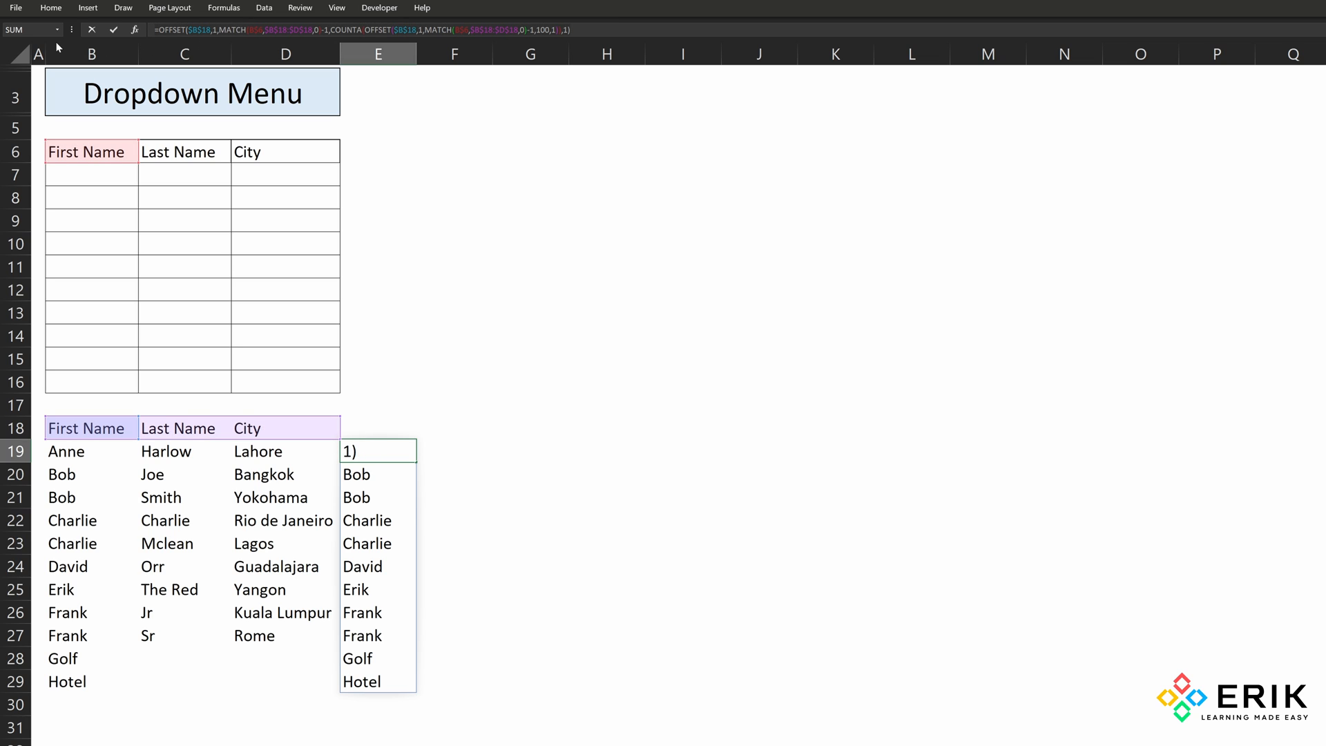
pyautogui.press('Enter')
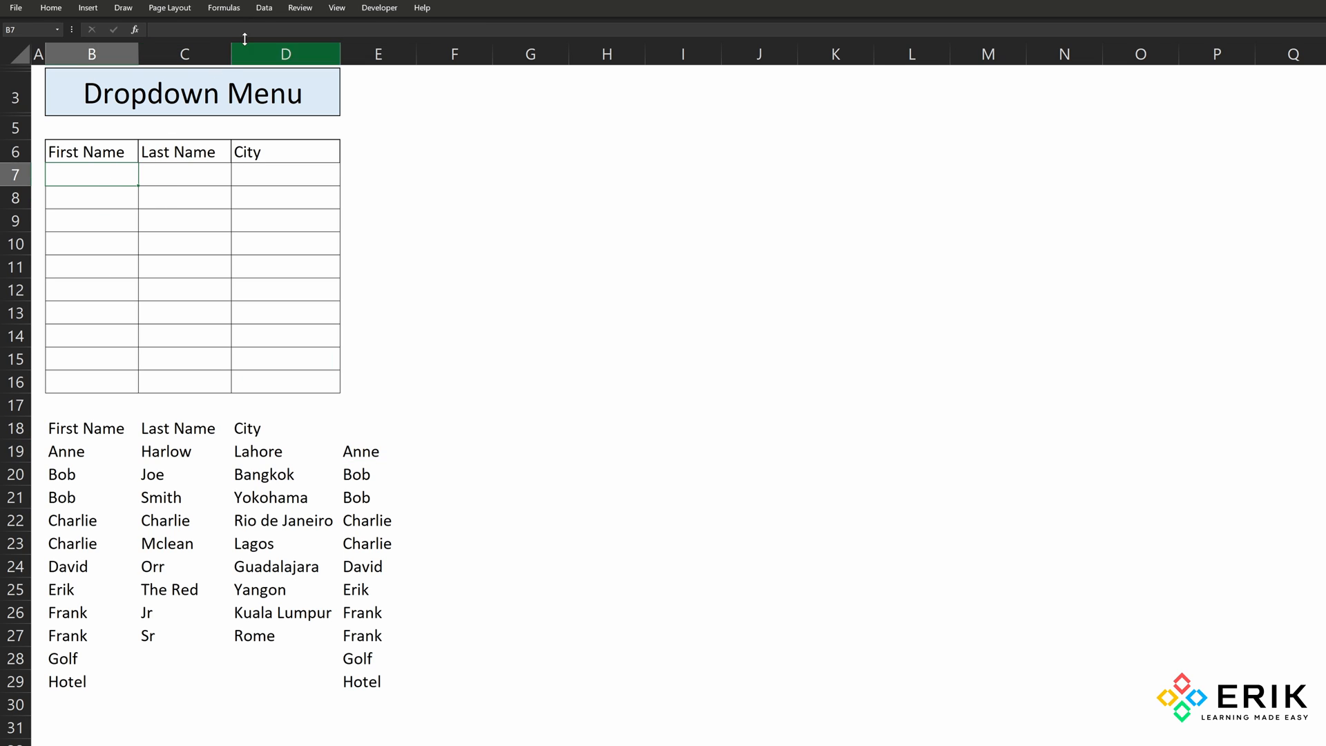
# - Give B7 a List data-validation rule sourced from the OFFSET formula
pyautogui.click(262, 8)
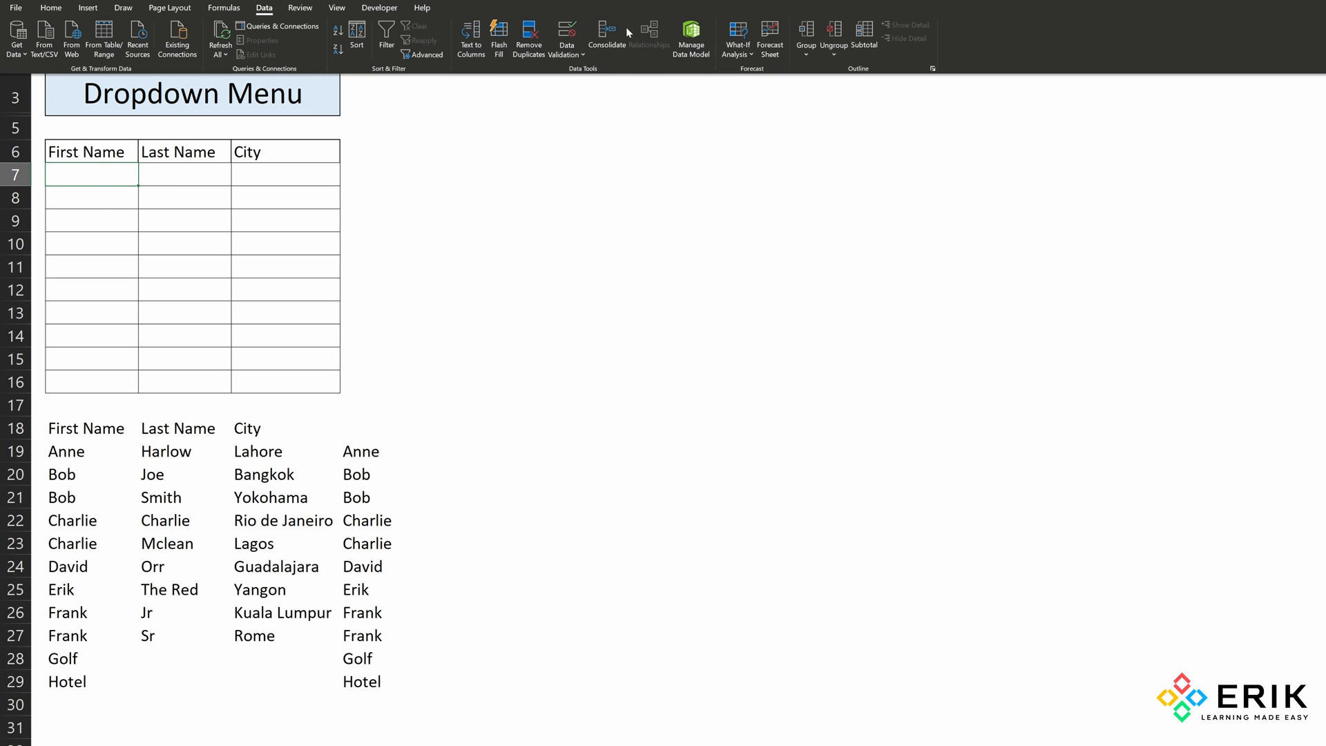
pyautogui.click(566, 33)
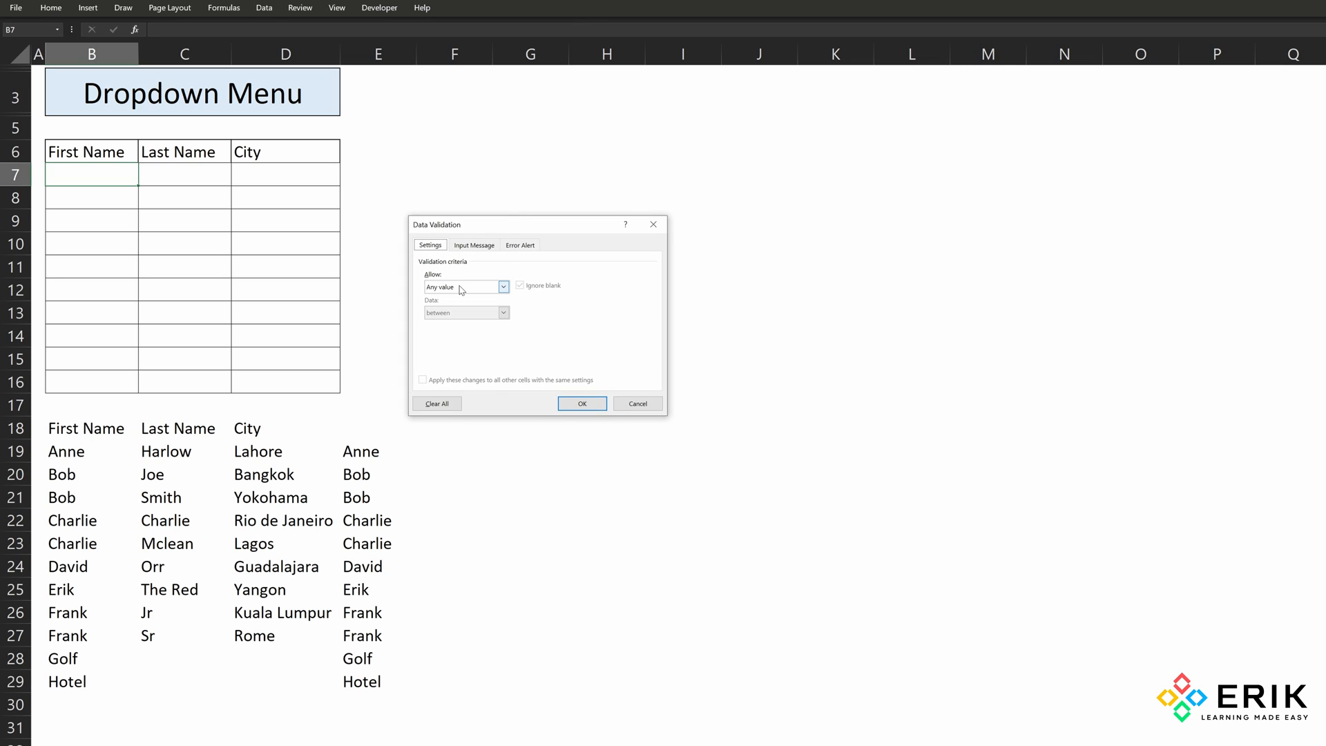
pyautogui.click(502, 287)
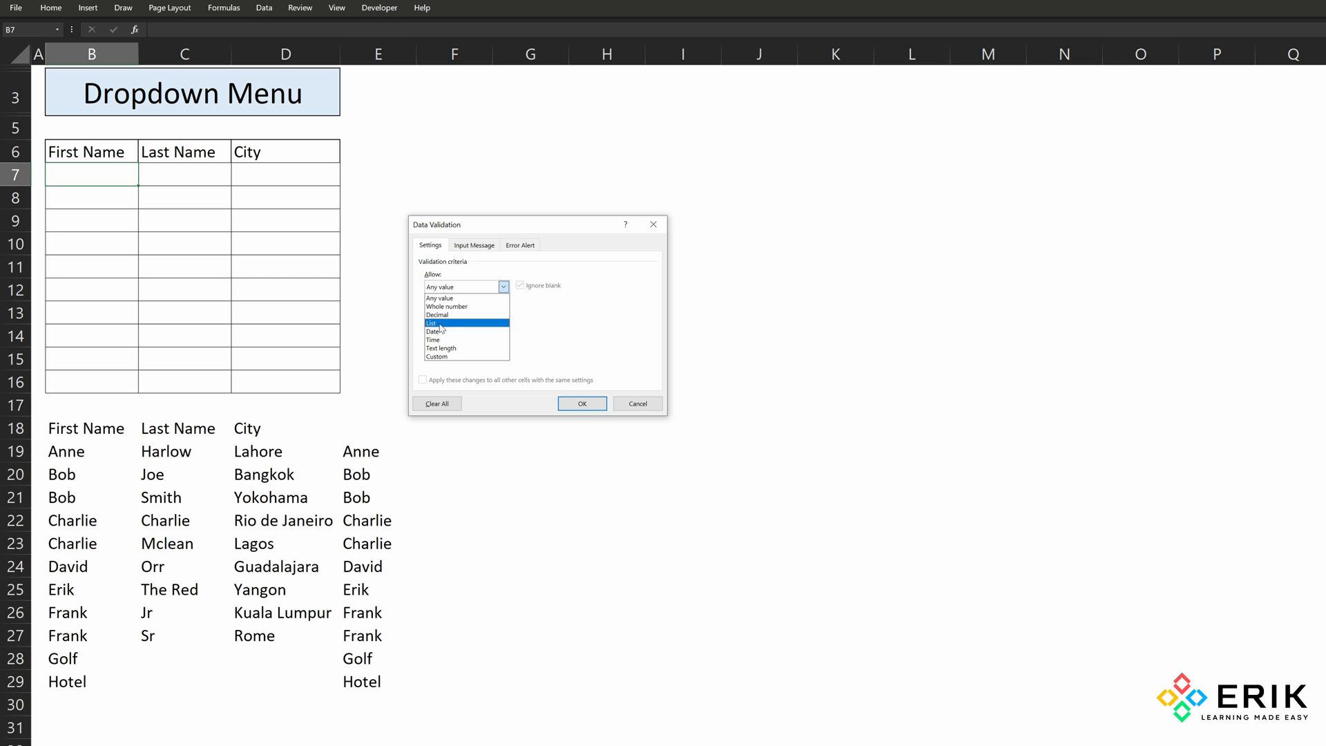
pyautogui.click(431, 322)
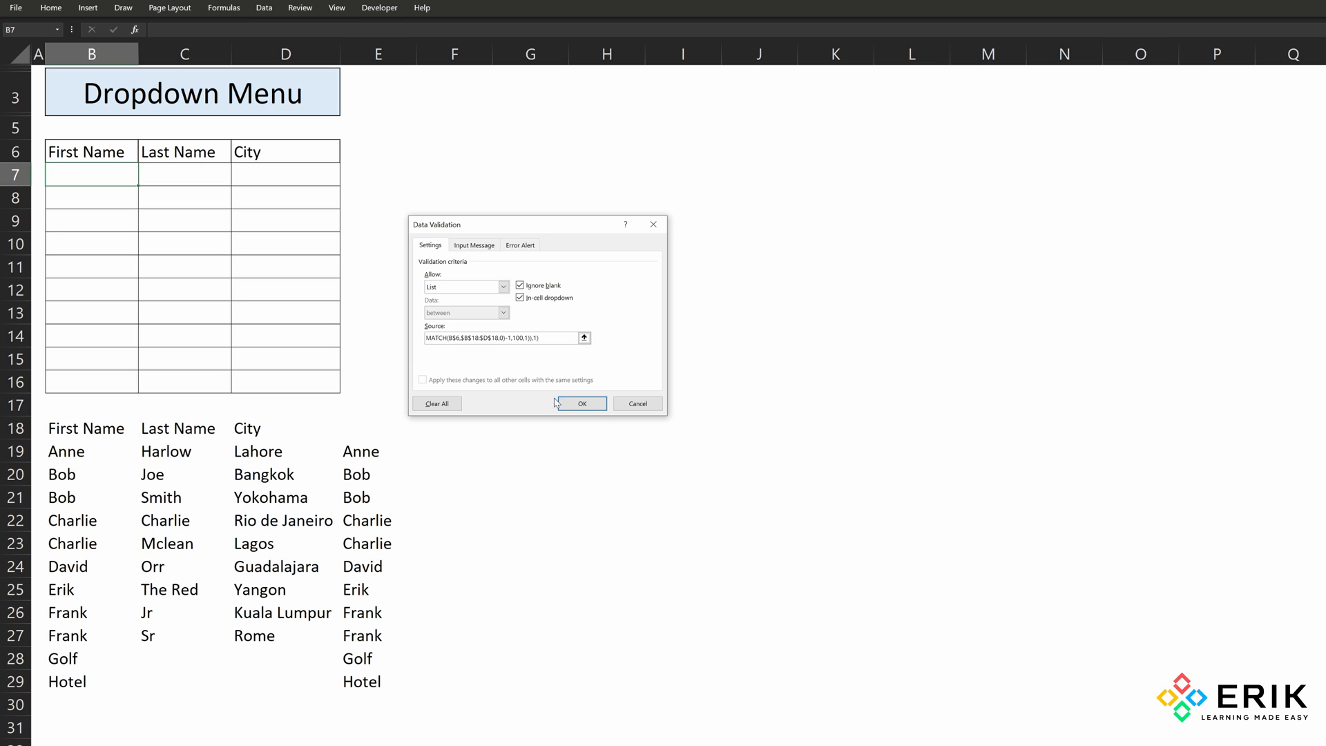
pyautogui.click(582, 403)
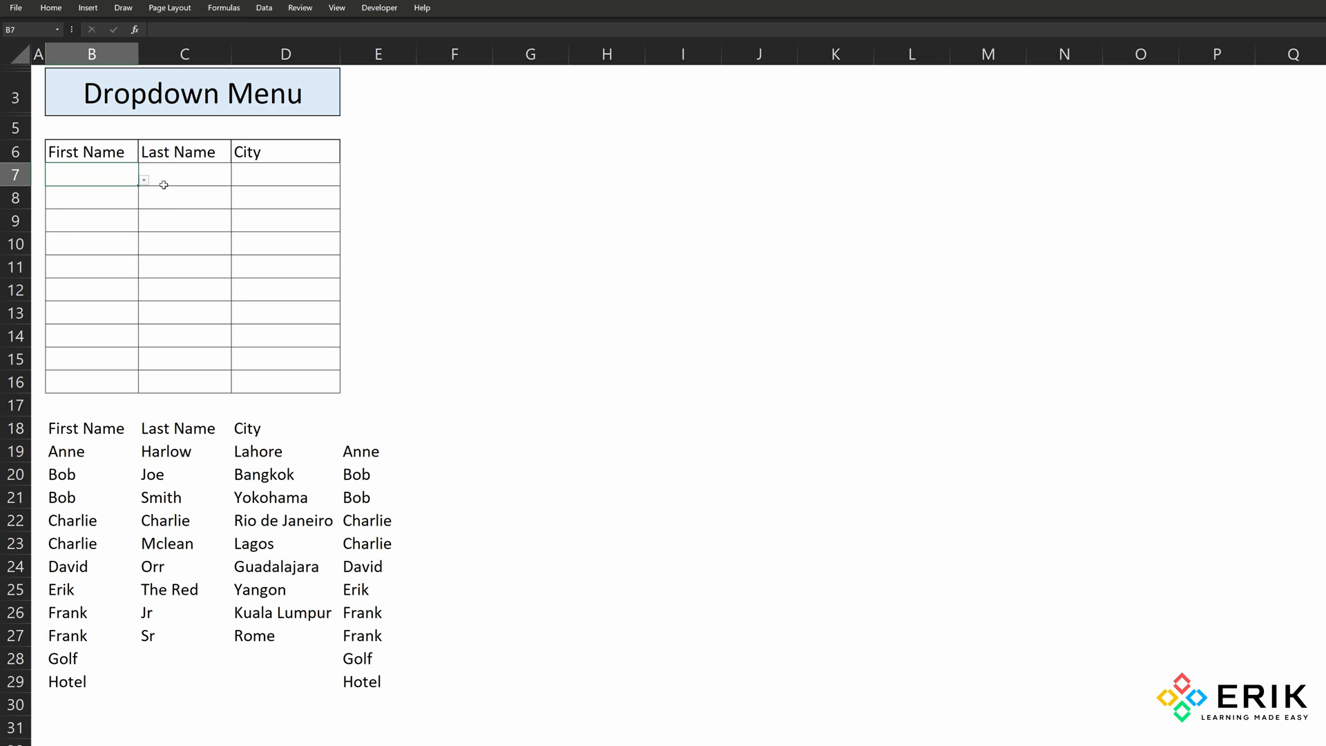
# - Test the B7 first-name dropdown and check it in another First Name cell
pyautogui.click(143, 180)
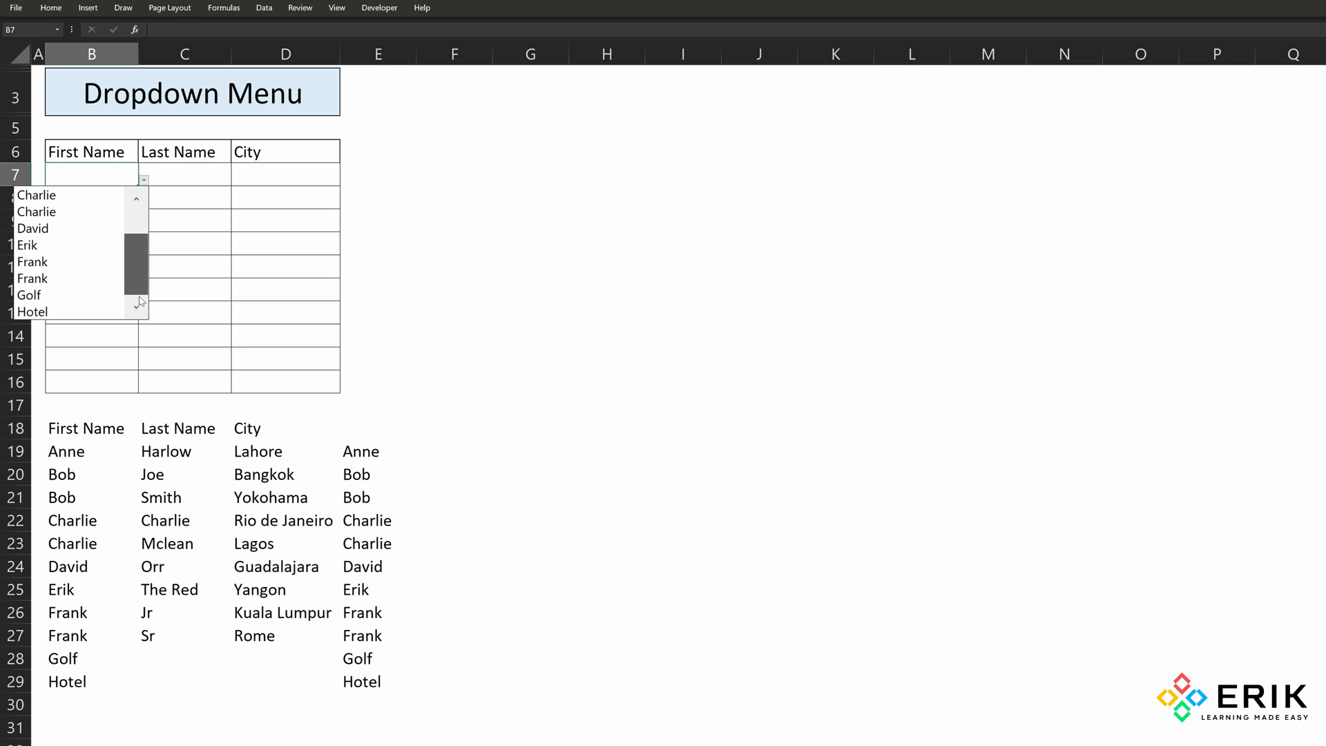
pyautogui.click(33, 312)
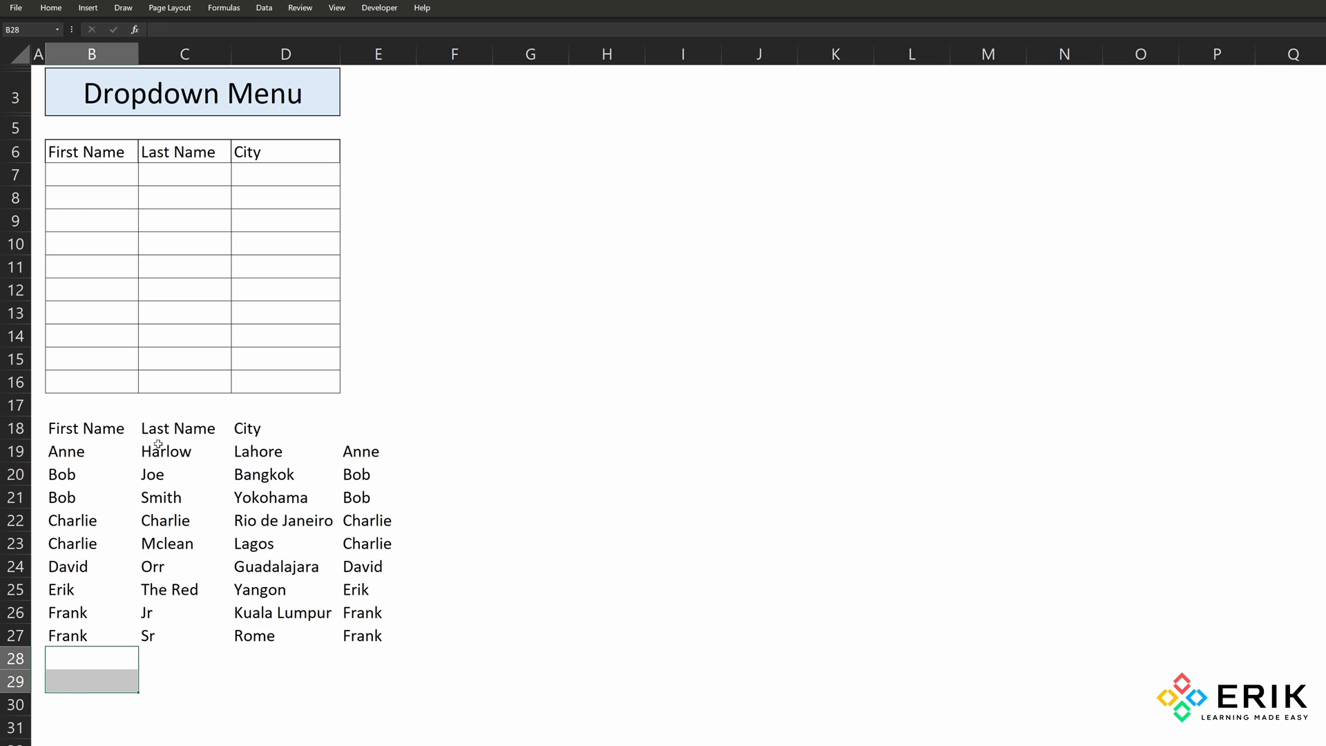
pyautogui.click(142, 175)
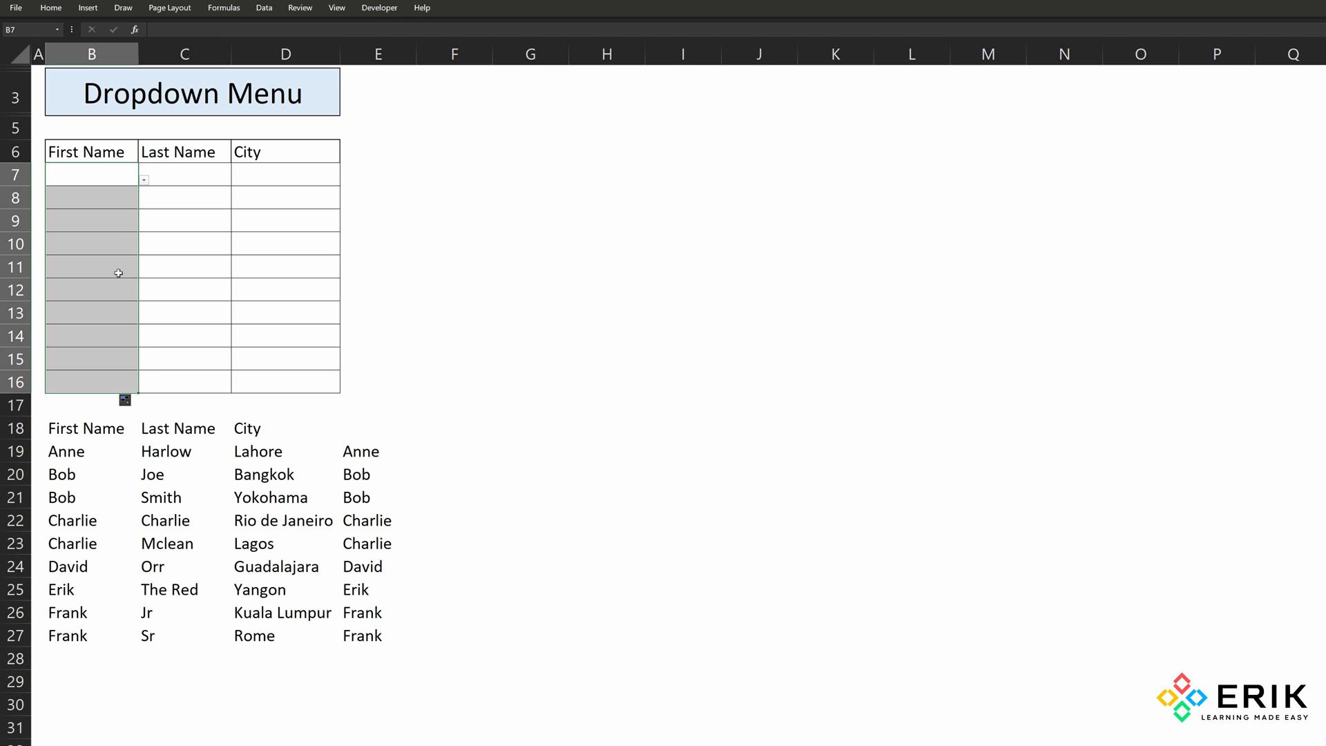
pyautogui.click(143, 249)
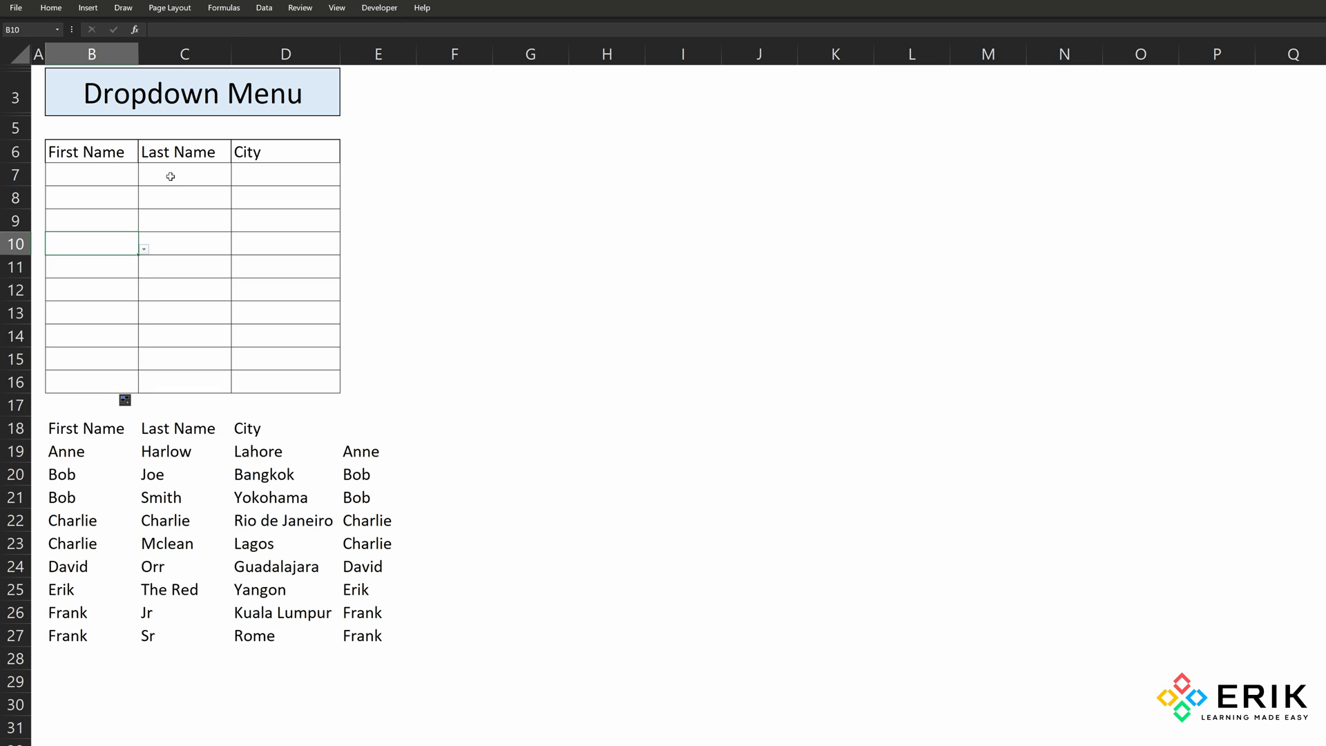
pyautogui.moveTo(345, 443)
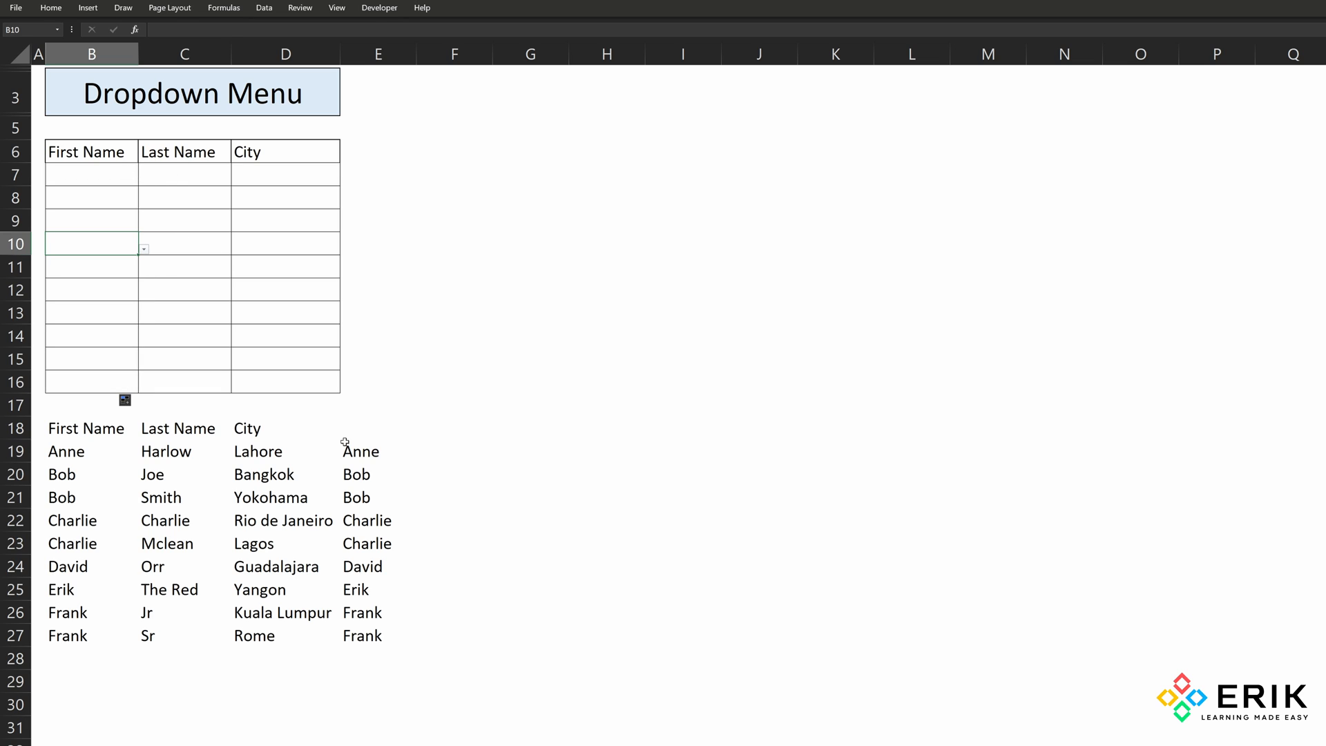
pyautogui.click(363, 451)
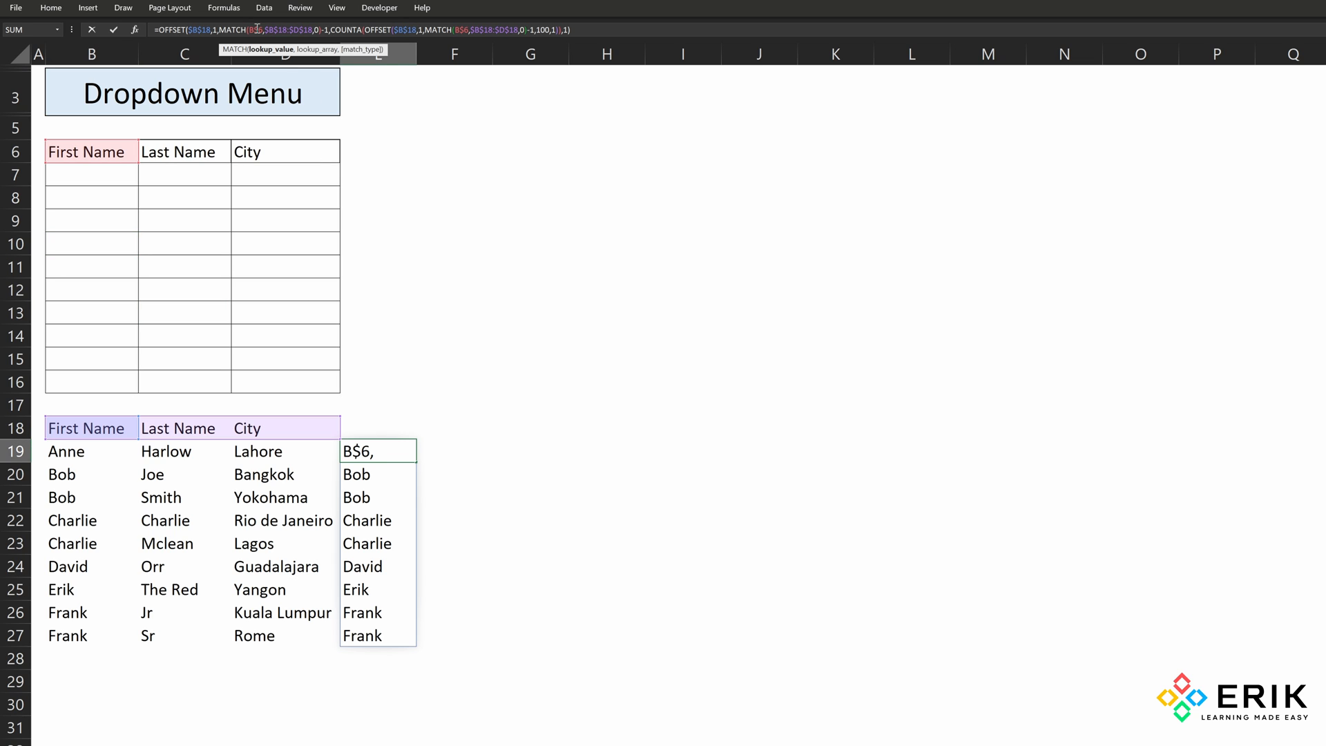
pyautogui.click(90, 174)
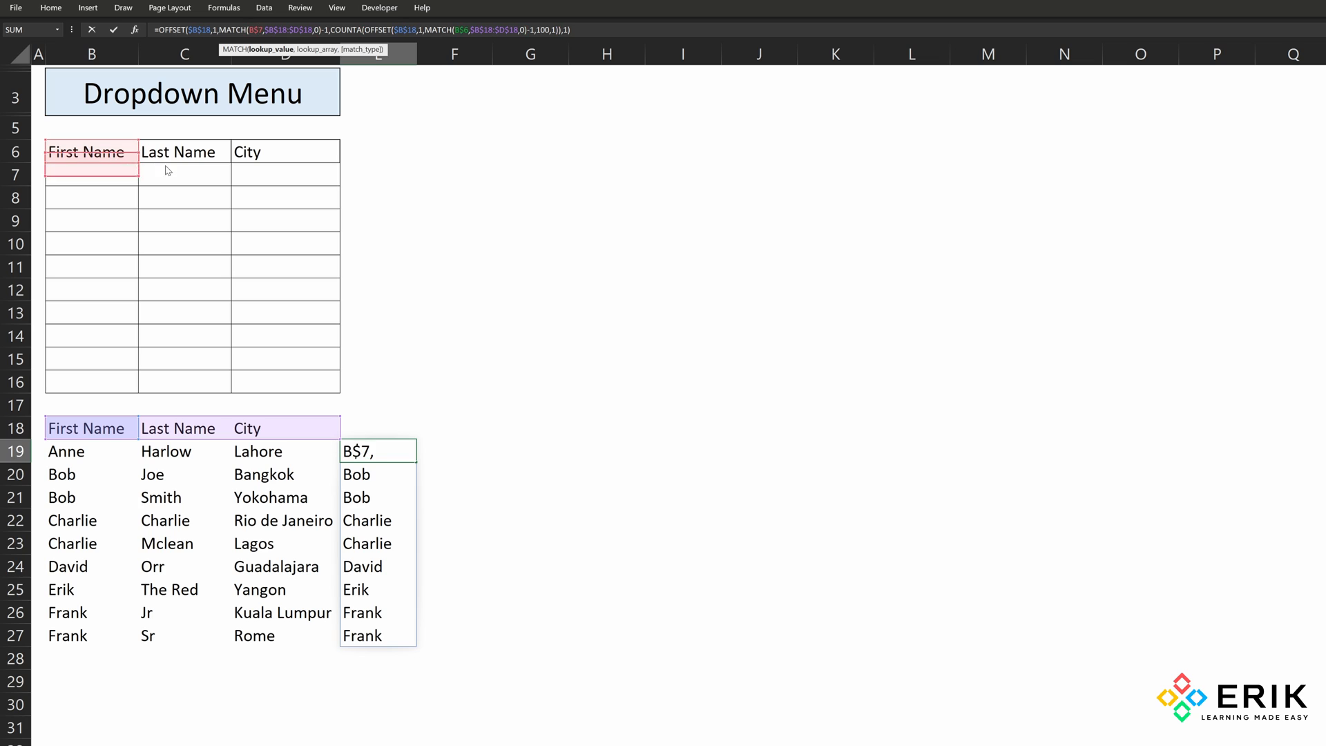
pyautogui.click(183, 151)
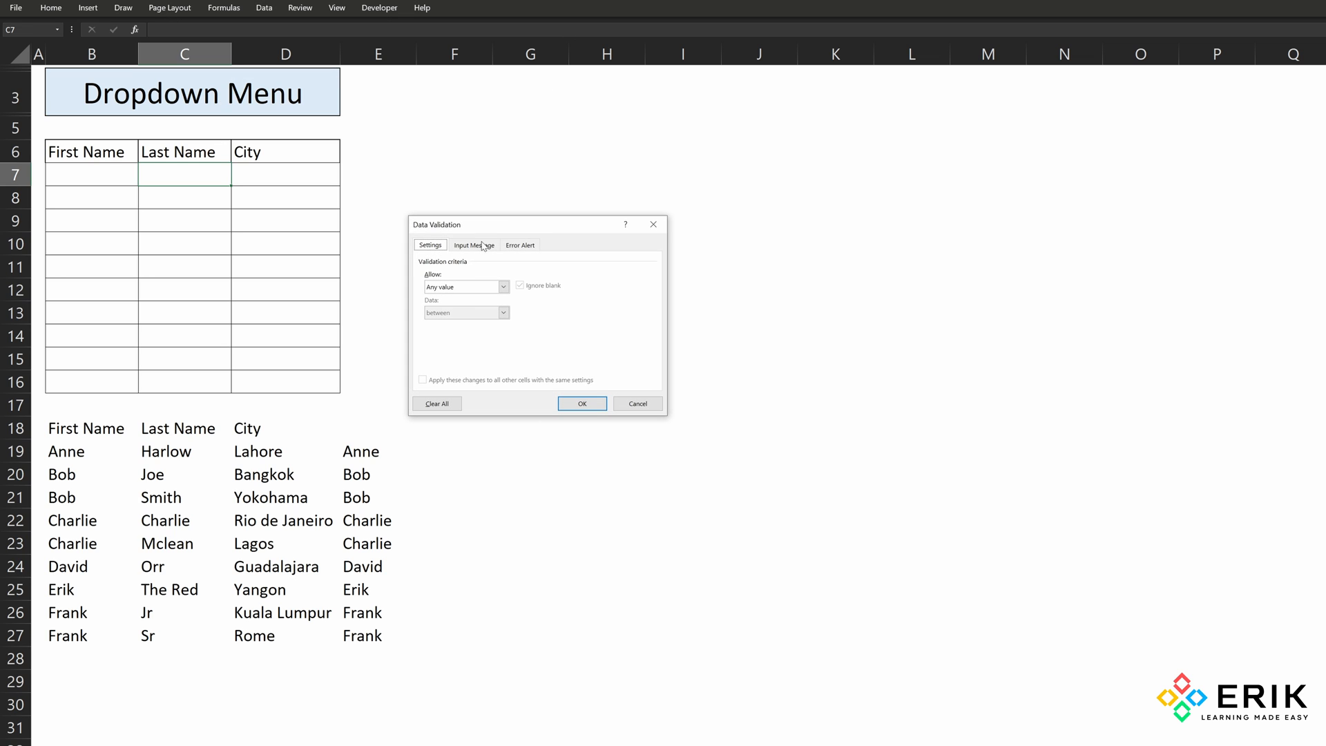
# - Set C7 to a List rule using the C$6 formula, copy it down C8:C16, and test it
pyautogui.click(467, 287)
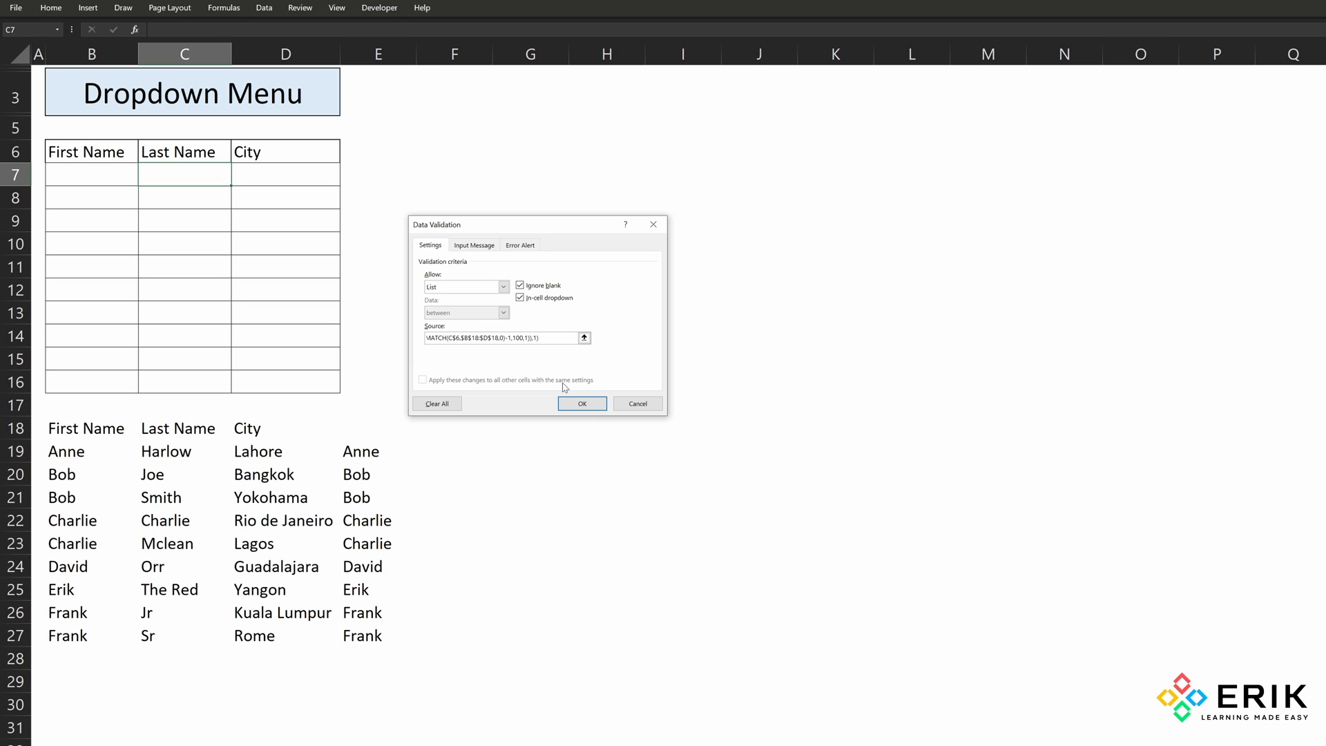
pyautogui.click(582, 404)
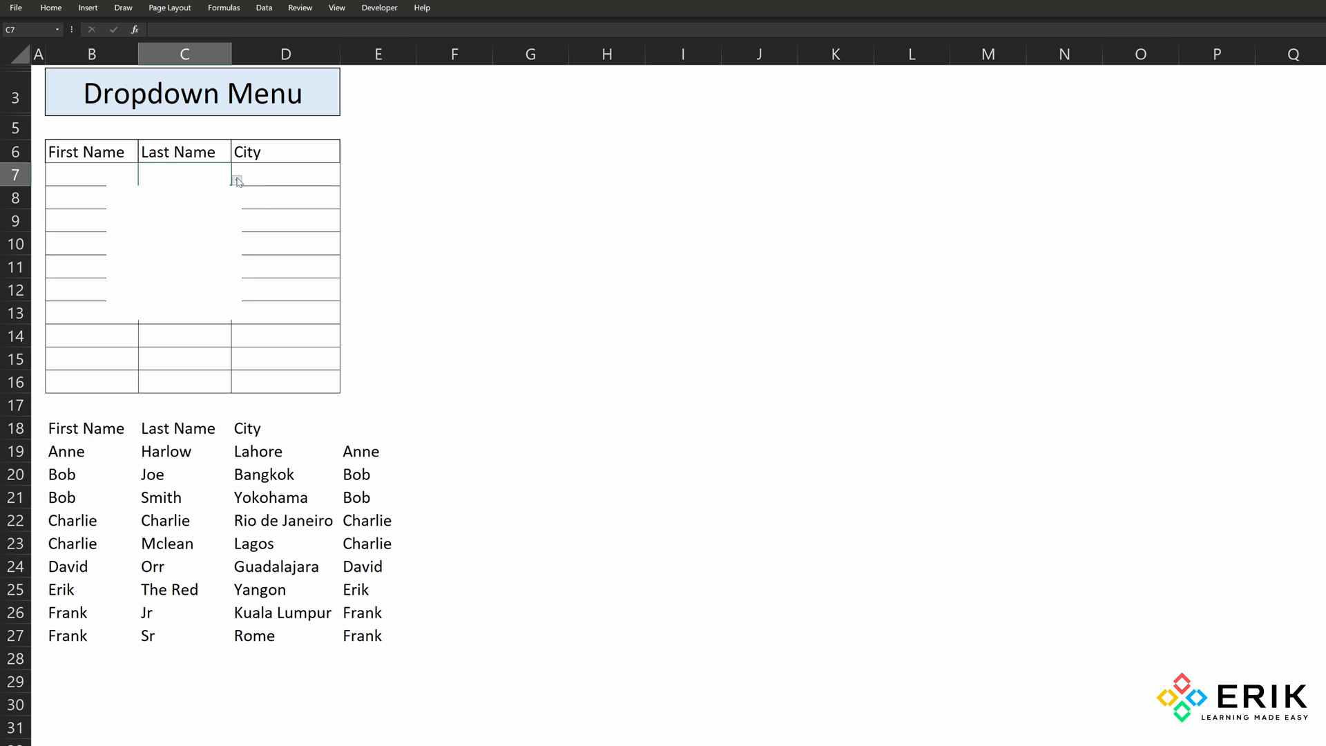
pyautogui.click(236, 180)
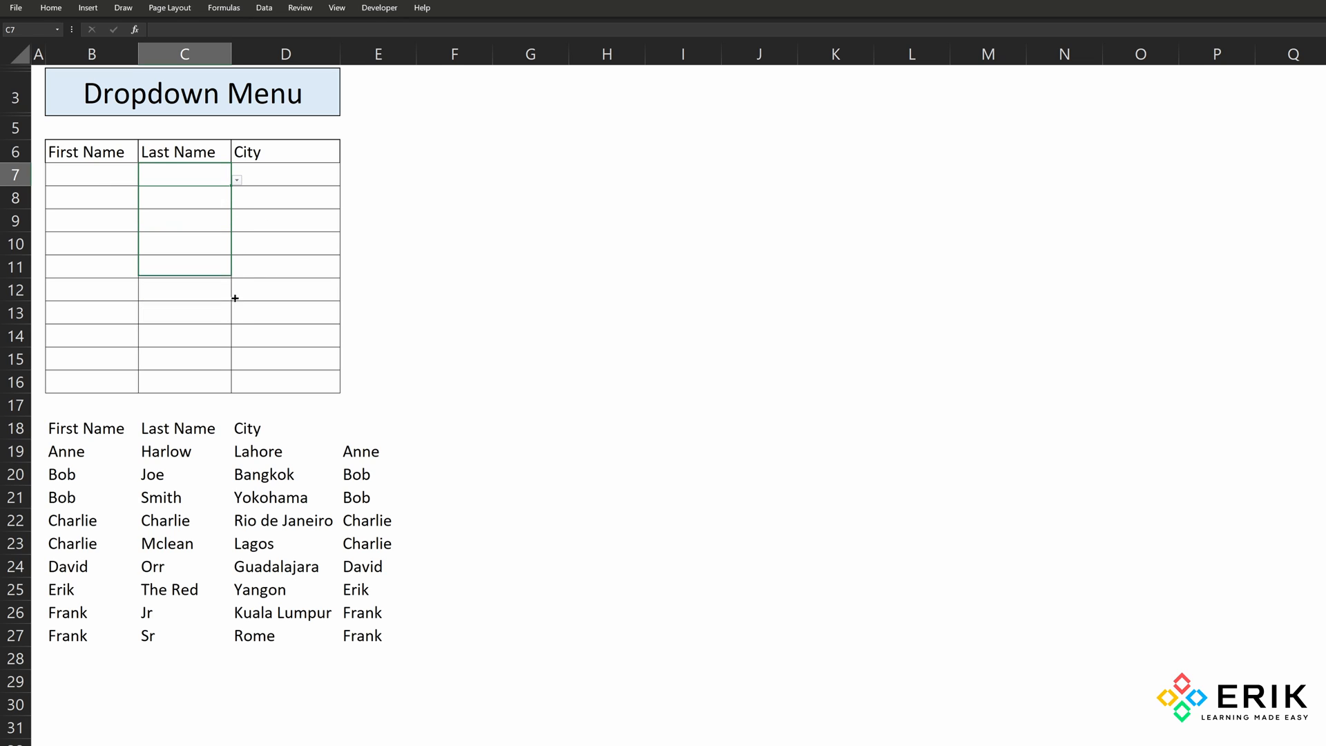
pyautogui.moveTo(184, 174); pyautogui.dragTo(184, 382)
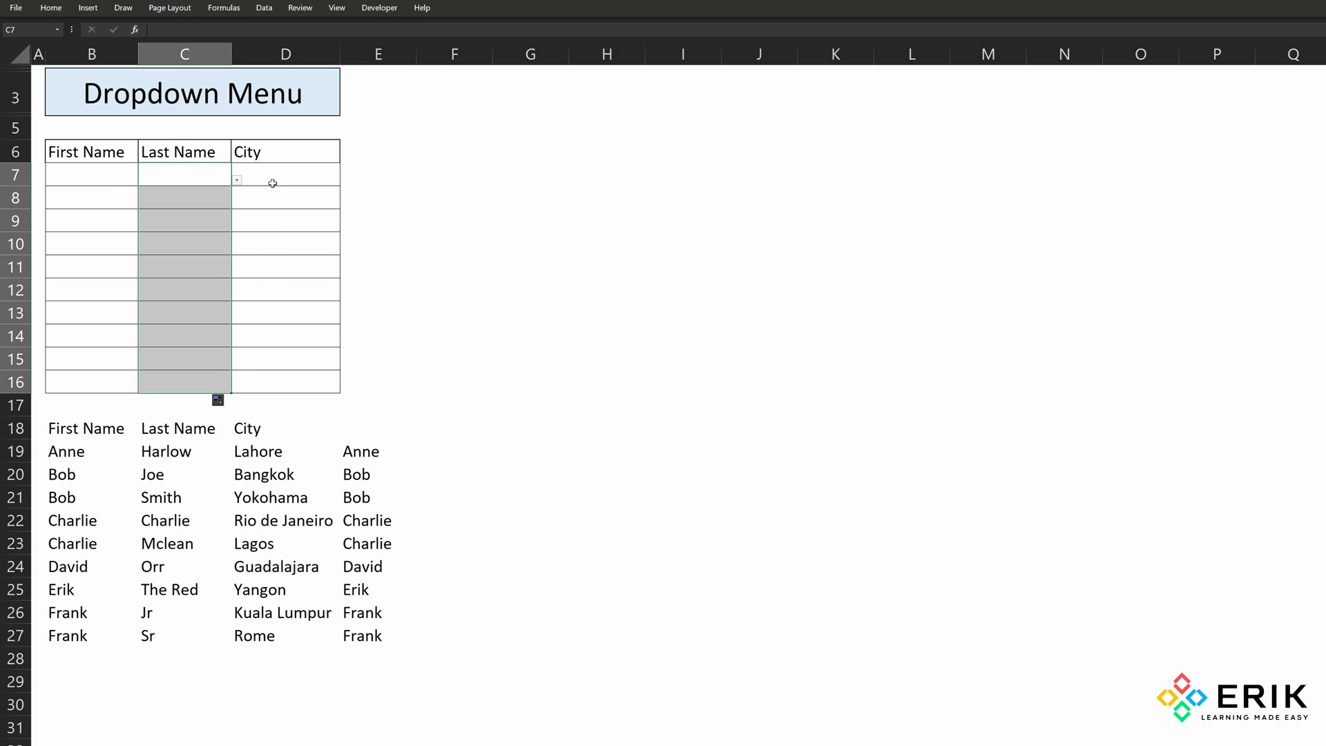
pyautogui.moveTo(269, 217)
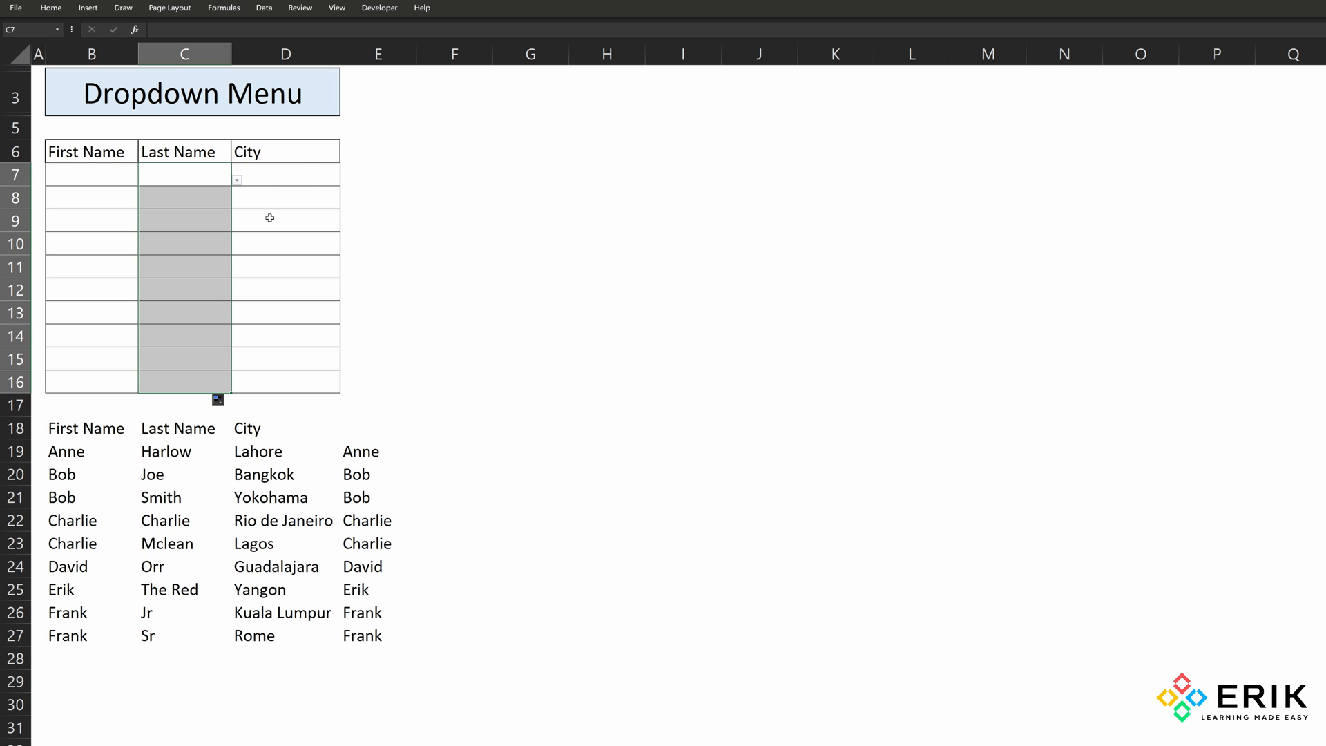
pyautogui.click(236, 226)
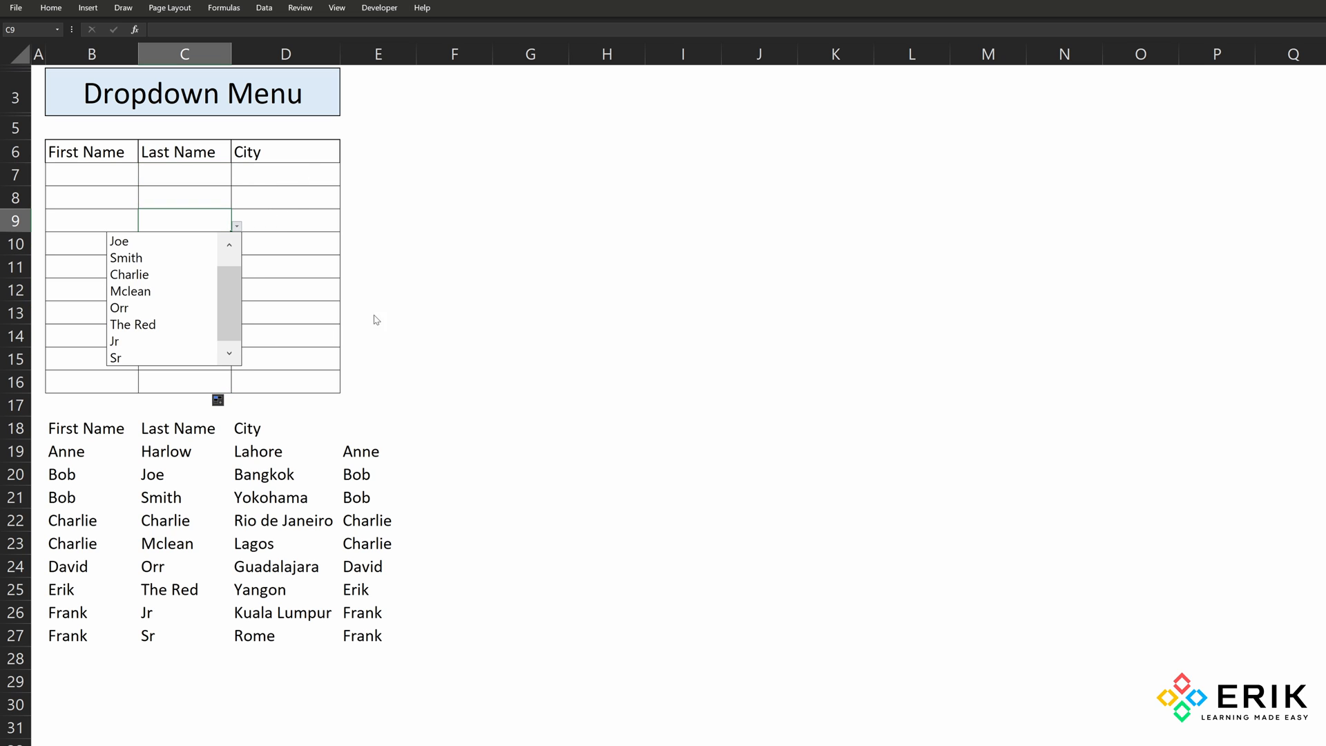